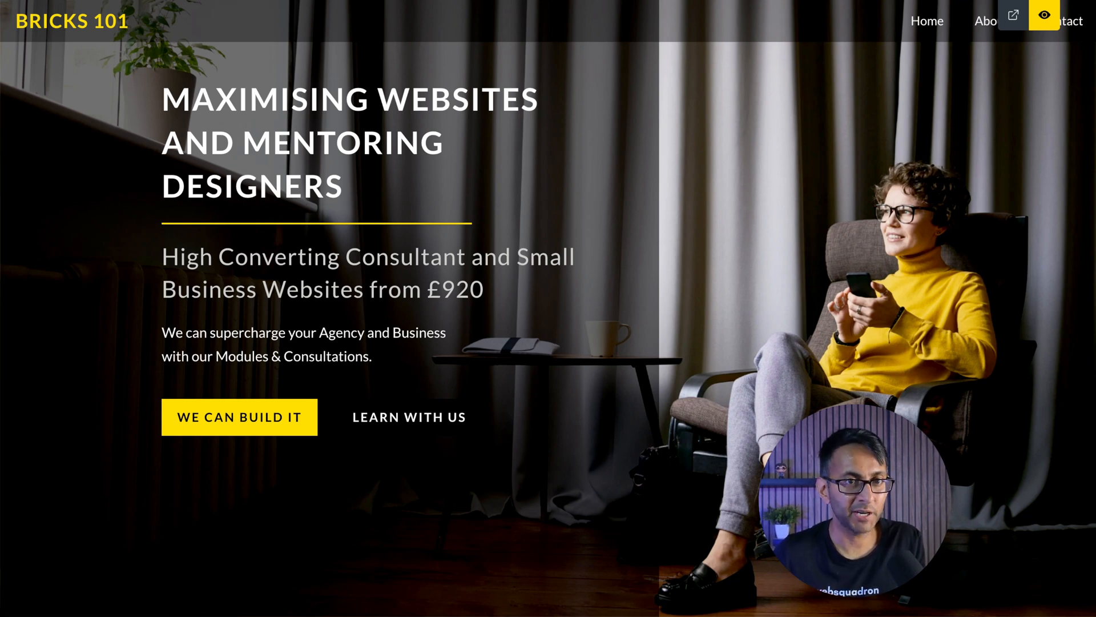
Step: Return to the builder and give the Services Section 100 top and bottom margin
{"action": "scroll", "scroll_direction": "down", "scroll_amount": 3}
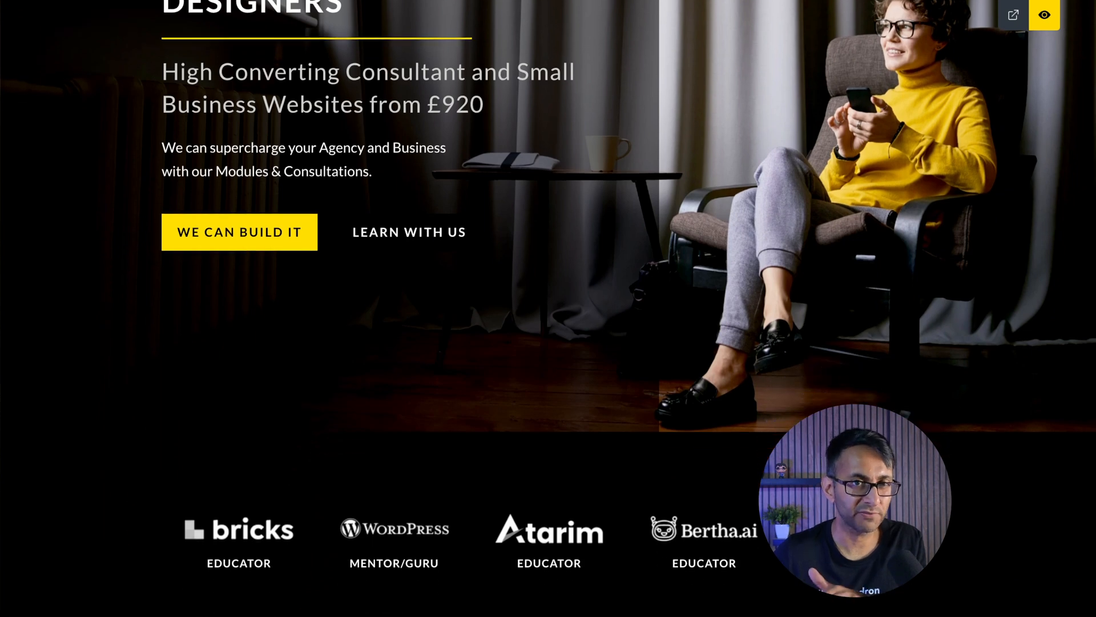
{"action": "scroll", "scroll_direction": "down", "scroll_amount": 3}
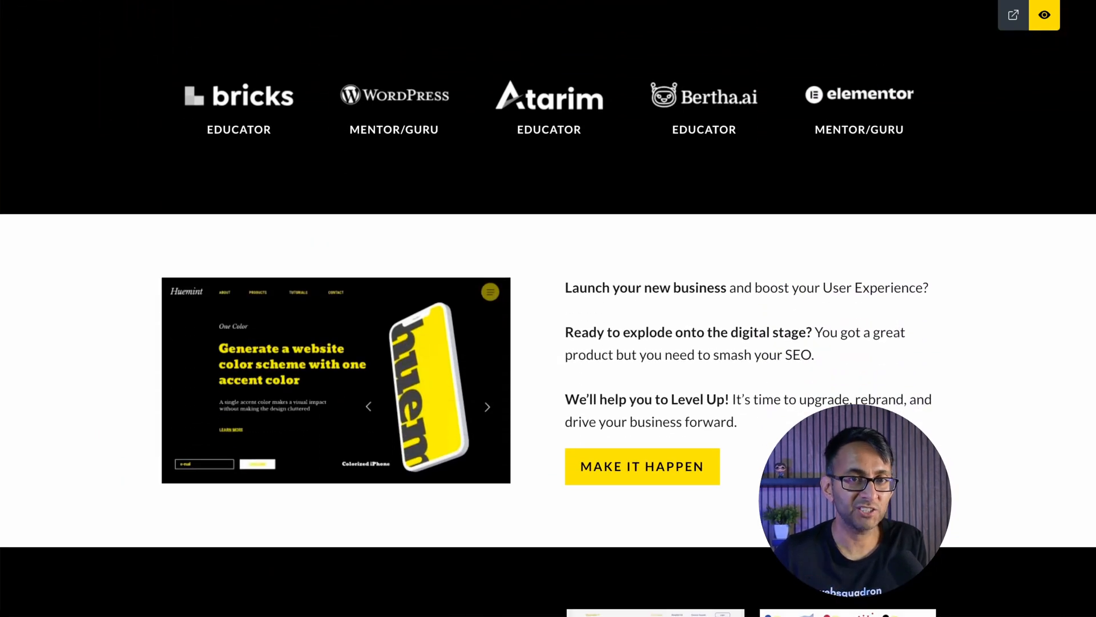
{"action": "scroll", "scroll_direction": "down", "scroll_amount": 3}
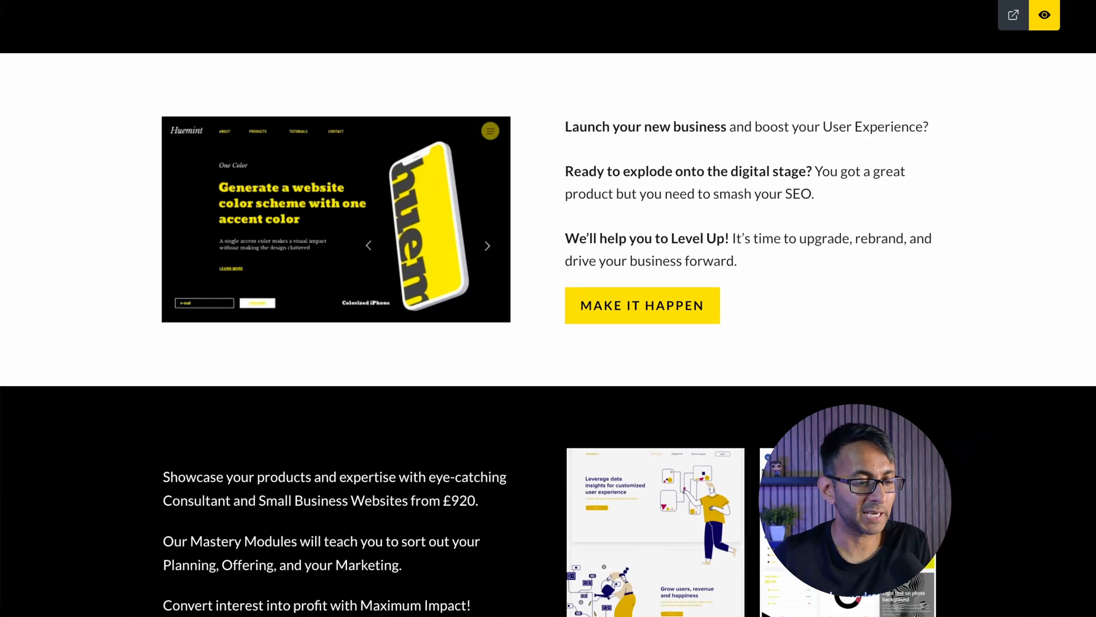
{"action": "scroll", "scroll_direction": "down", "scroll_amount": 3}
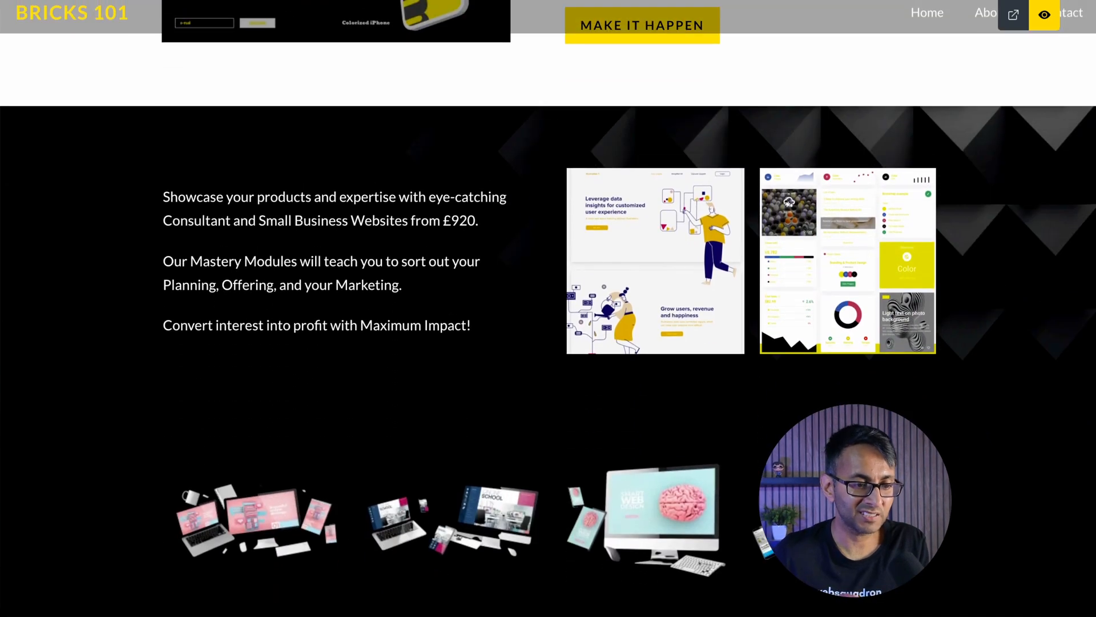
{"action": "scroll", "scroll_direction": "down", "scroll_amount": 3}
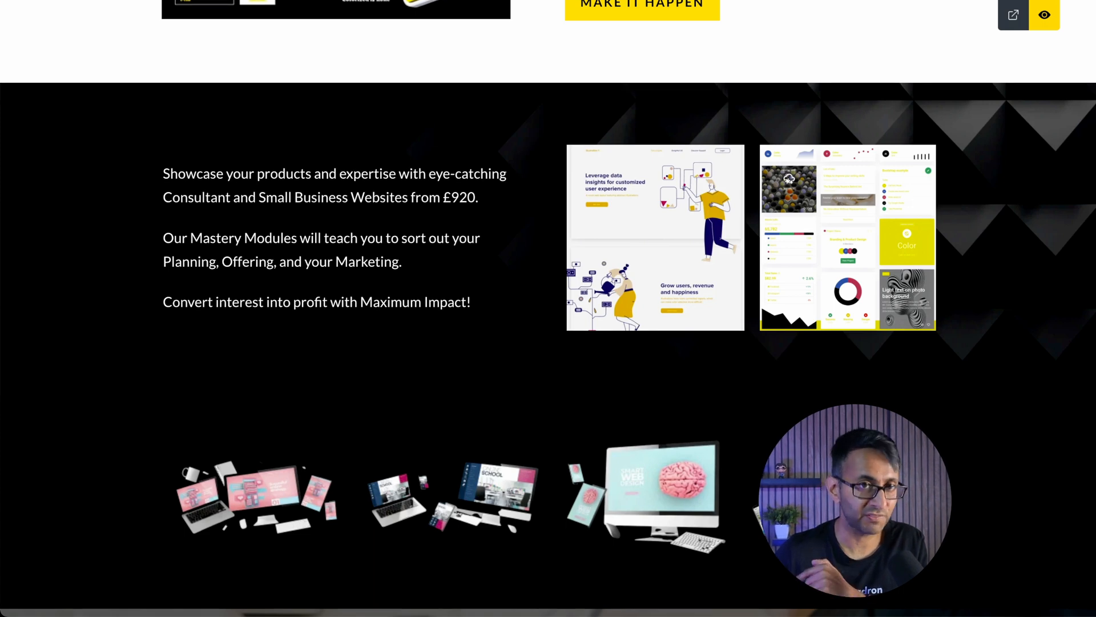
{"action": "scroll", "scroll_direction": "down", "scroll_amount": 3}
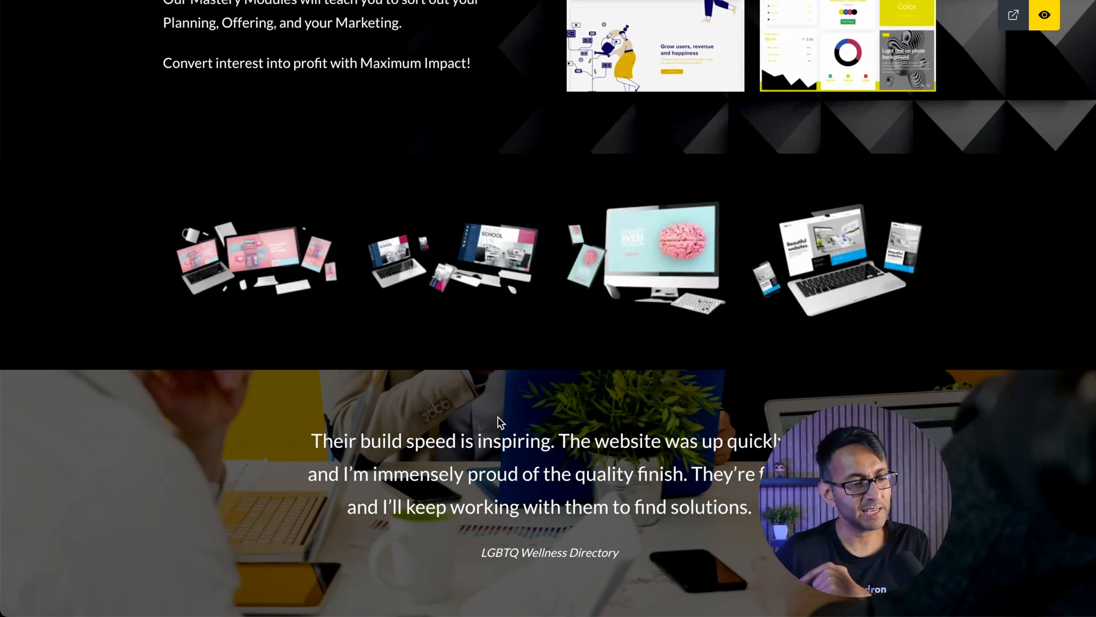
{"action": "mouse_move", "coordinate": [407, 464]}
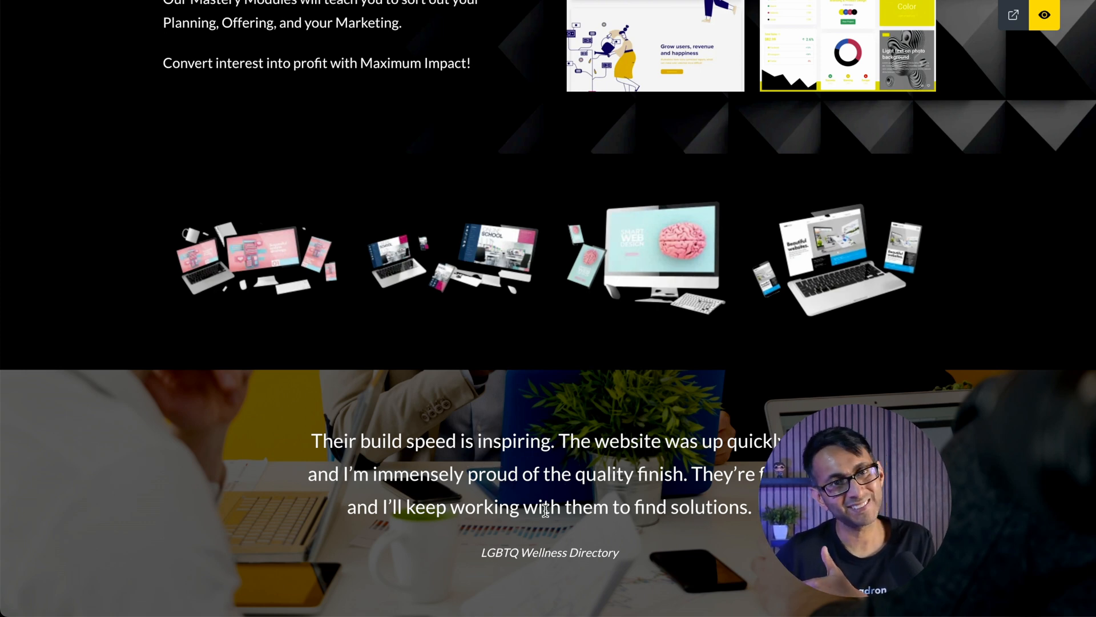
{"action": "mouse_move", "coordinate": [540, 396]}
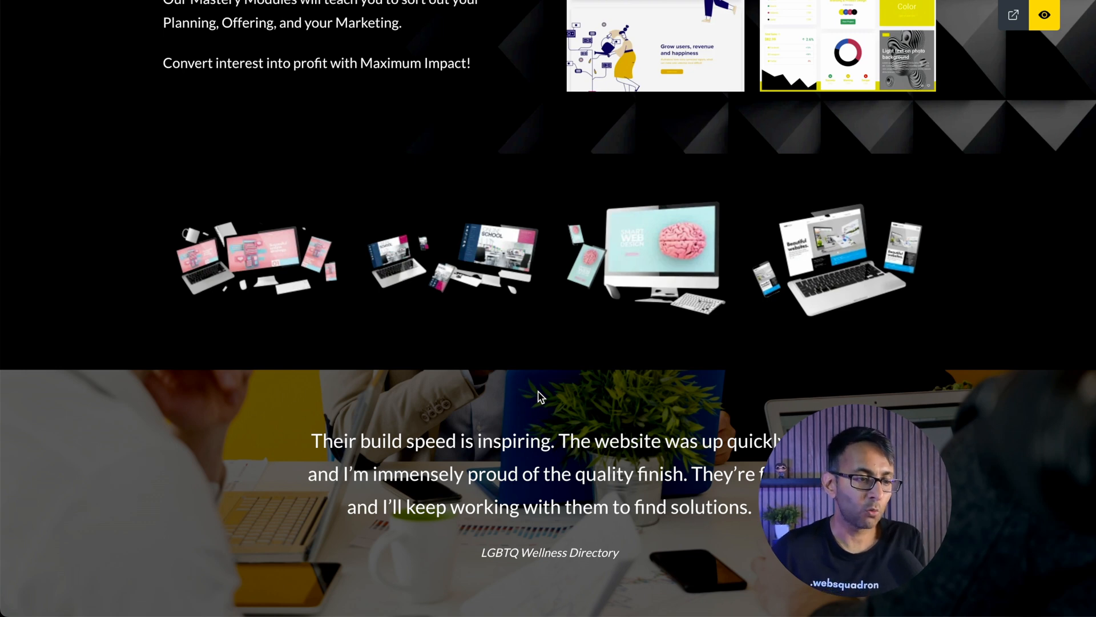
{"action": "mouse_move", "coordinate": [593, 358]}
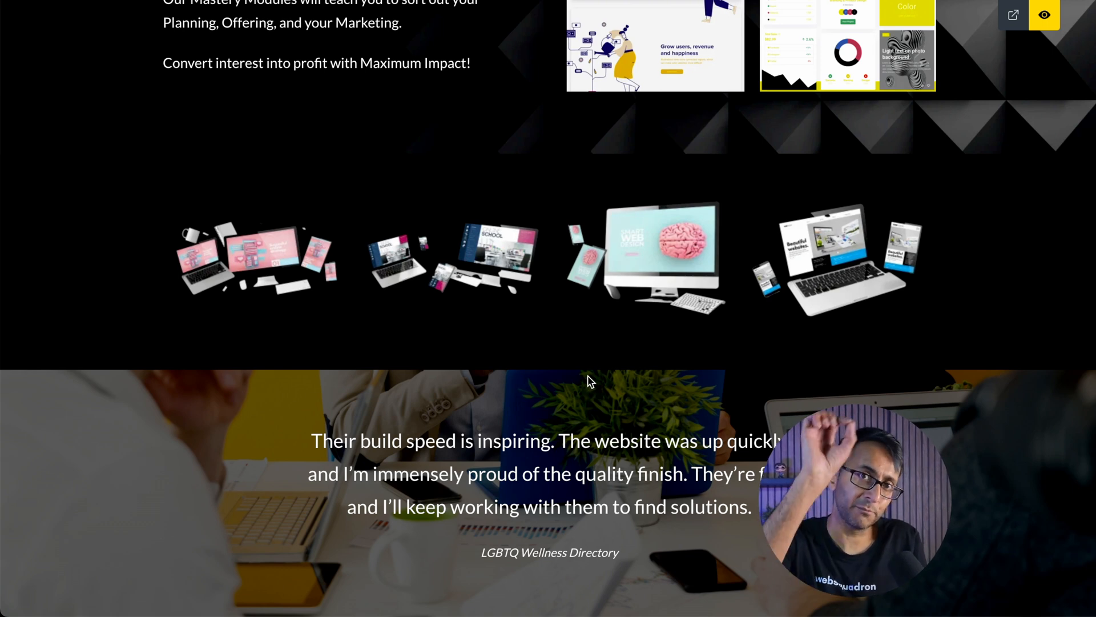
{"action": "mouse_move", "coordinate": [1044, 15]}
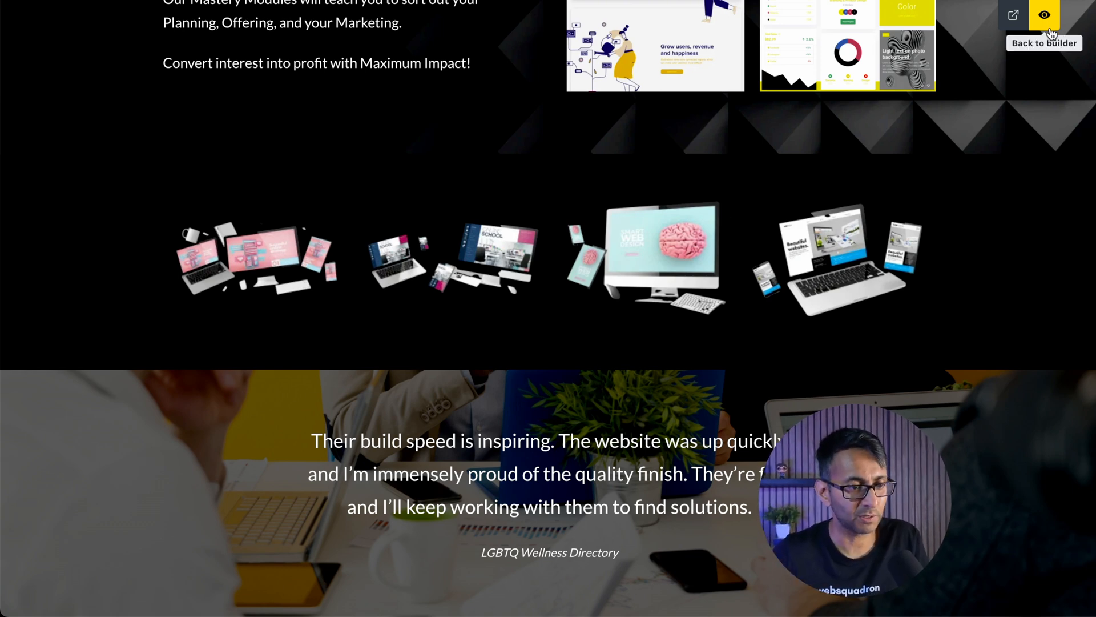
{"action": "left_click", "coordinate": [1045, 14]}
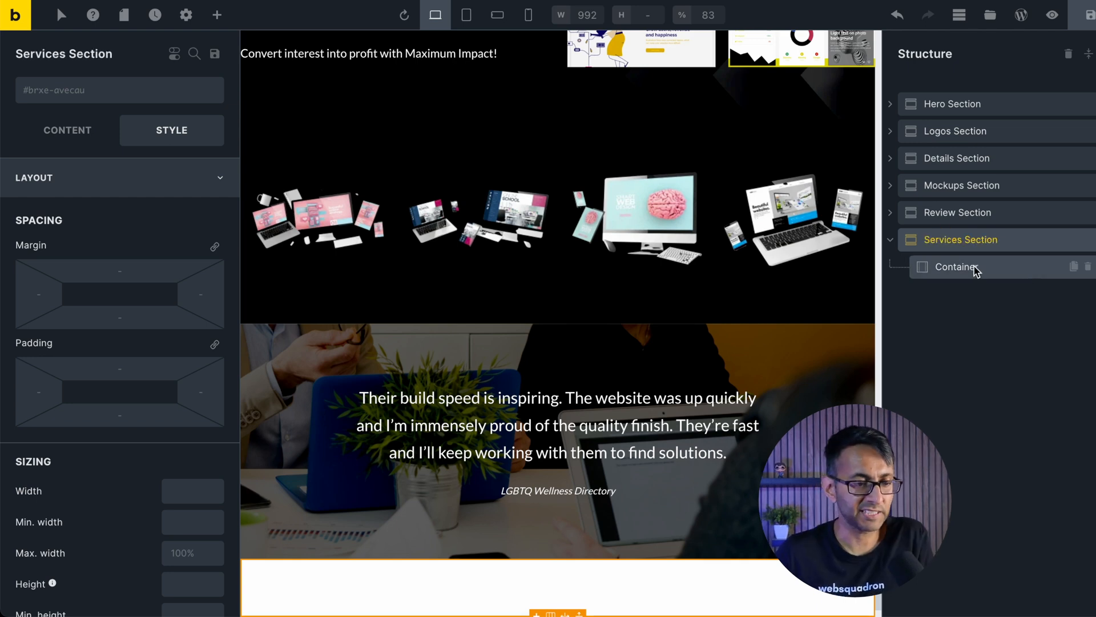
{"action": "left_click", "coordinate": [955, 266]}
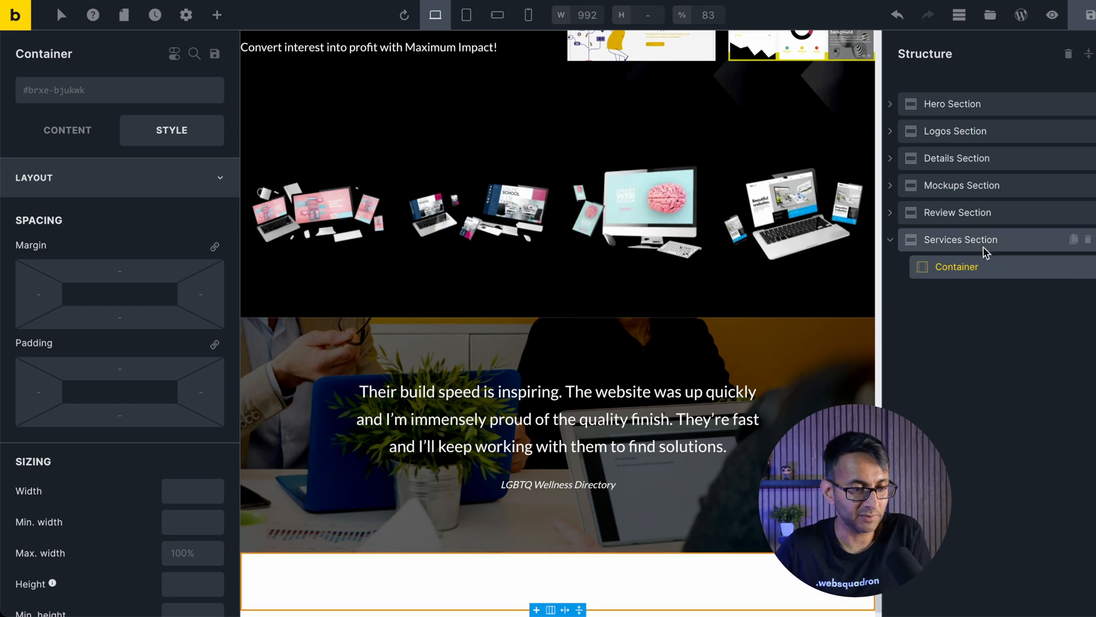
{"action": "left_click", "coordinate": [960, 239]}
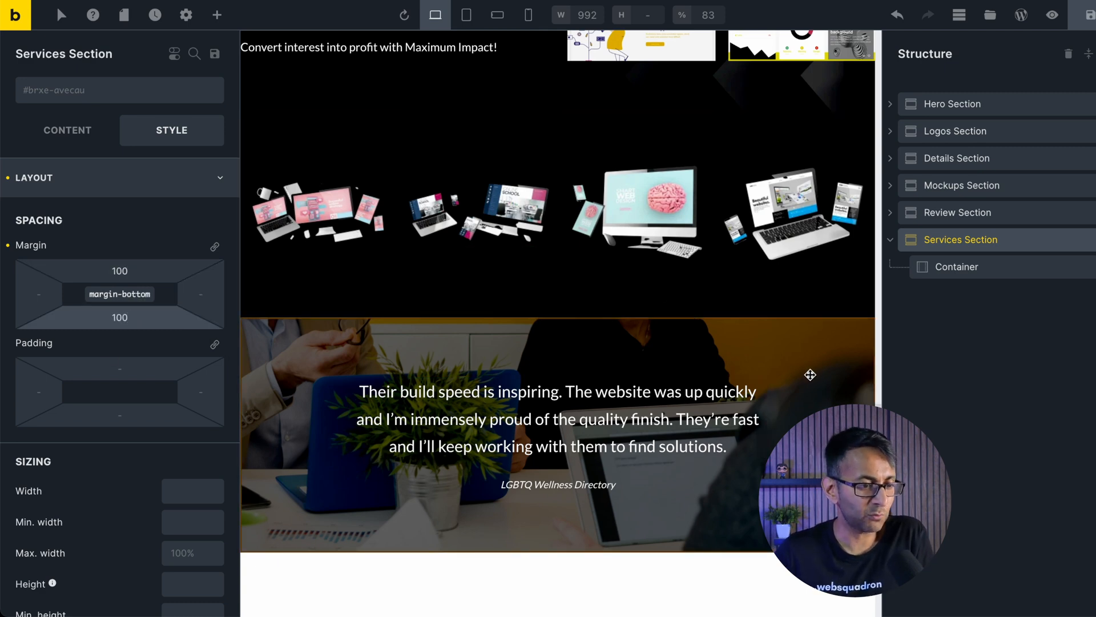
{"action": "scroll", "scroll_direction": "down", "scroll_amount": 3}
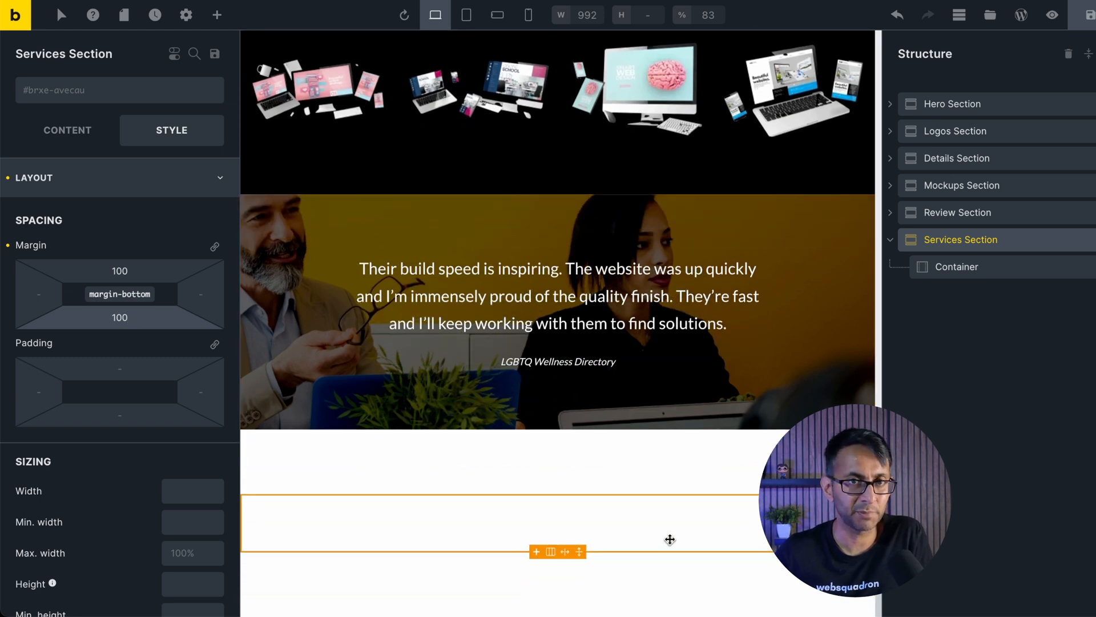
Step: Select the section's empty container and bring up the elements library
{"action": "left_click", "coordinate": [957, 266]}
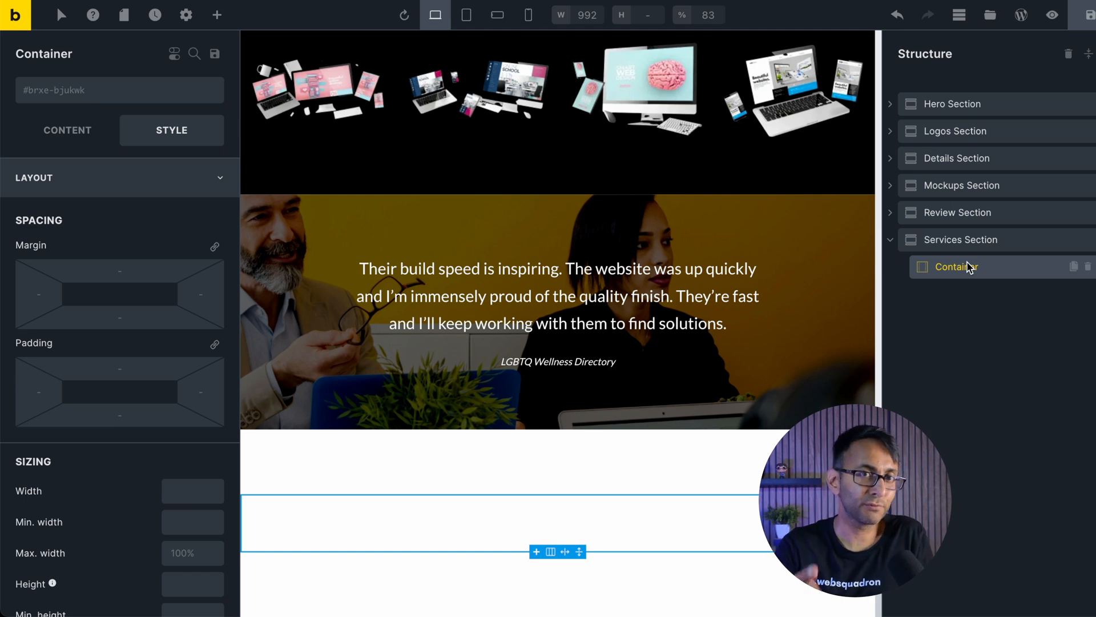
{"action": "left_click", "coordinate": [217, 15]}
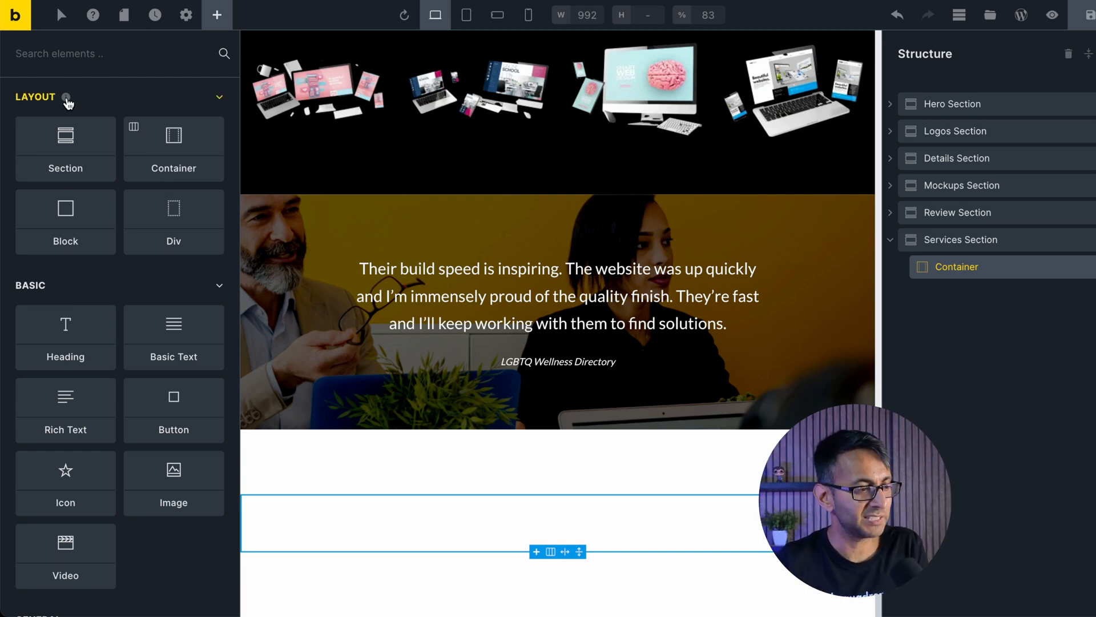
Step: Add a Block inside the container holding an Icon Box found by searching 'ico'
{"action": "left_click", "coordinate": [65, 220]}
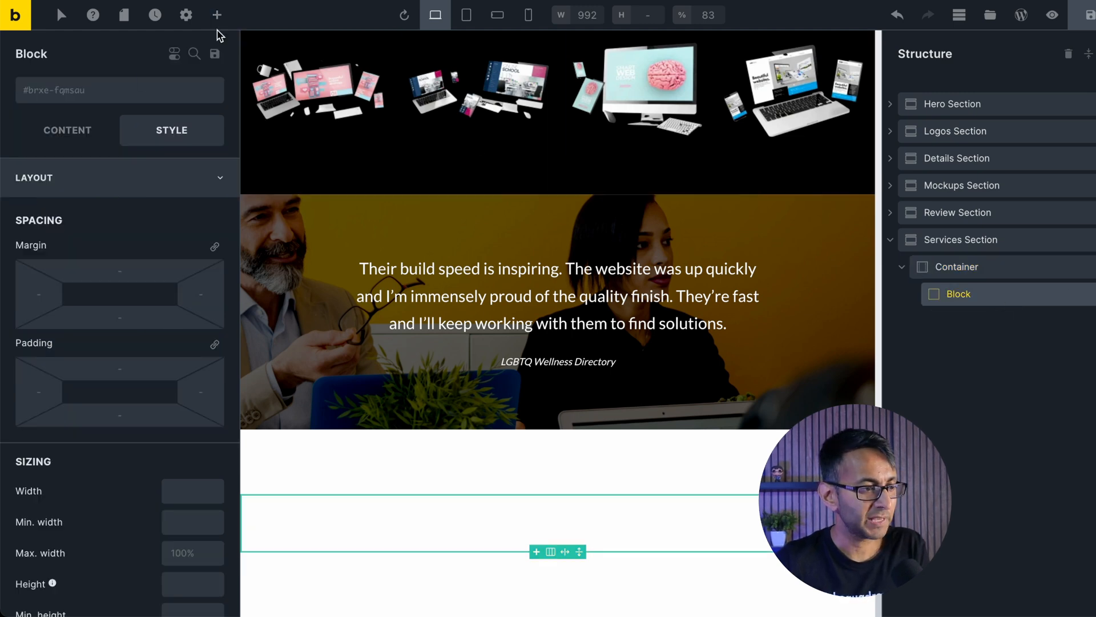
{"action": "left_click", "coordinate": [217, 13]}
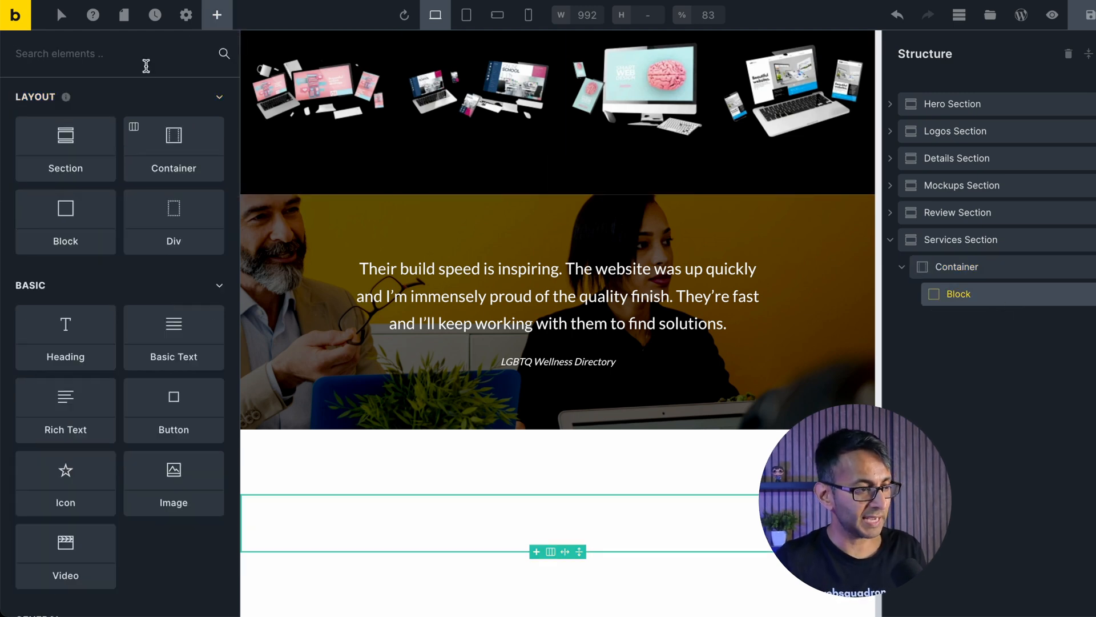
{"action": "type", "text": "ico"}
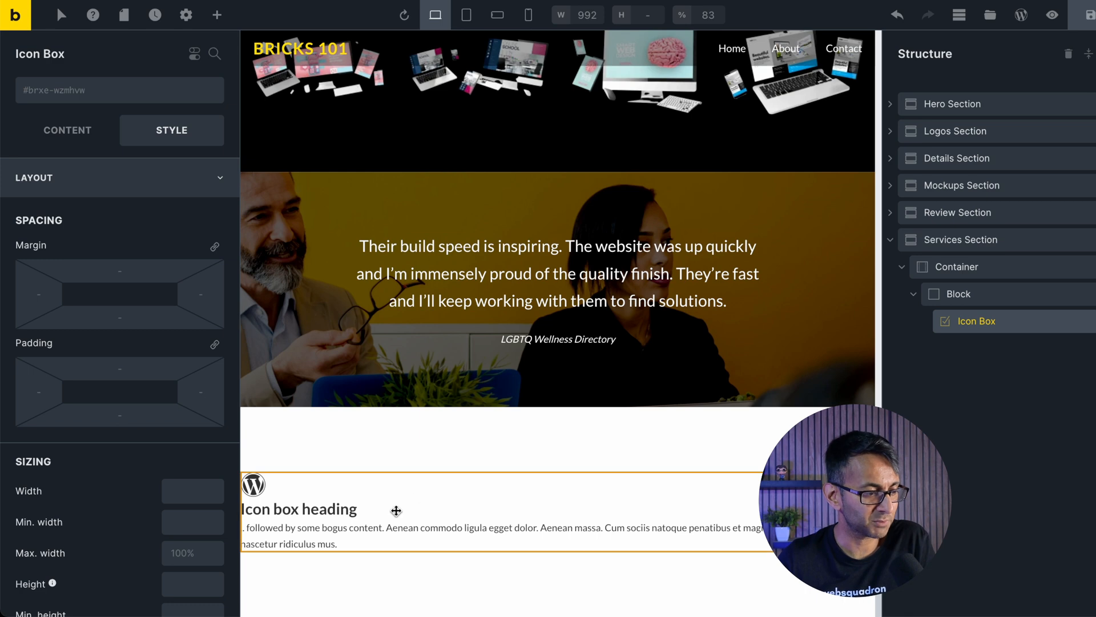
{"action": "left_click", "coordinate": [68, 130]}
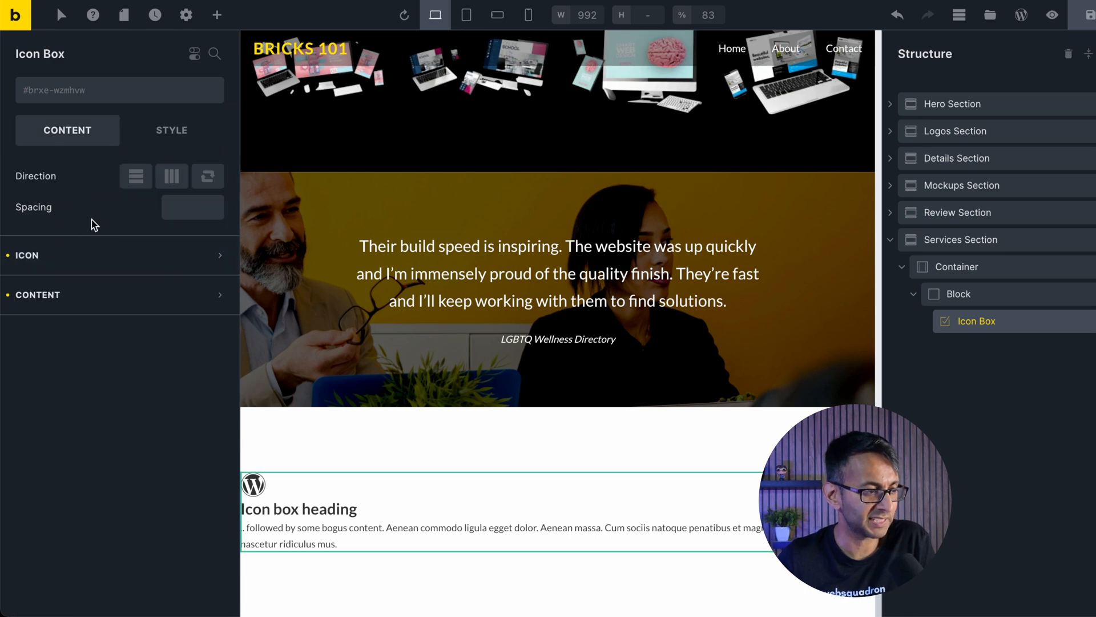
{"action": "mouse_move", "coordinate": [83, 260]}
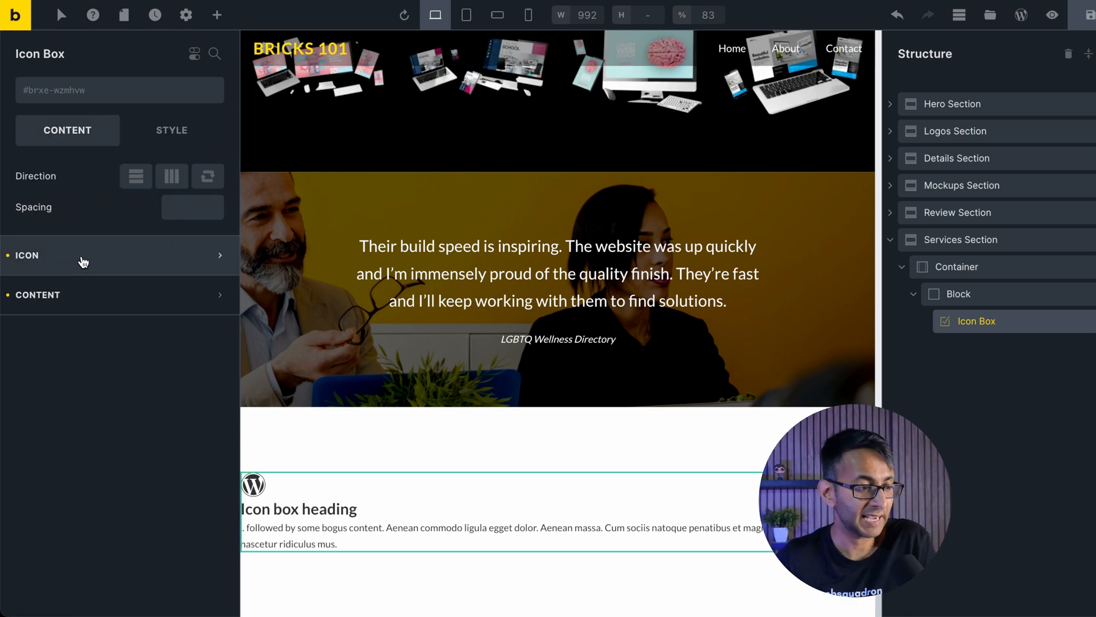
{"action": "mouse_move", "coordinate": [109, 257]}
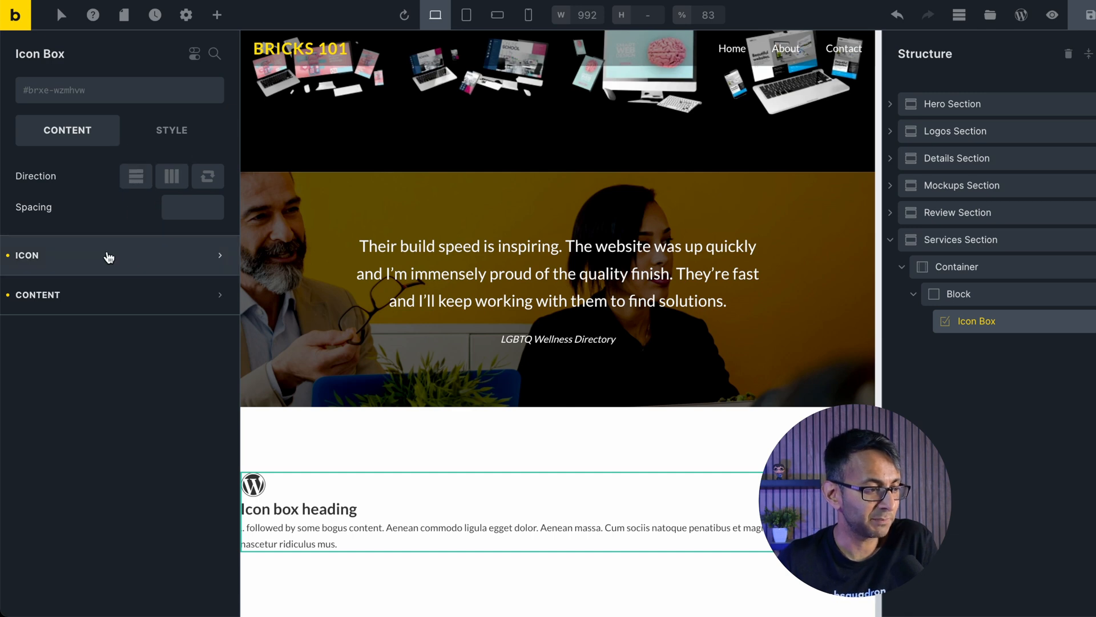
Step: Set the icon box's icon to the Ionicons desktop monitor, searched as 'desk'
{"action": "left_click", "coordinate": [26, 255]}
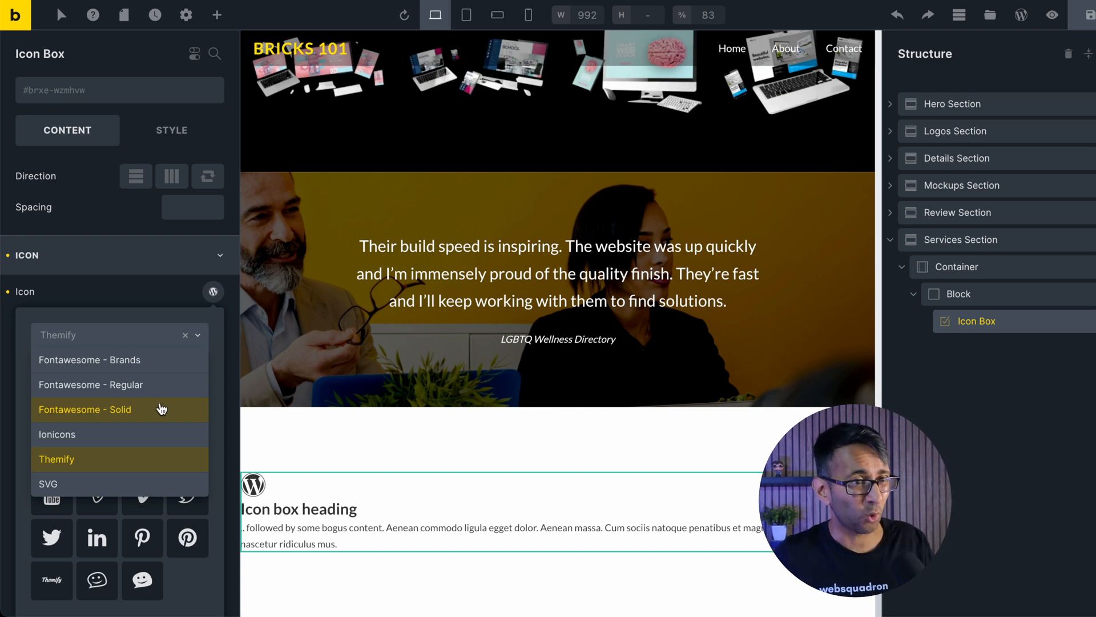
{"action": "mouse_move", "coordinate": [95, 434]}
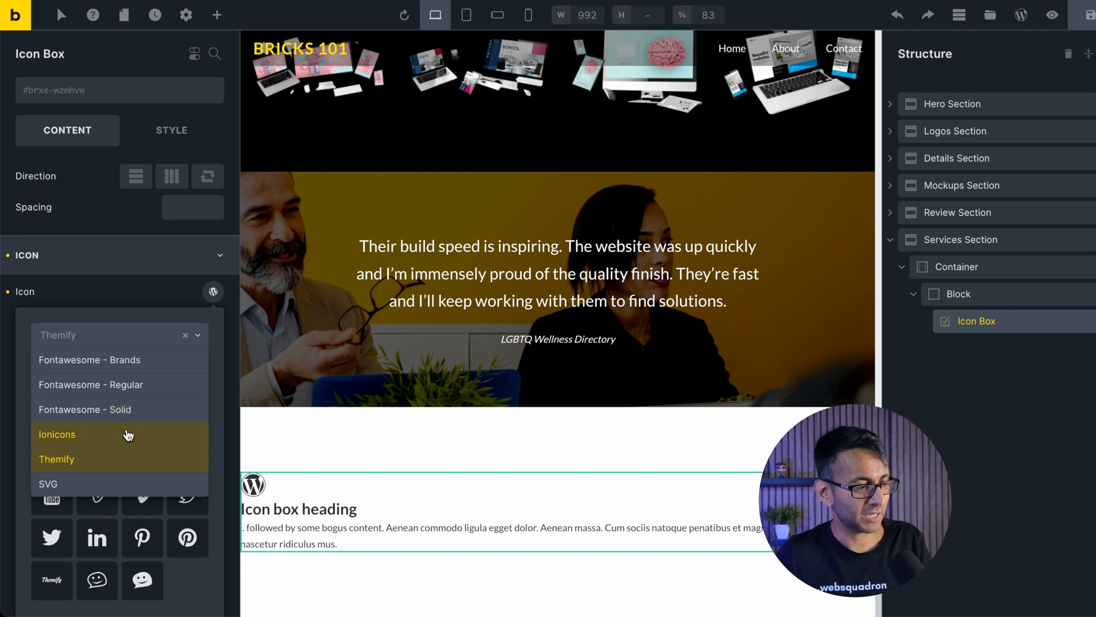
{"action": "left_click", "coordinate": [57, 434]}
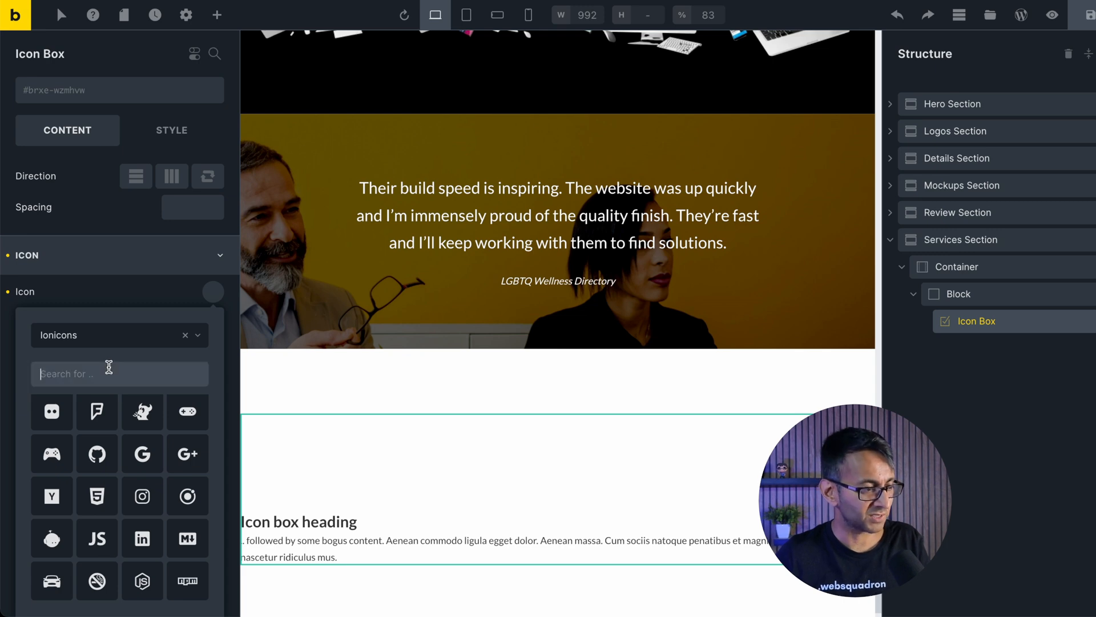
{"action": "type", "text": "desk"}
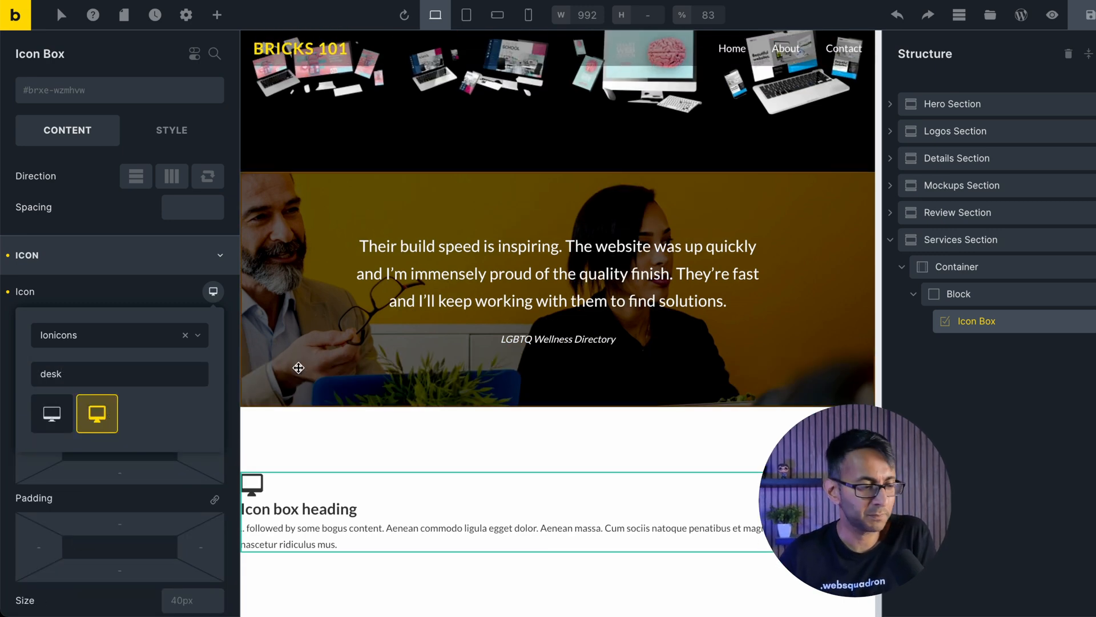
{"action": "left_click", "coordinate": [27, 255]}
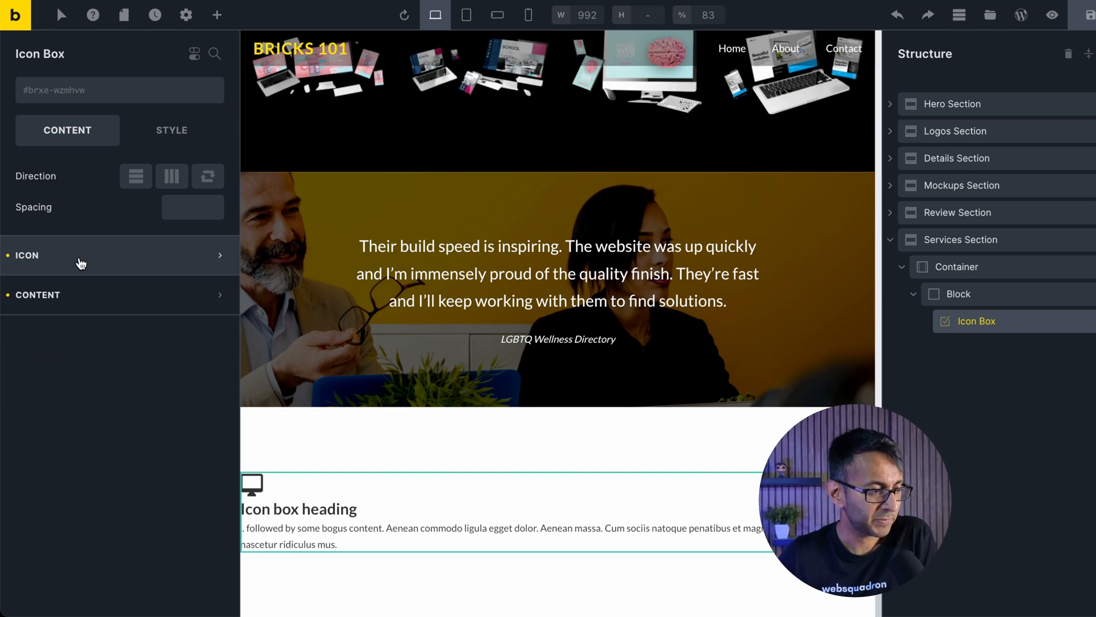
Step: Change the icon box heading to 'Web Design'
{"action": "left_click", "coordinate": [38, 295]}
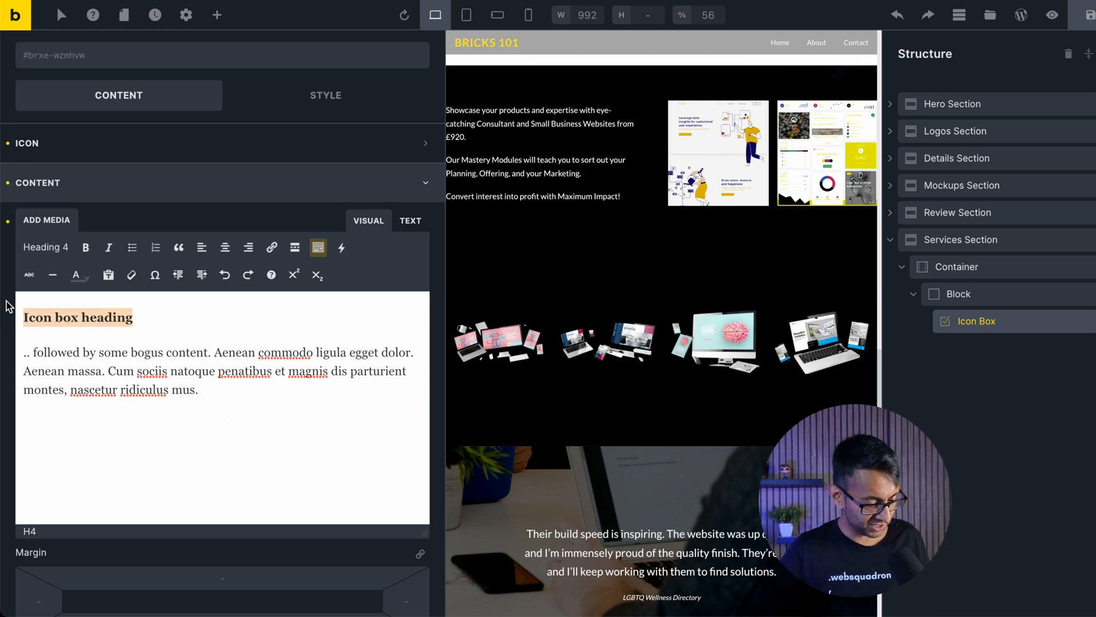
{"action": "type", "text": "Web Design"}
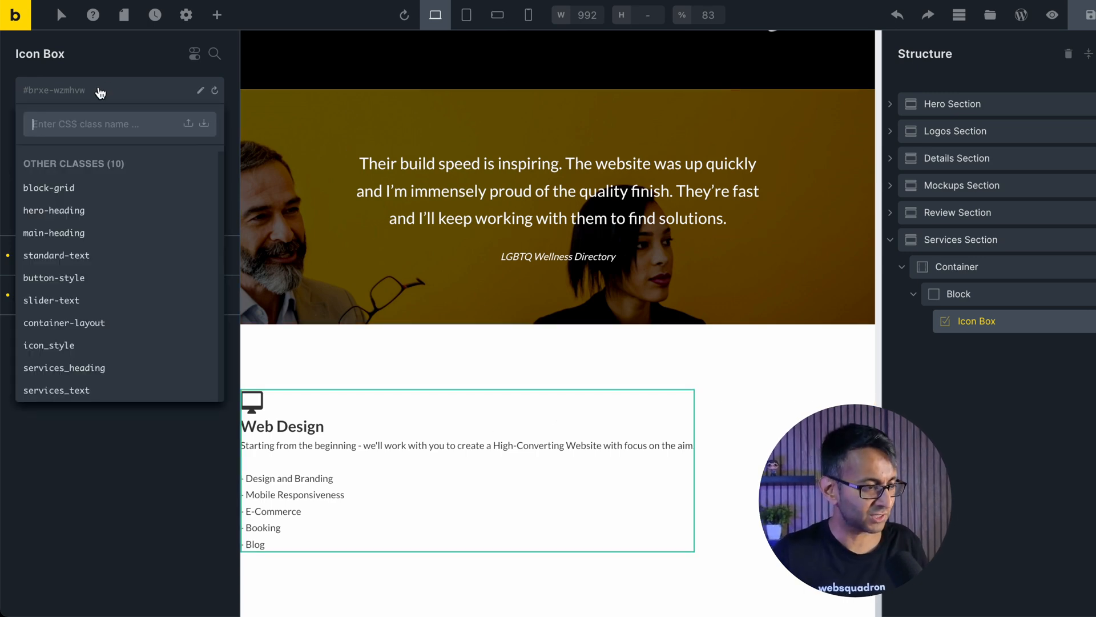
Step: Create class iconbox_style on the icon box with spacing 20 and a centred icon
{"action": "type", "text": "iconbox_style"}
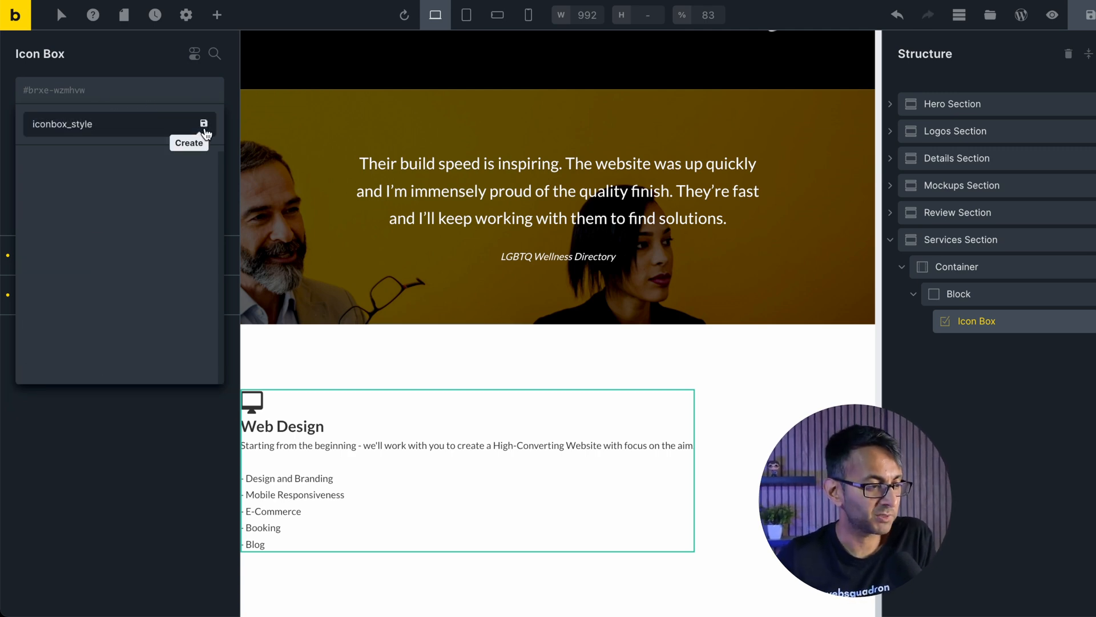
{"action": "left_click", "coordinate": [203, 124]}
{"action": "type", "text": "20"}
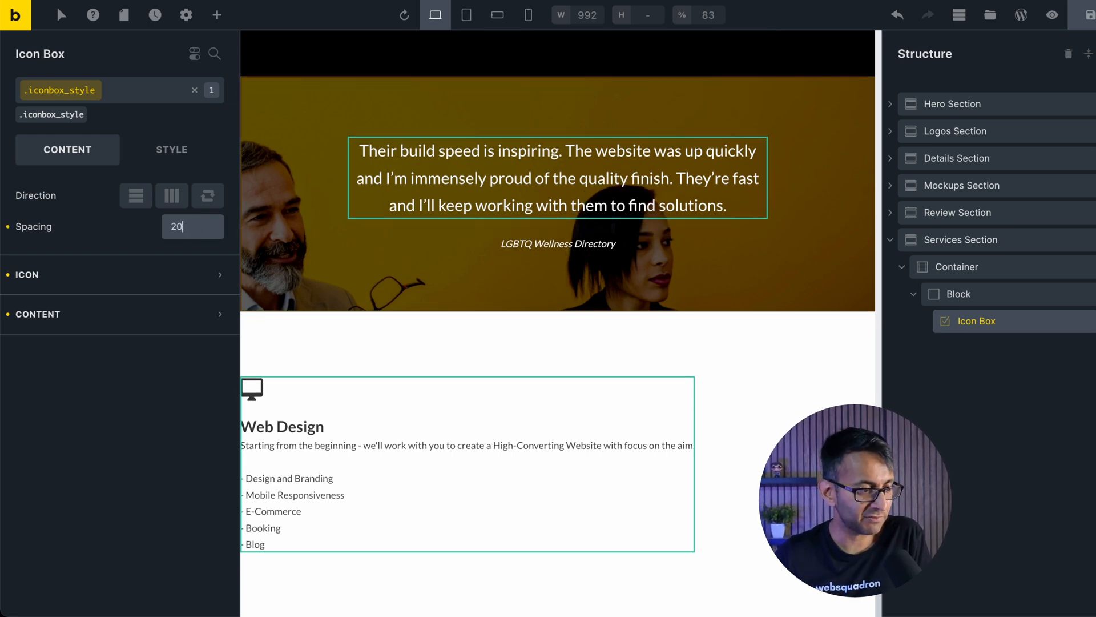
{"action": "left_click", "coordinate": [192, 226]}
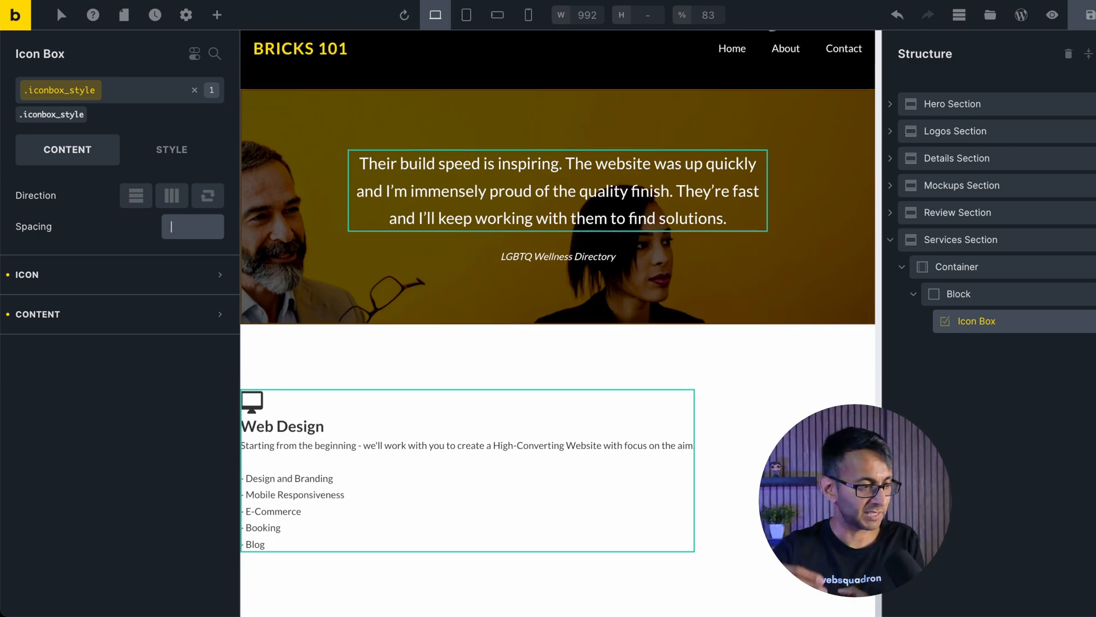
{"action": "type", "text": "20"}
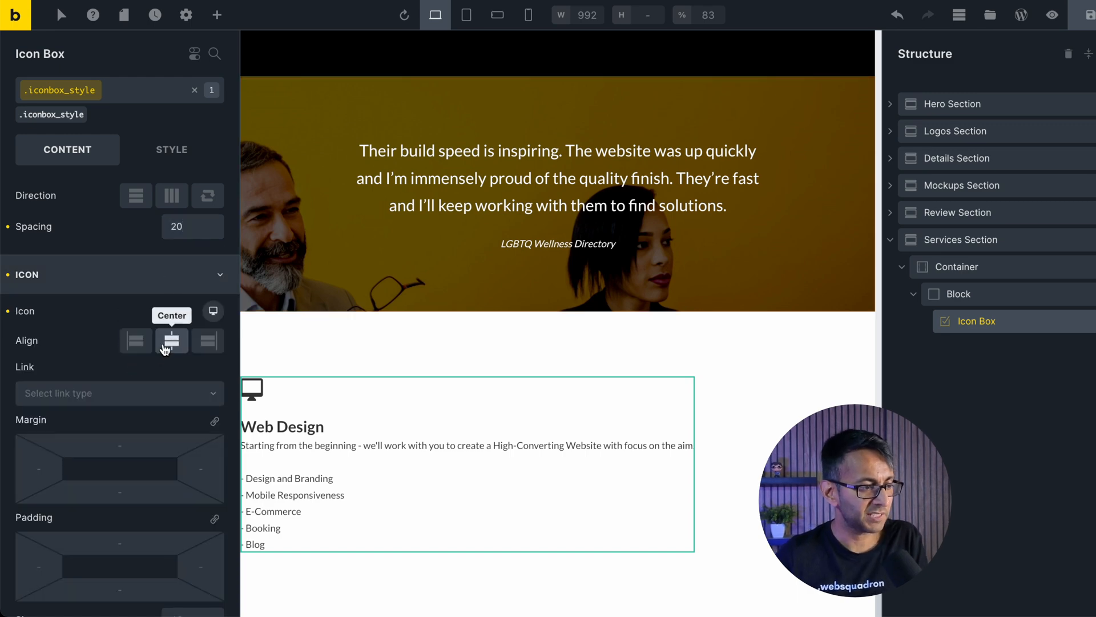
{"action": "left_click", "coordinate": [170, 340]}
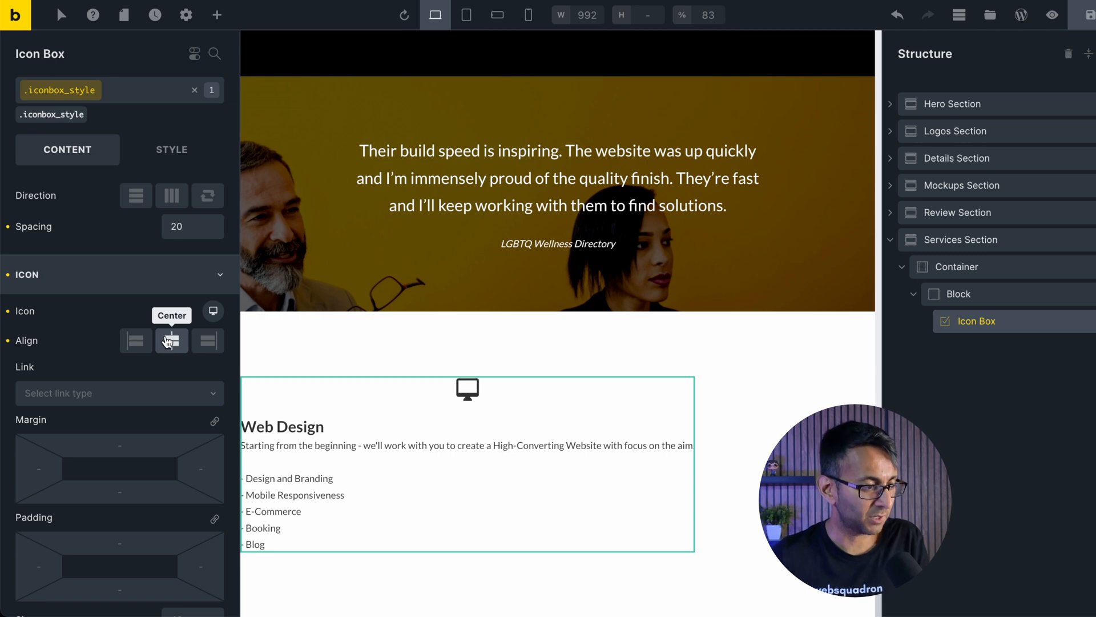
Step: Give the Web Design card 40 padding around its content
{"action": "left_click", "coordinate": [171, 149]}
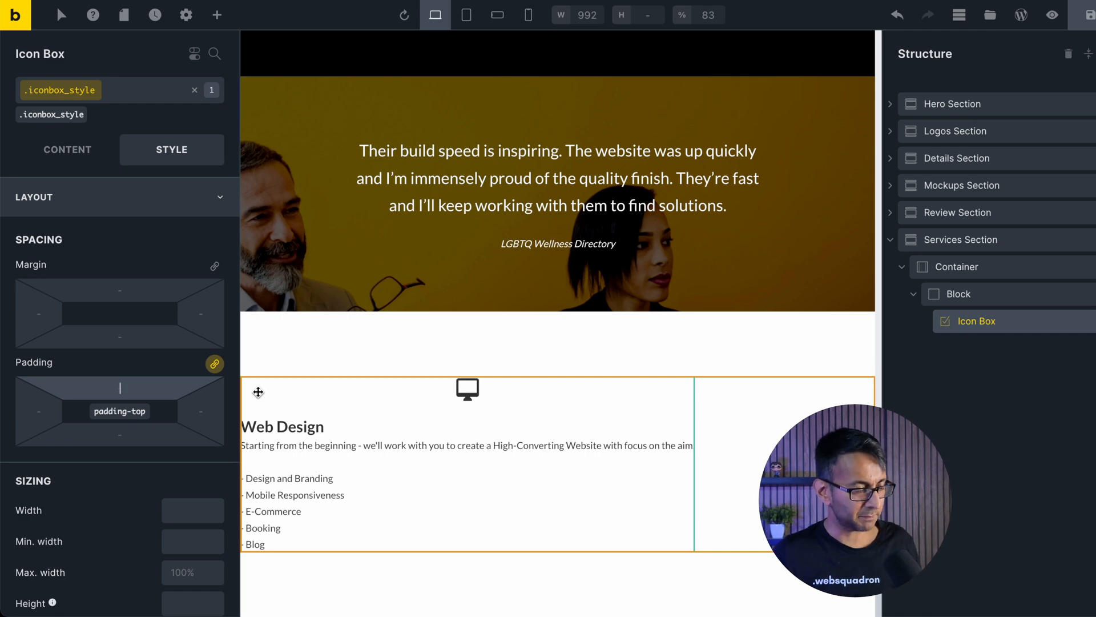
{"action": "type", "text": "40"}
{"action": "left_click", "coordinate": [38, 411]}
{"action": "type", "text": "25"}
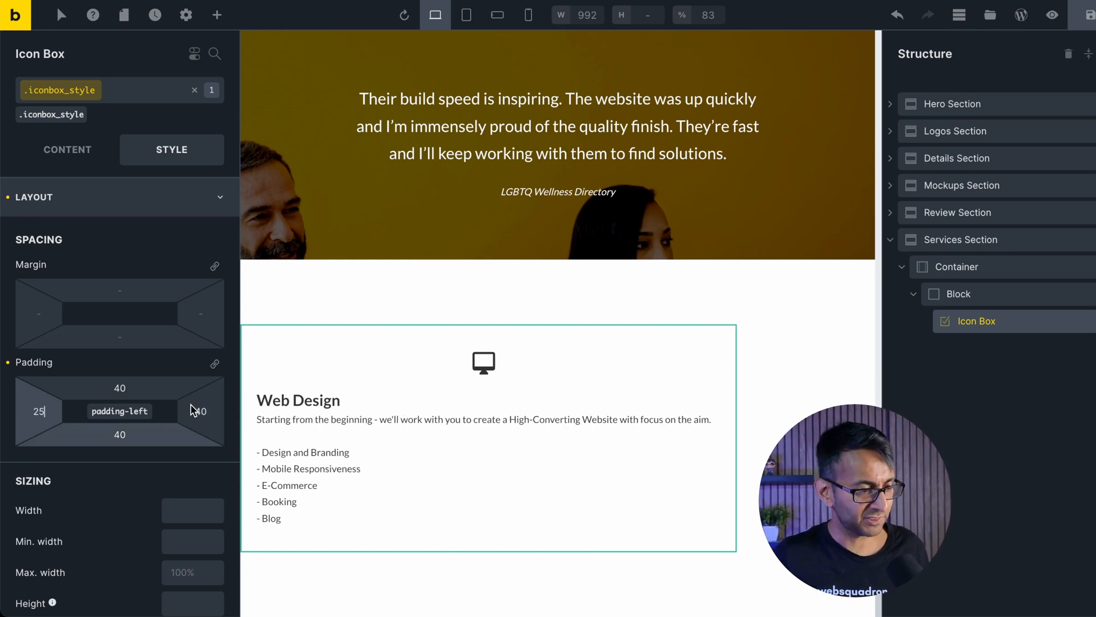
{"action": "left_click", "coordinate": [199, 410]}
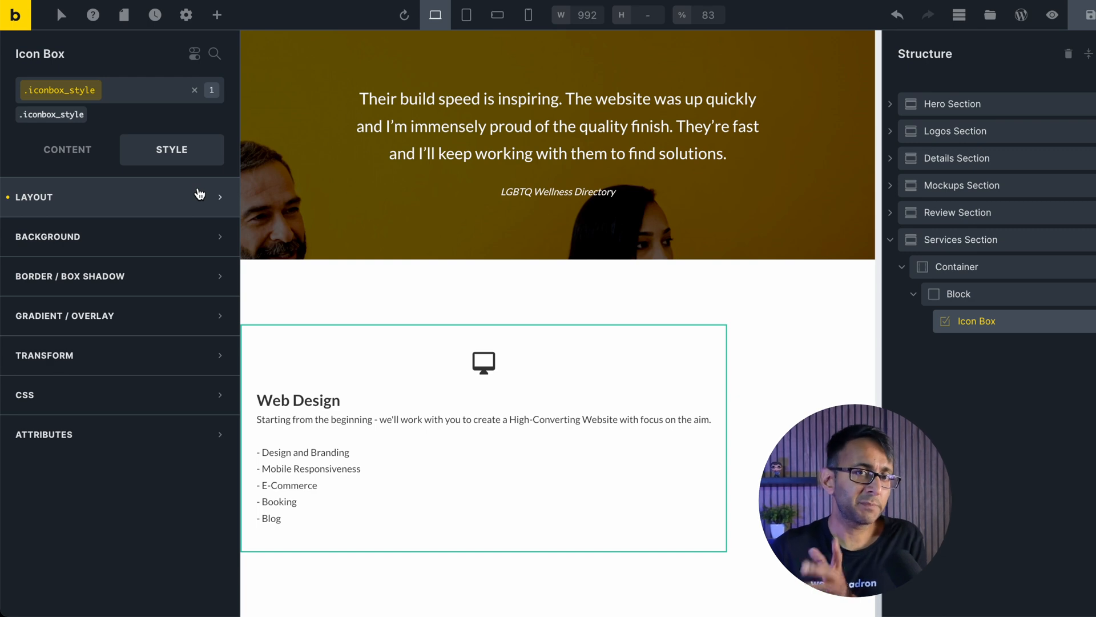
{"action": "mouse_move", "coordinate": [79, 178]}
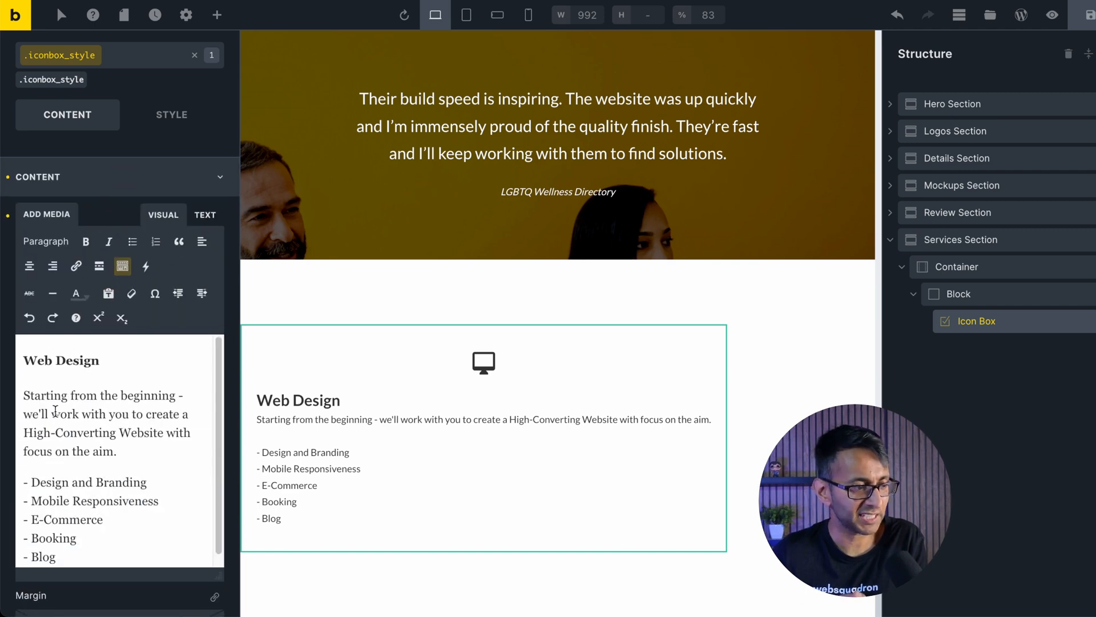
Step: Make the Web Design heading black at 2.2rem
{"action": "left_click", "coordinate": [204, 215]}
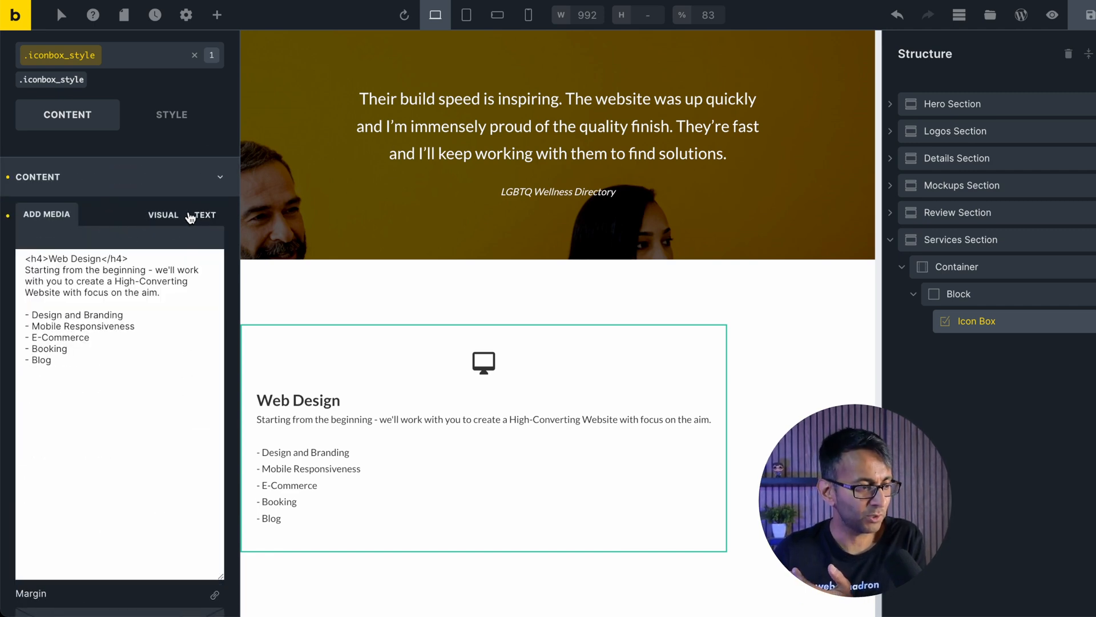
{"action": "left_click", "coordinate": [163, 215]}
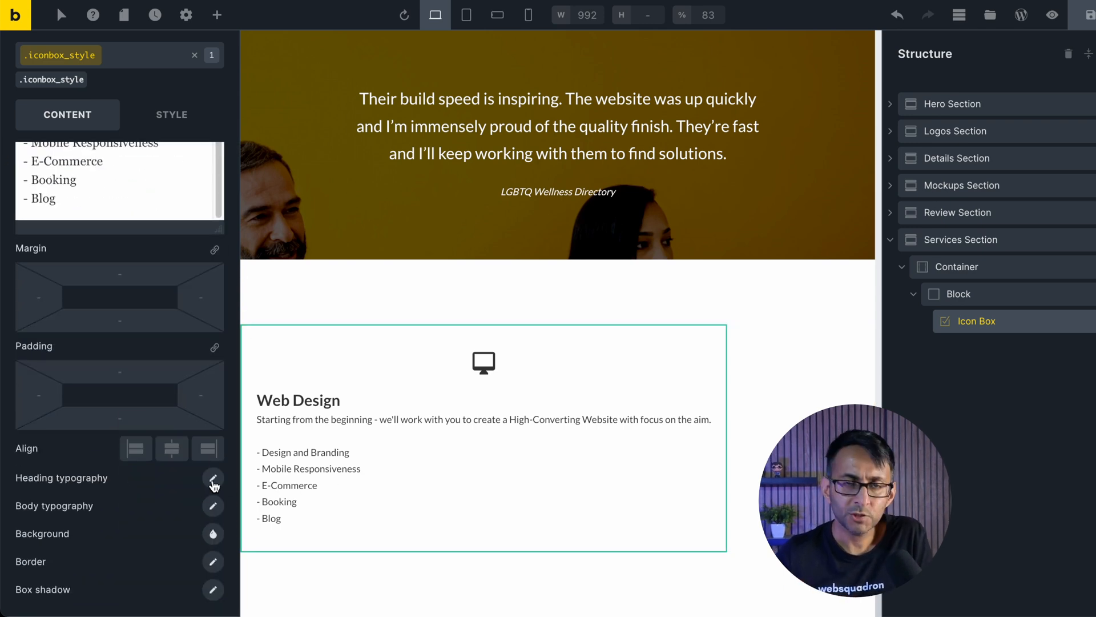
{"action": "left_click", "coordinate": [214, 478]}
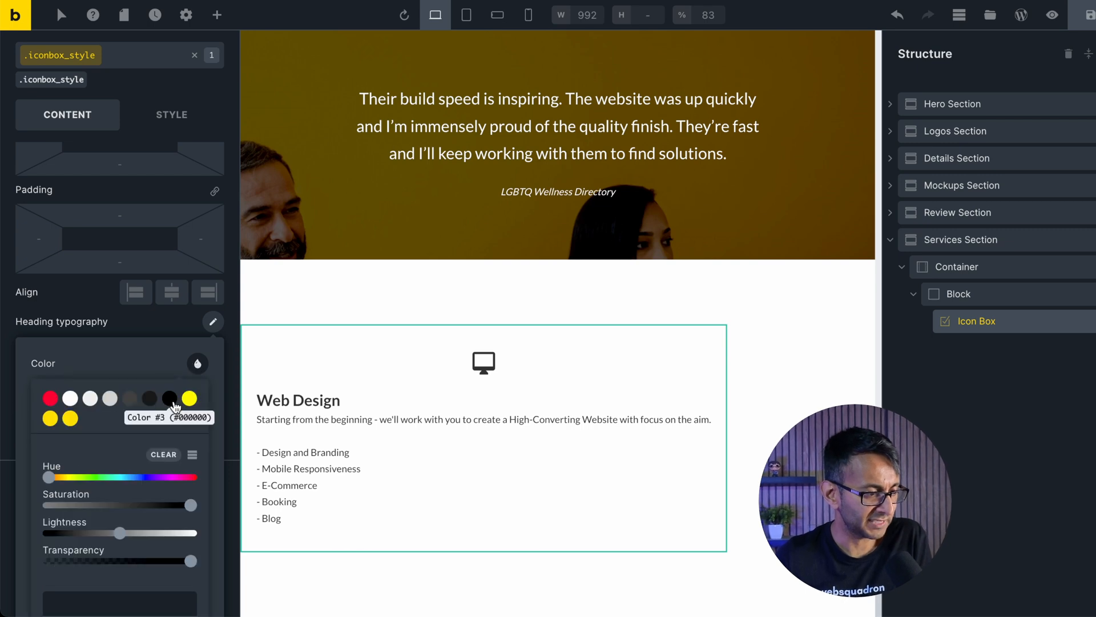
{"action": "left_click", "coordinate": [169, 398]}
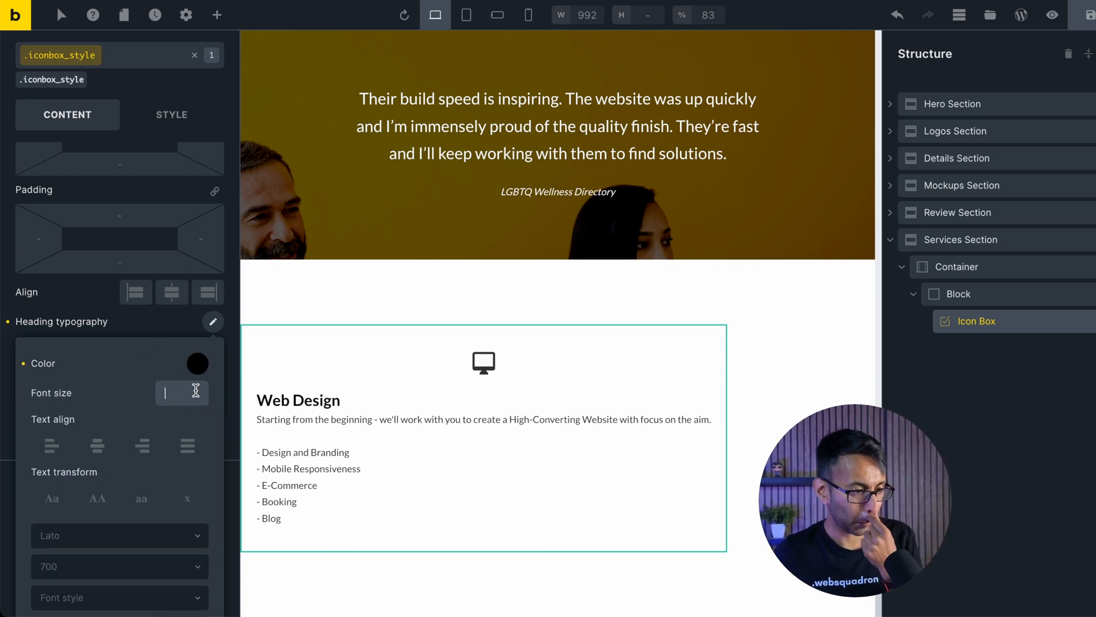
{"action": "type", "text": "2.2rem"}
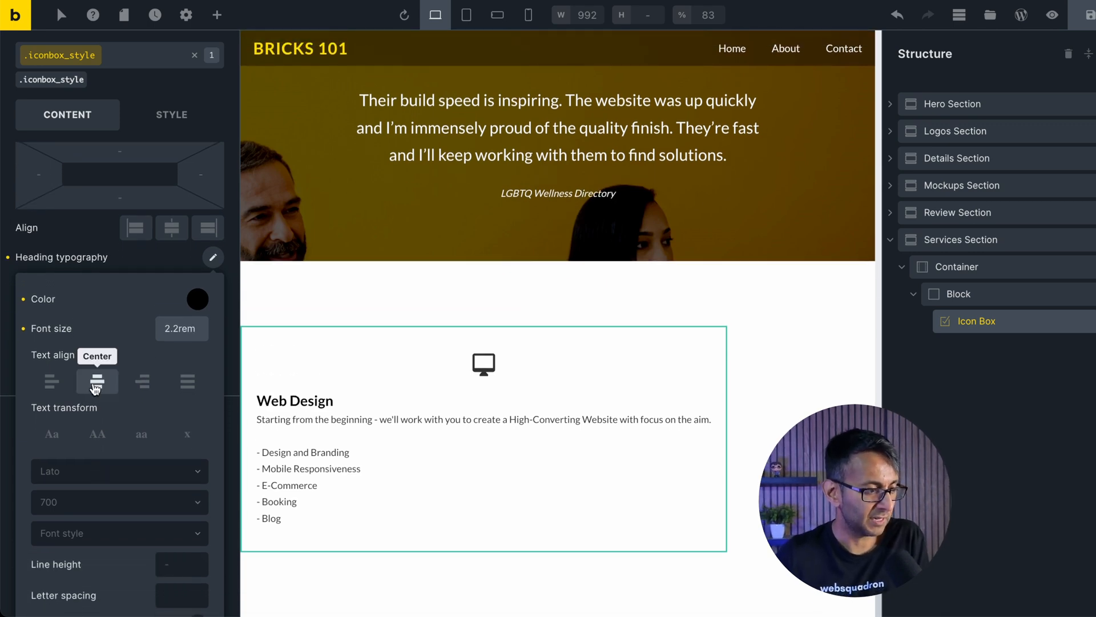
Step: Centre the heading and leave it without uppercase transform
{"action": "left_click", "coordinate": [96, 381]}
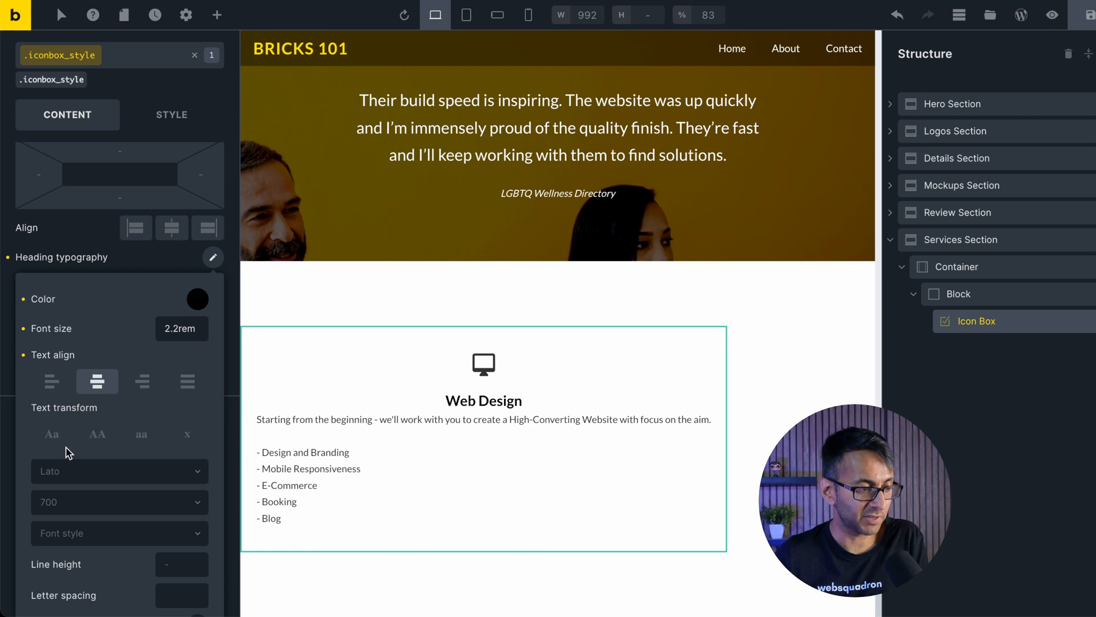
{"action": "left_click", "coordinate": [97, 434]}
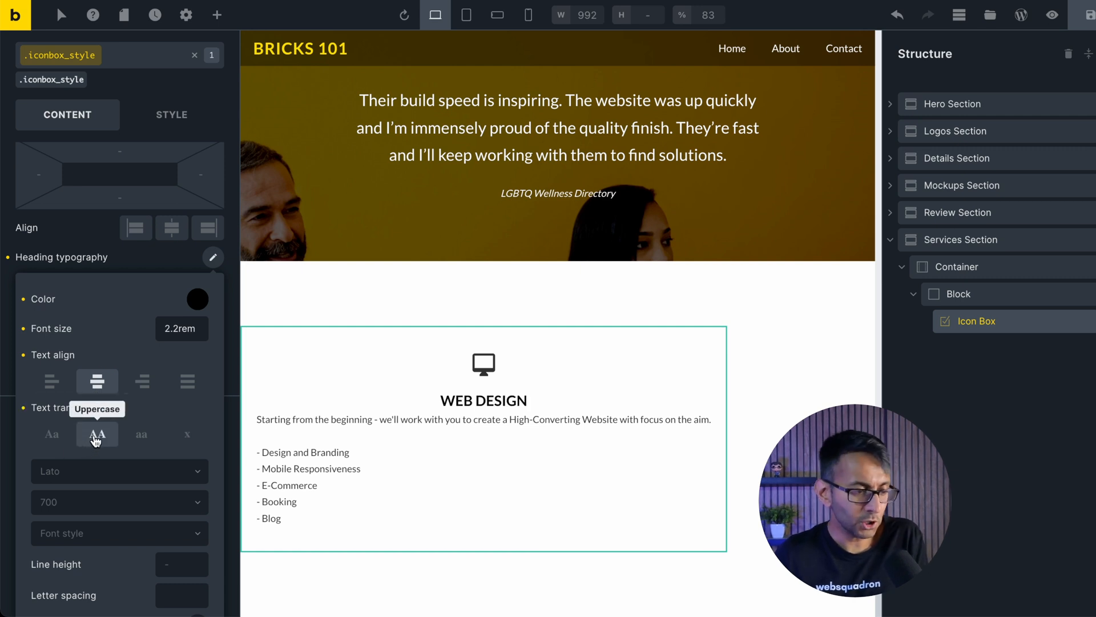
{"action": "left_click", "coordinate": [96, 434]}
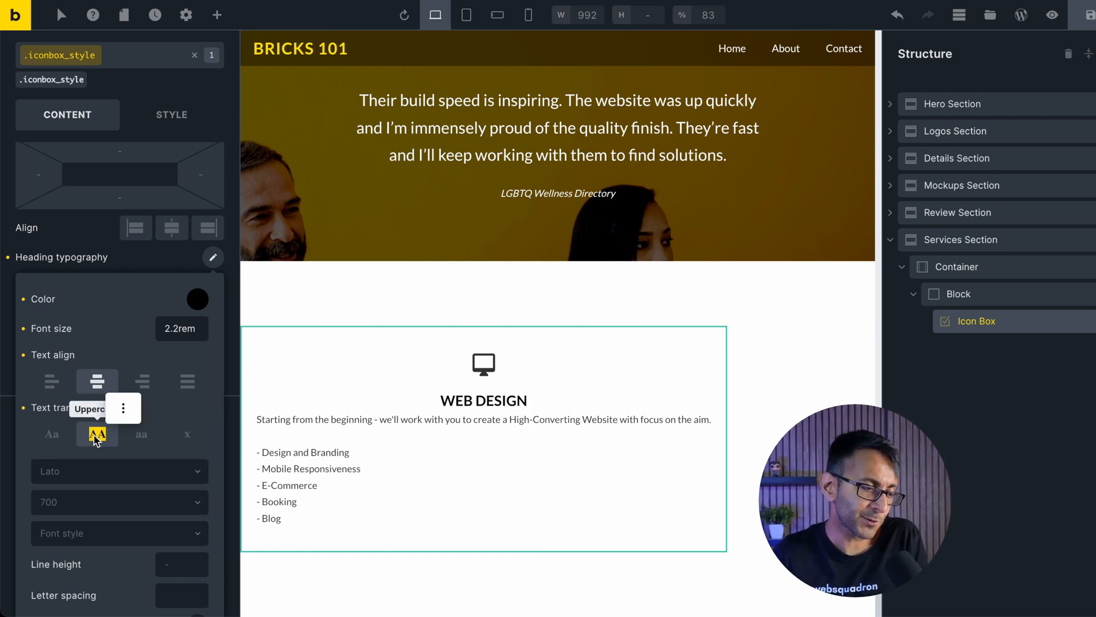
{"action": "left_click", "coordinate": [51, 434]}
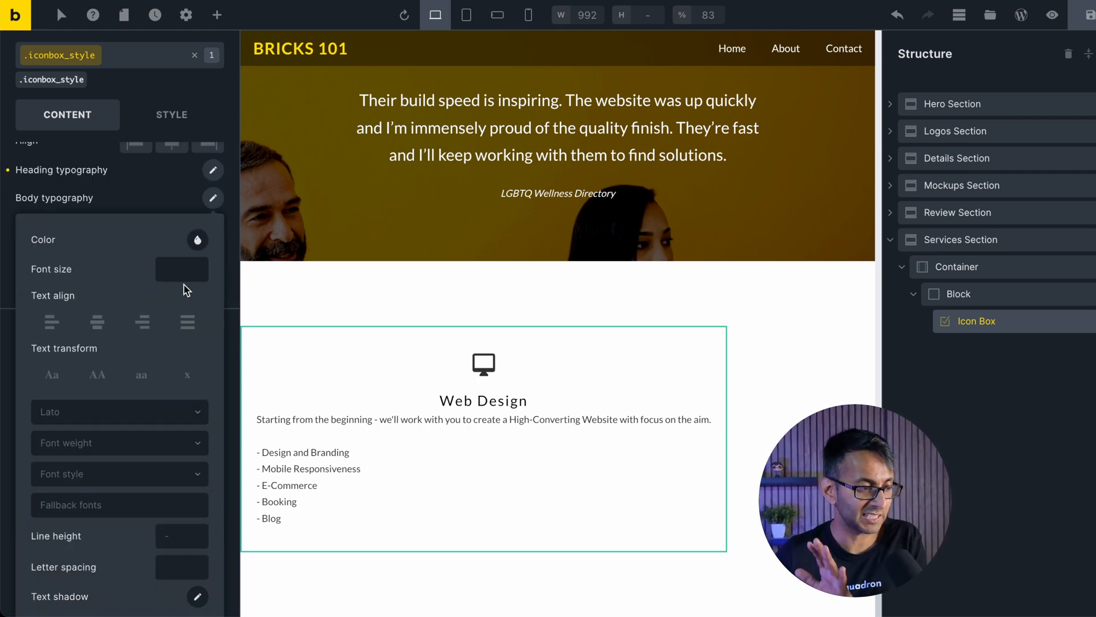
Step: Set the card's body typography font size to 1.6rem
{"action": "left_click", "coordinate": [181, 270]}
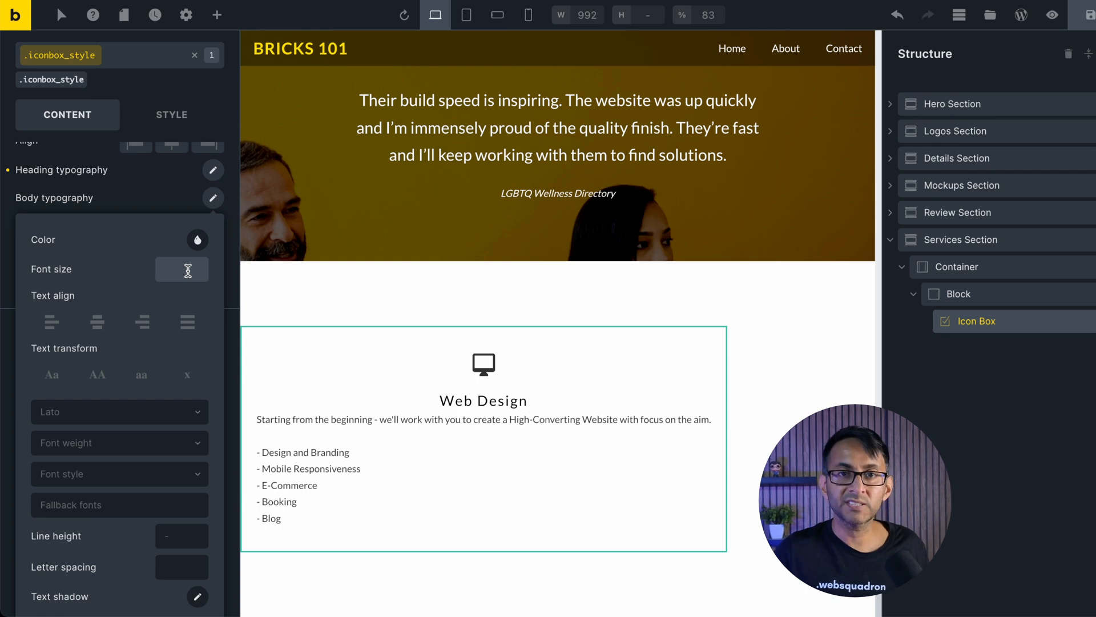
{"action": "type", "text": "1.6rem"}
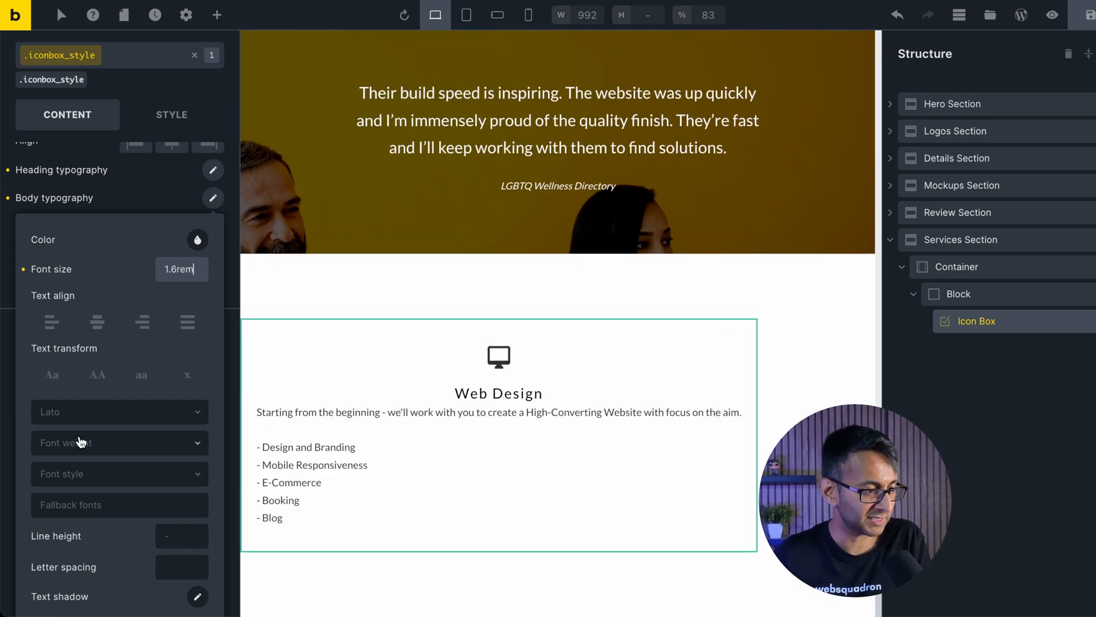
{"action": "left_click", "coordinate": [119, 443]}
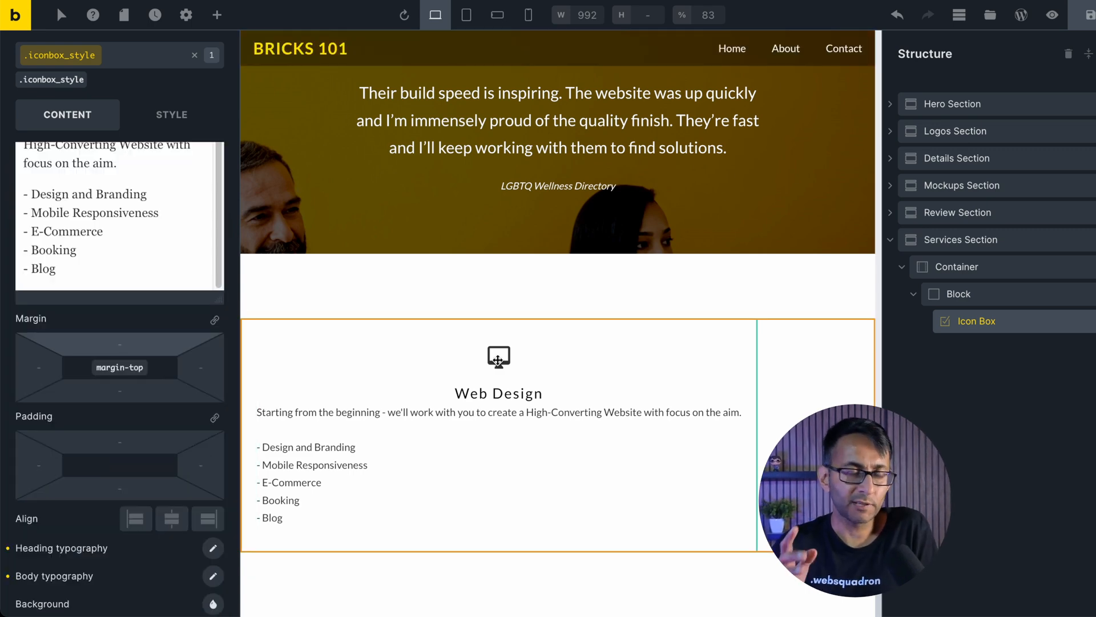
{"action": "mouse_move", "coordinate": [450, 426]}
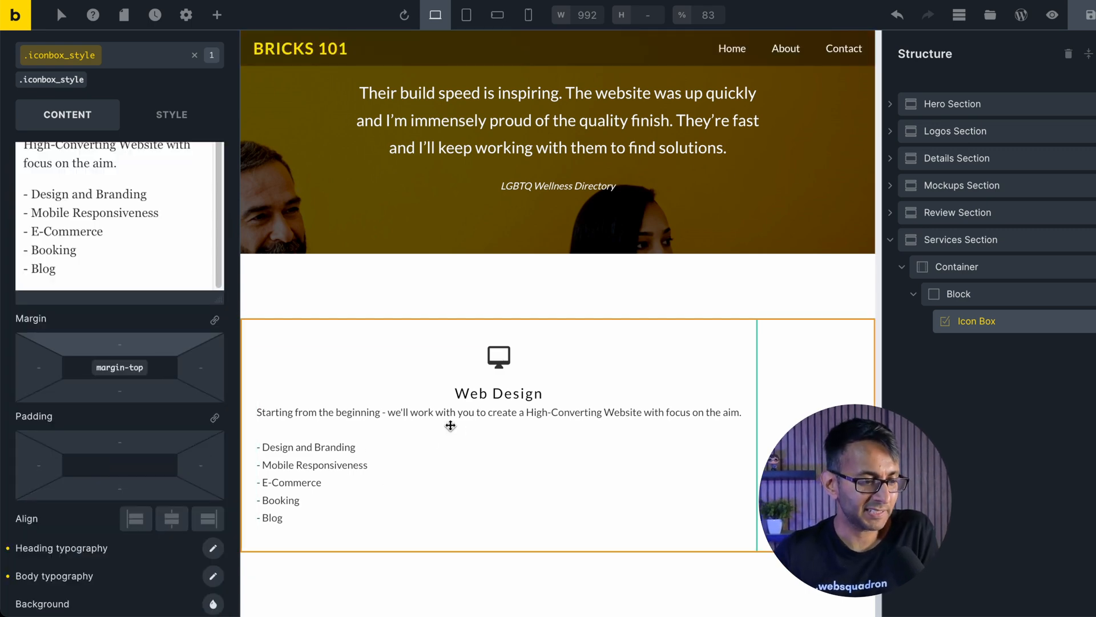
{"action": "mouse_move", "coordinate": [479, 472]}
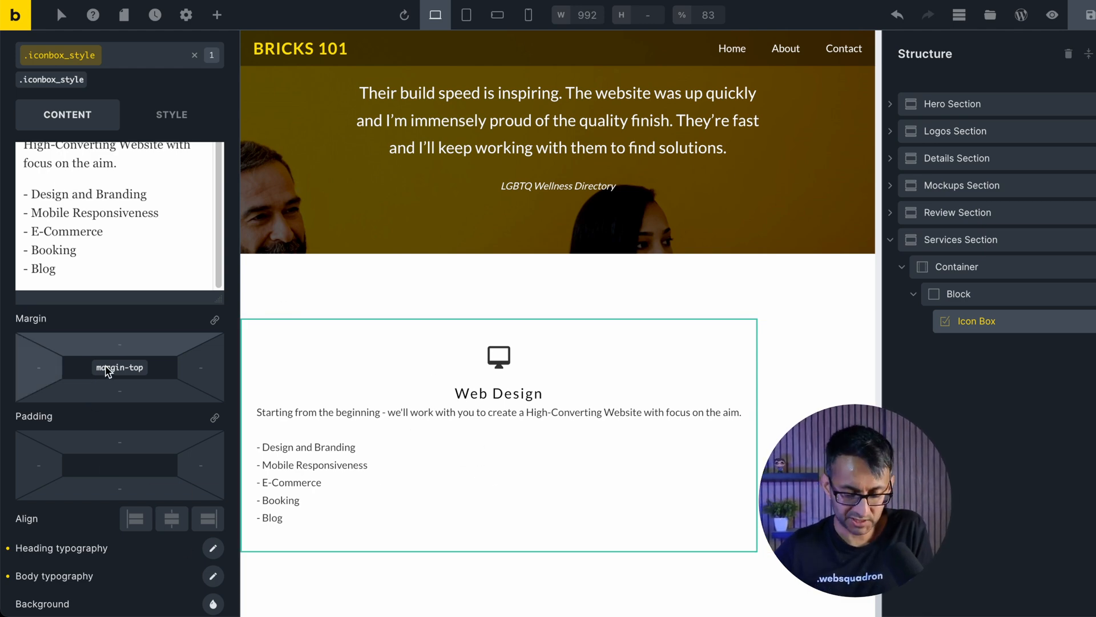
{"action": "mouse_move", "coordinate": [119, 367]}
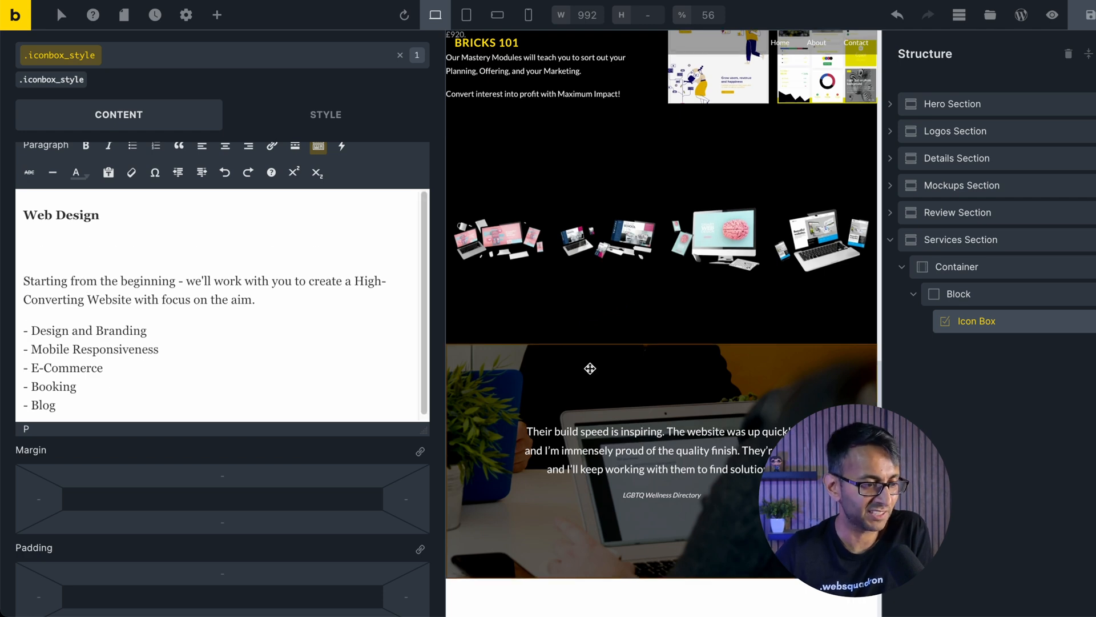
Step: Add blank lines after the heading and save the page
{"action": "scroll", "scroll_direction": "down", "scroll_amount": 3}
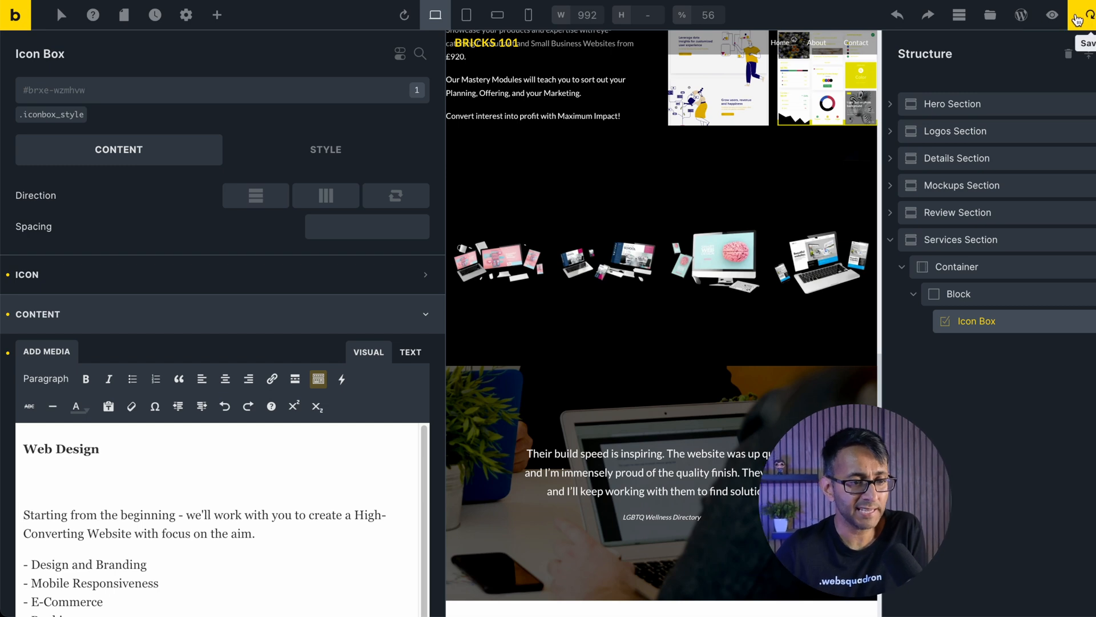
{"action": "left_click", "coordinate": [1052, 15]}
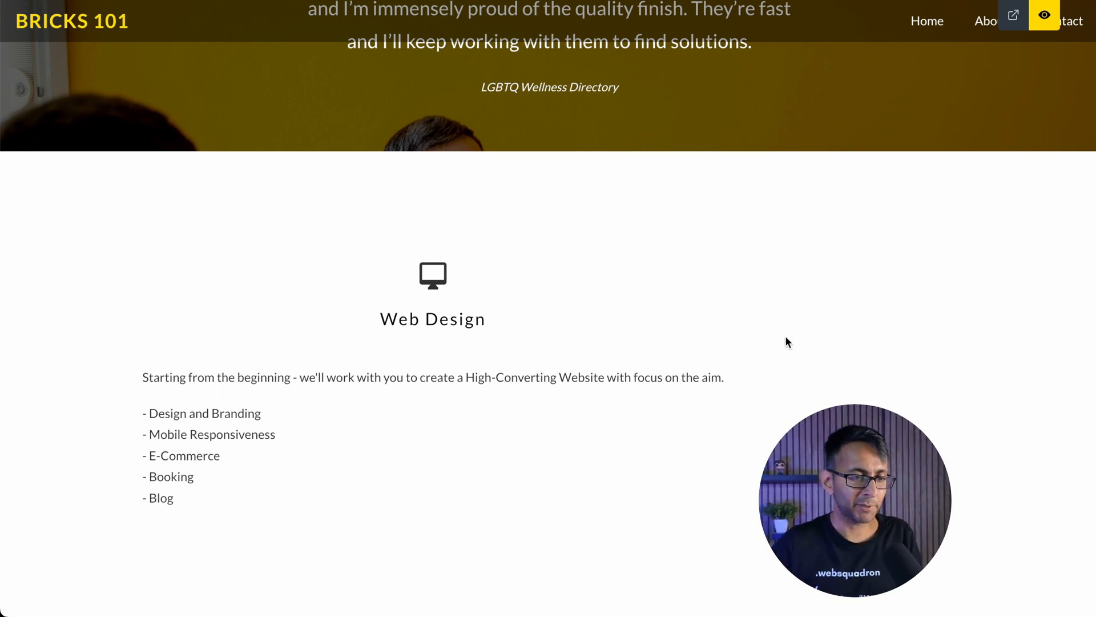
{"action": "mouse_move", "coordinate": [1045, 15]}
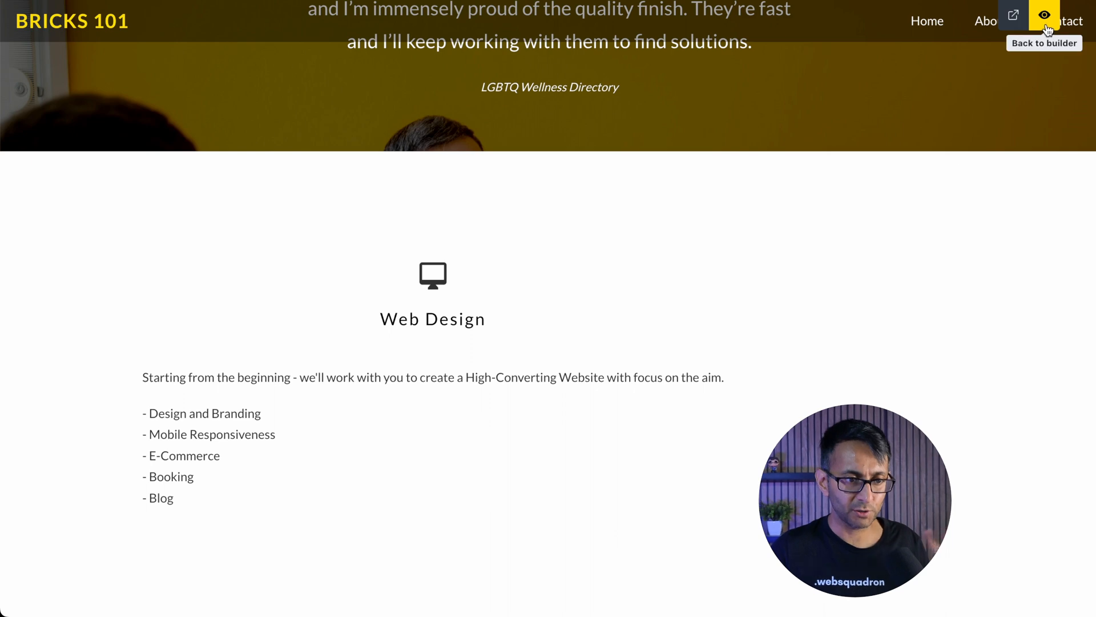
{"action": "left_click", "coordinate": [1044, 14]}
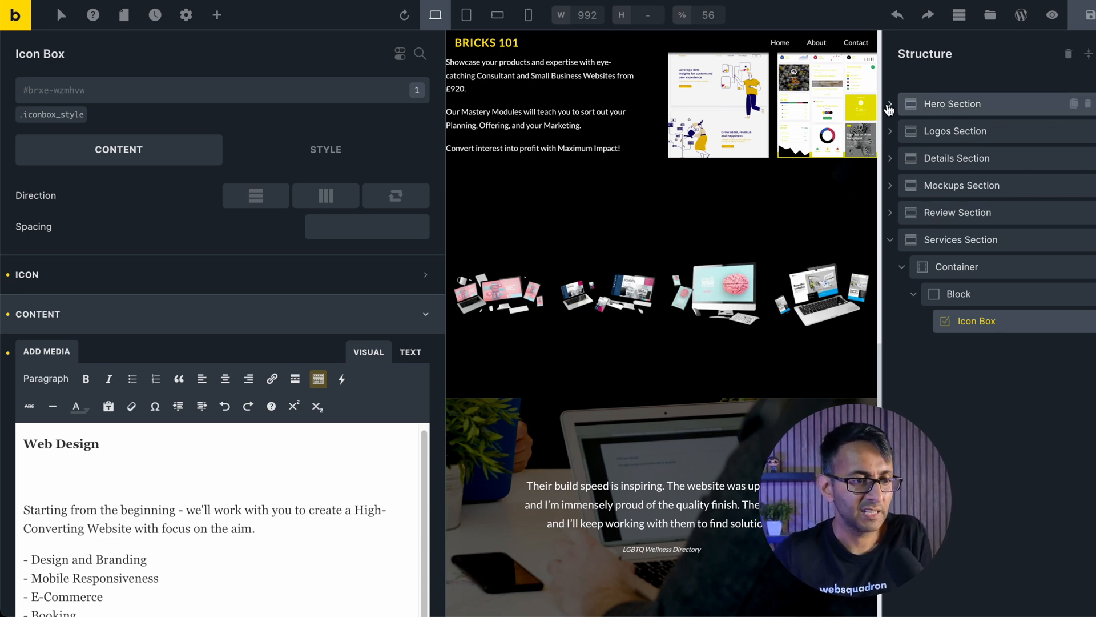
Step: Paste the hero's 'Learn with us' button with its button-style class beneath the Web Design card
{"action": "left_click", "coordinate": [890, 104]}
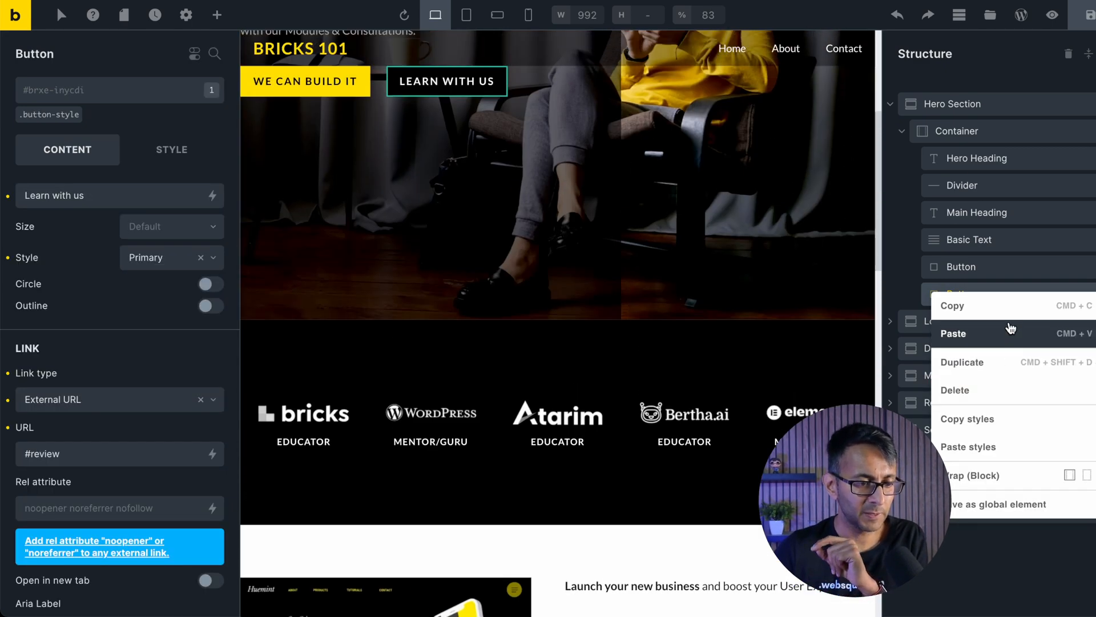
{"action": "left_click", "coordinate": [952, 334]}
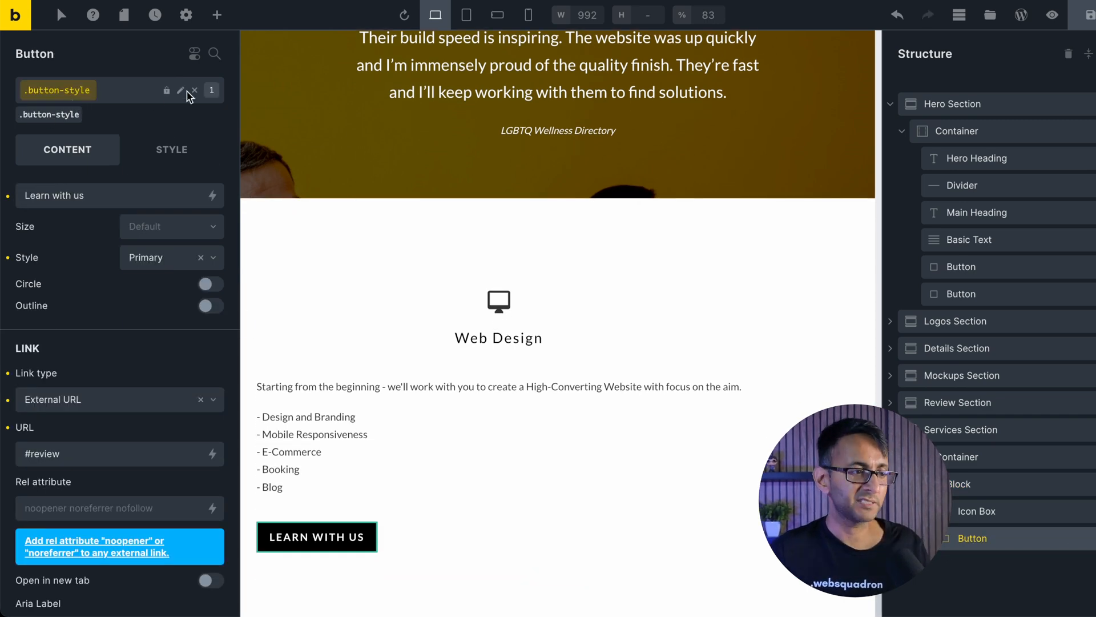
{"action": "left_click", "coordinate": [194, 95]}
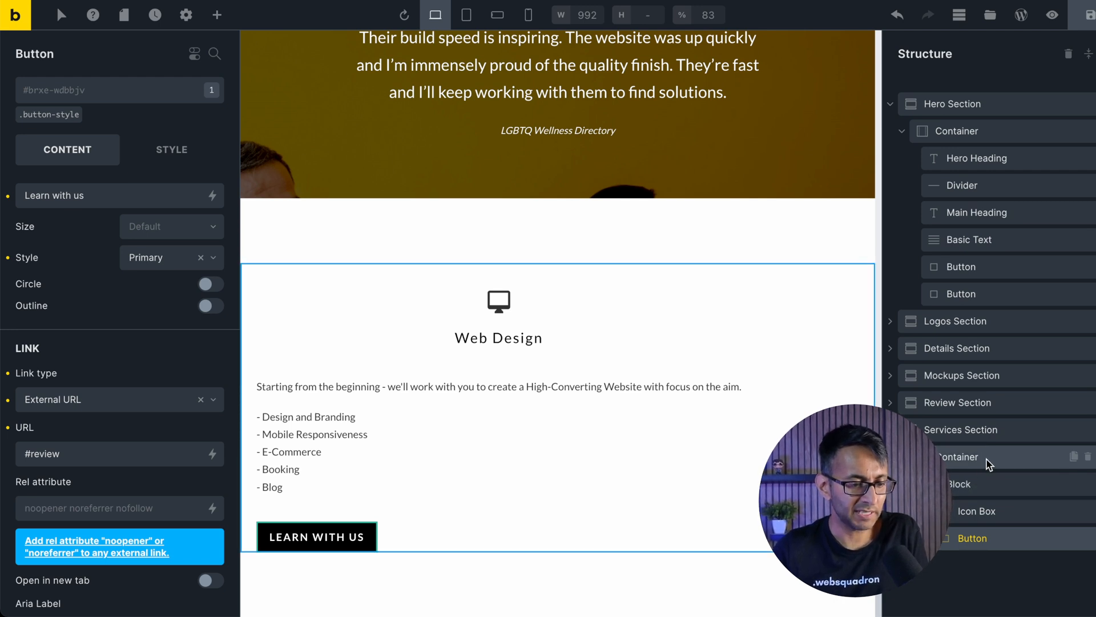
Step: Set the services container width to 1000 and the Web Design block width to 300
{"action": "left_click", "coordinate": [960, 456]}
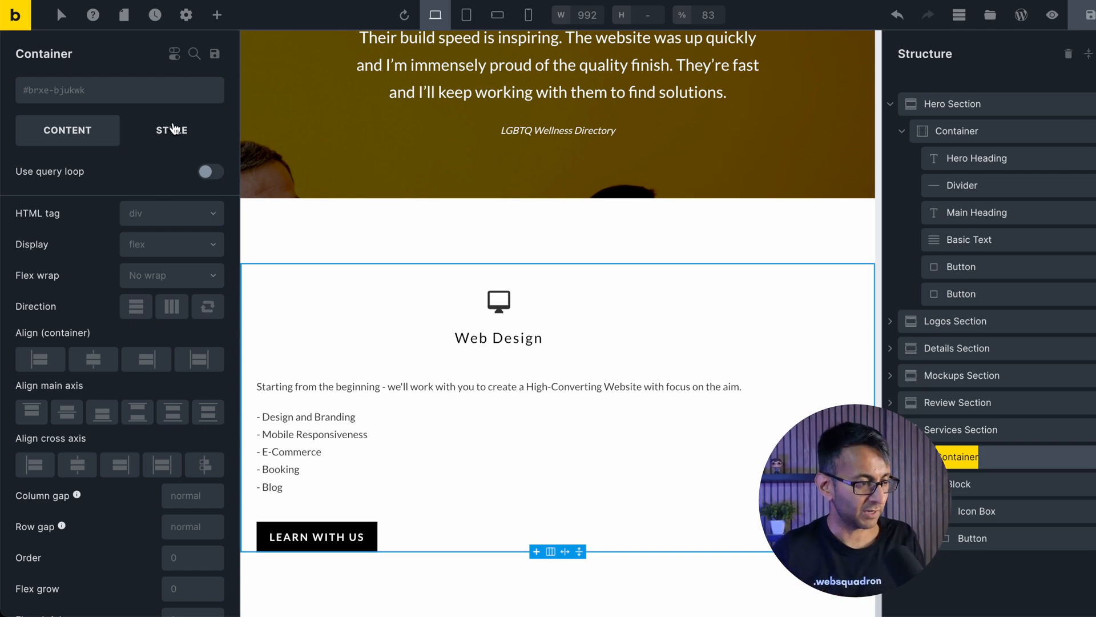
{"action": "left_click", "coordinate": [171, 130]}
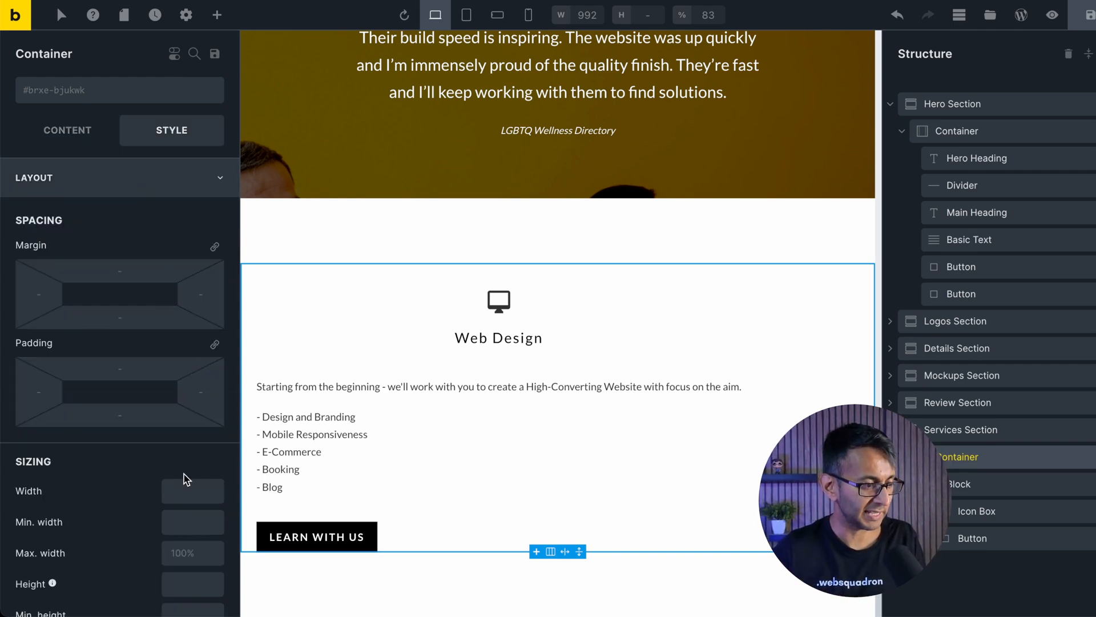
{"action": "type", "text": "1000"}
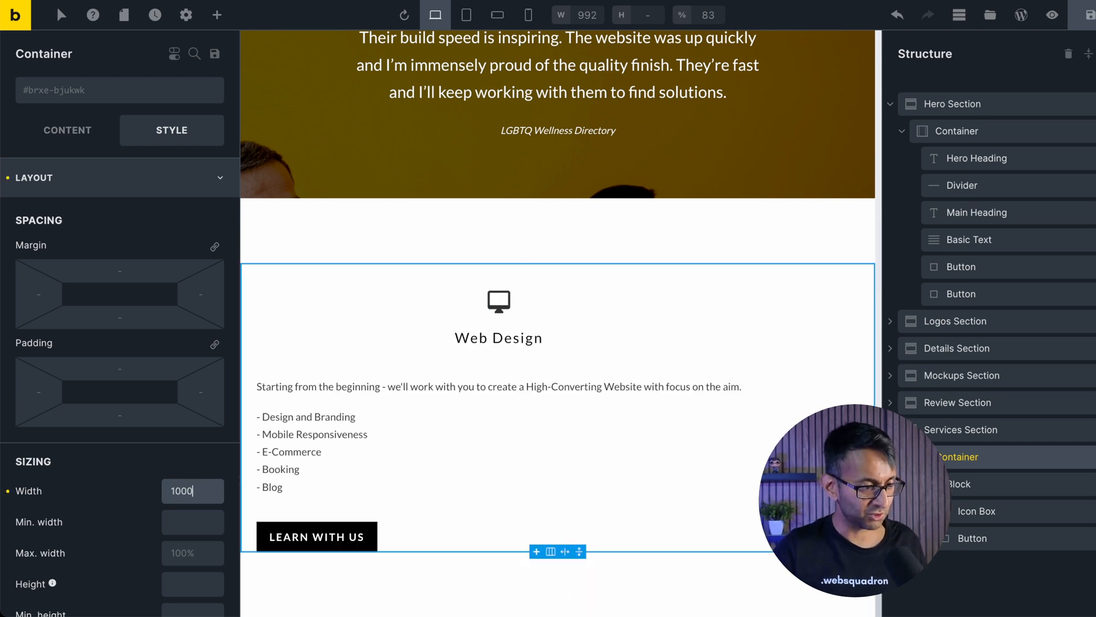
{"action": "mouse_move", "coordinate": [968, 467]}
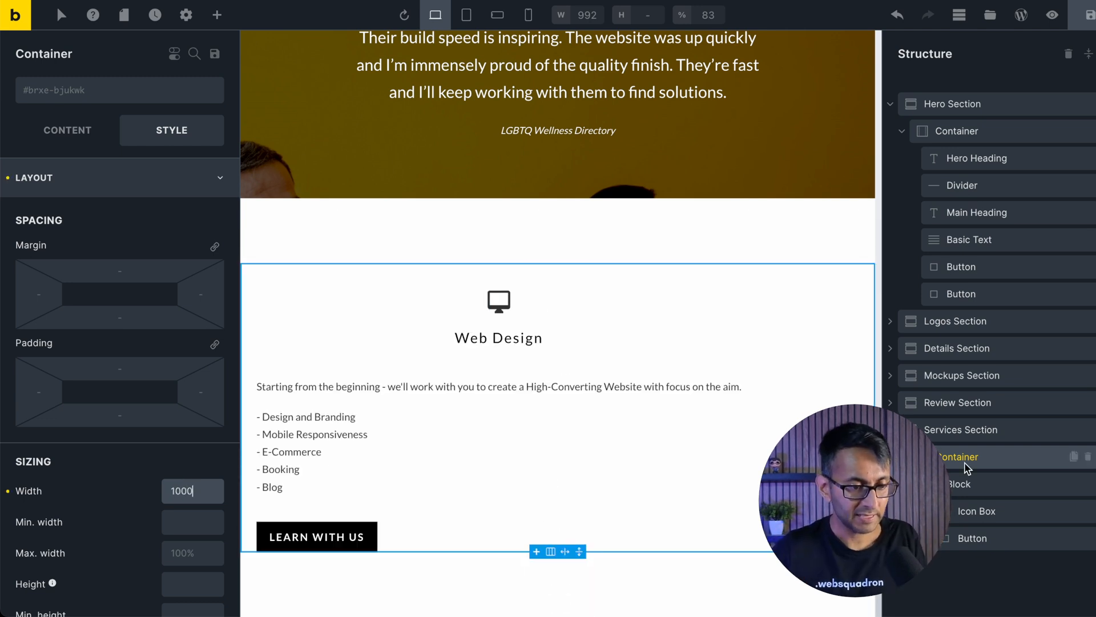
{"action": "left_click", "coordinate": [960, 483]}
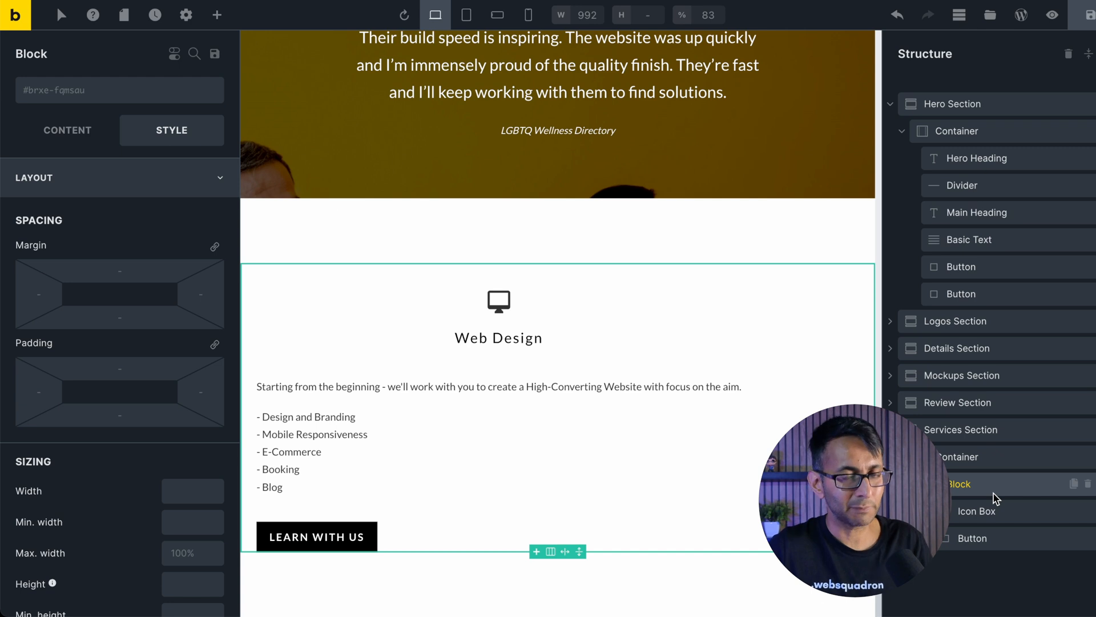
{"action": "mouse_move", "coordinate": [770, 576]}
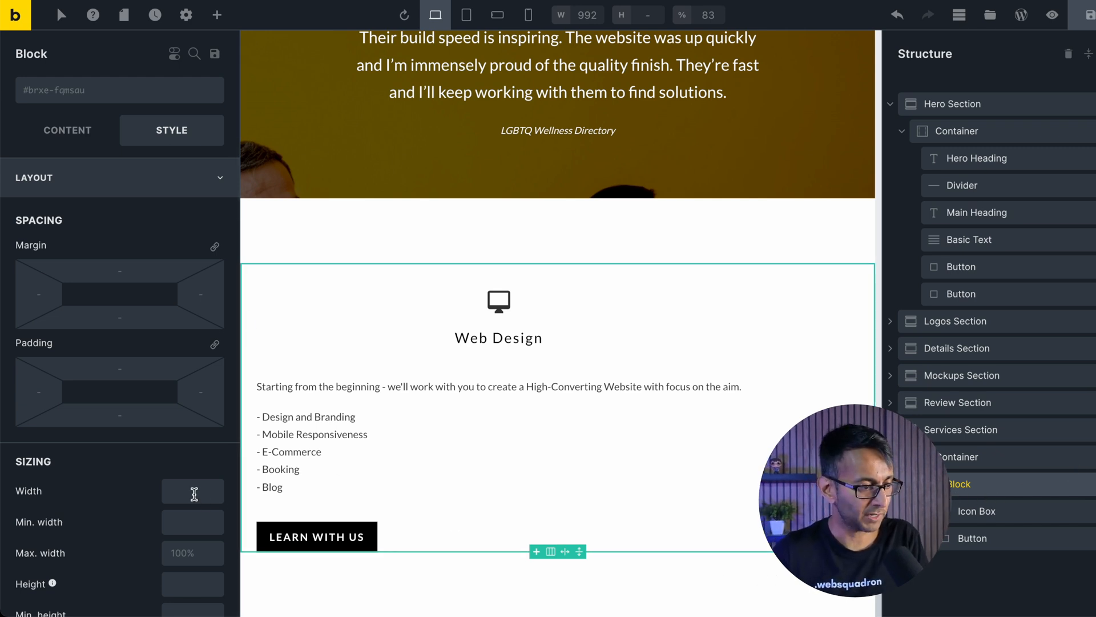
{"action": "type", "text": "300"}
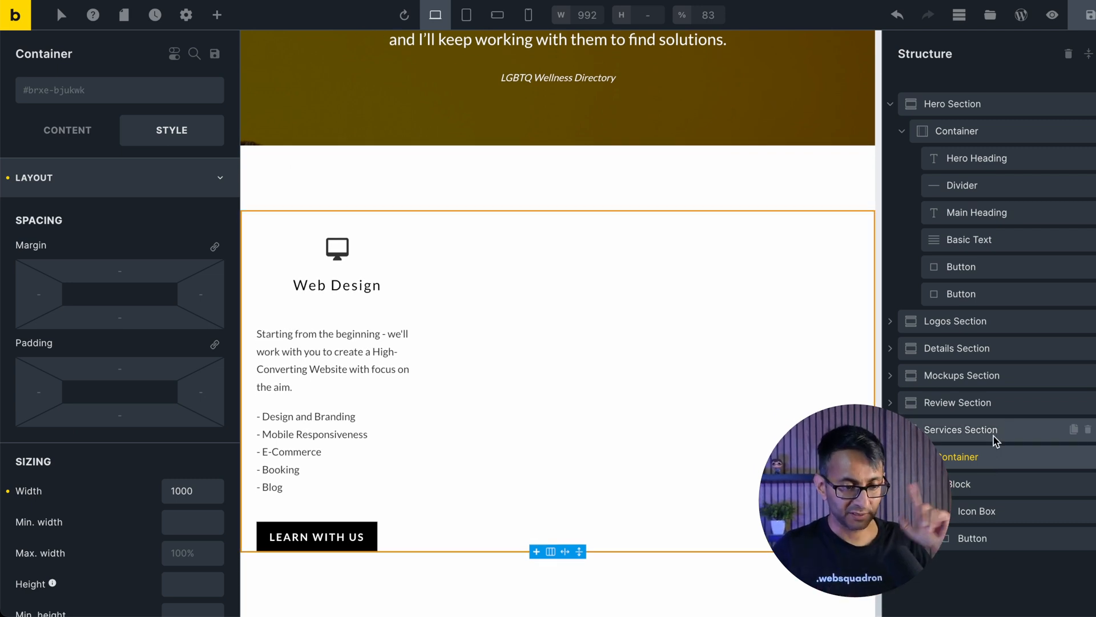
Step: Give the services section a light grey #f3f3f3 background
{"action": "left_click", "coordinate": [961, 430]}
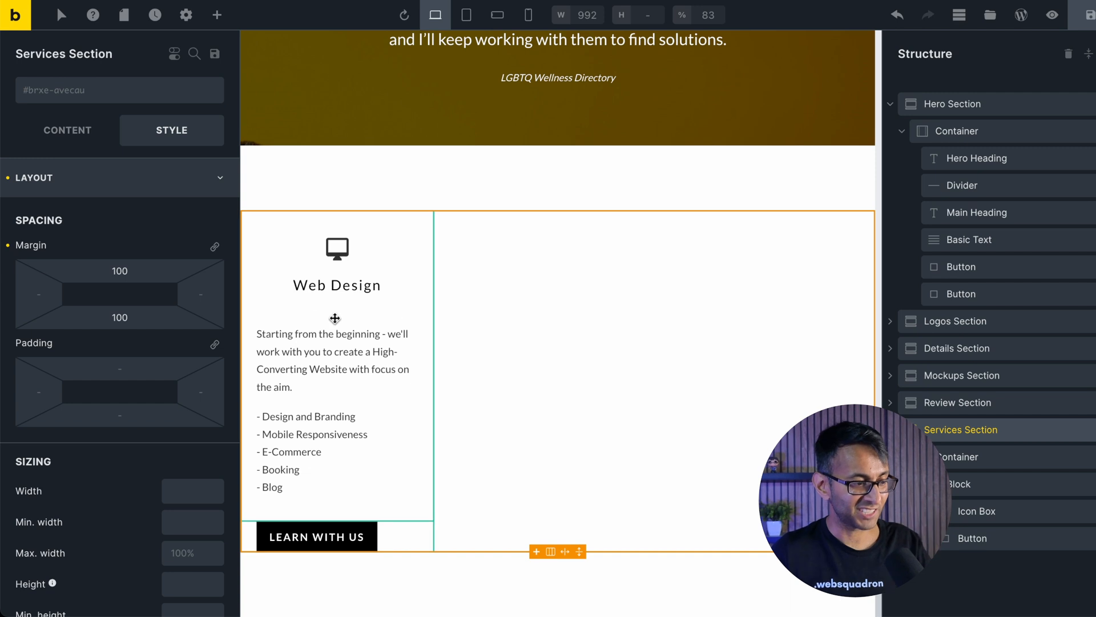
{"action": "left_click", "coordinate": [33, 177]}
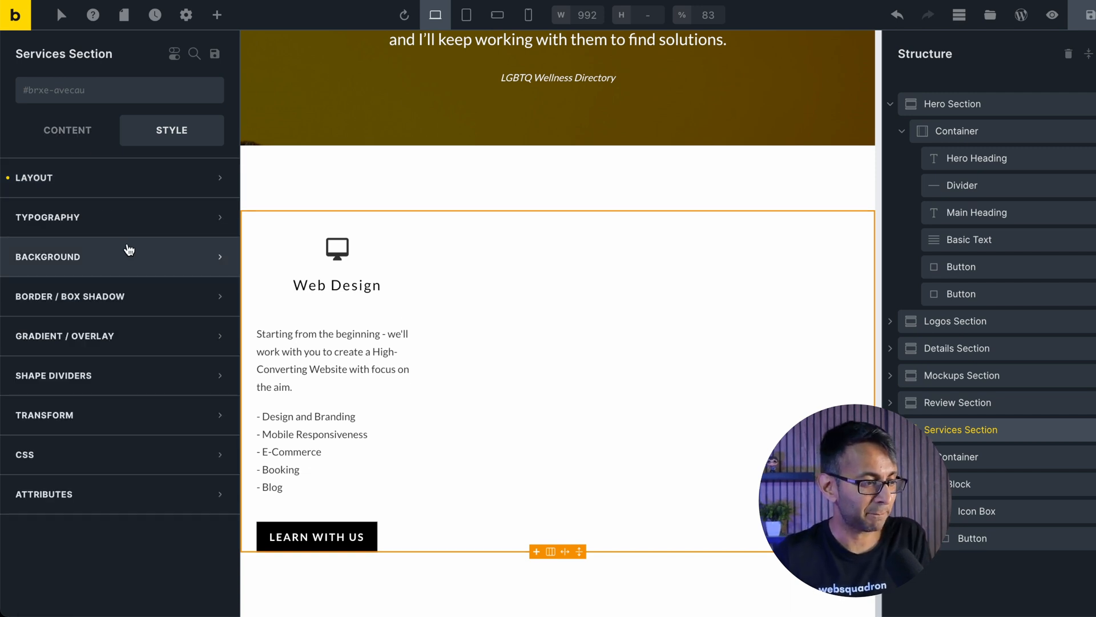
{"action": "left_click", "coordinate": [48, 257]}
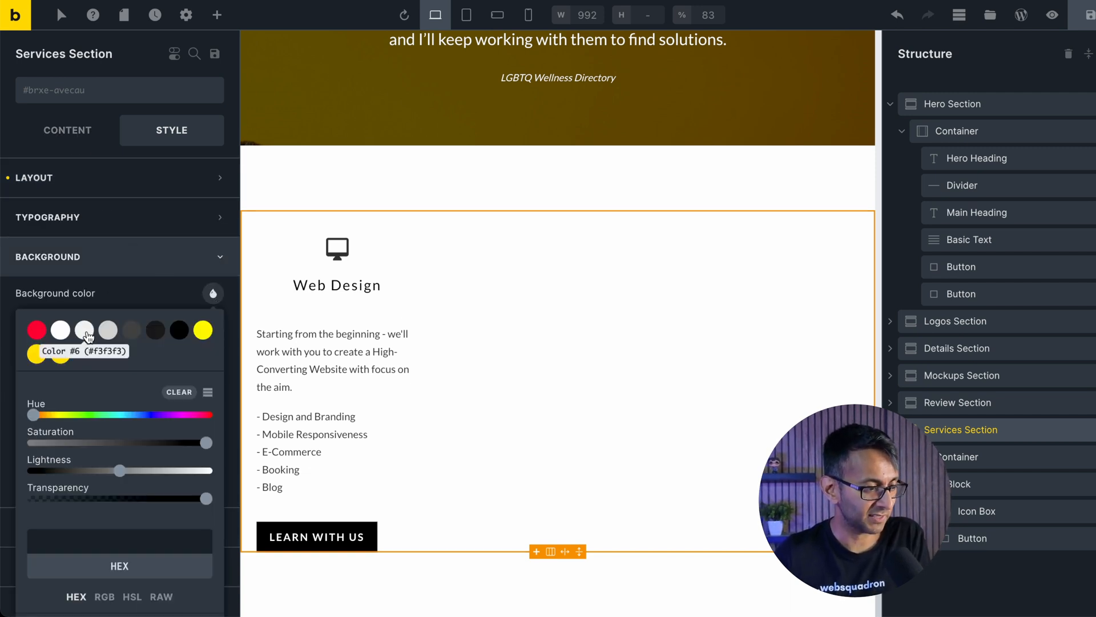
{"action": "left_click", "coordinate": [83, 330]}
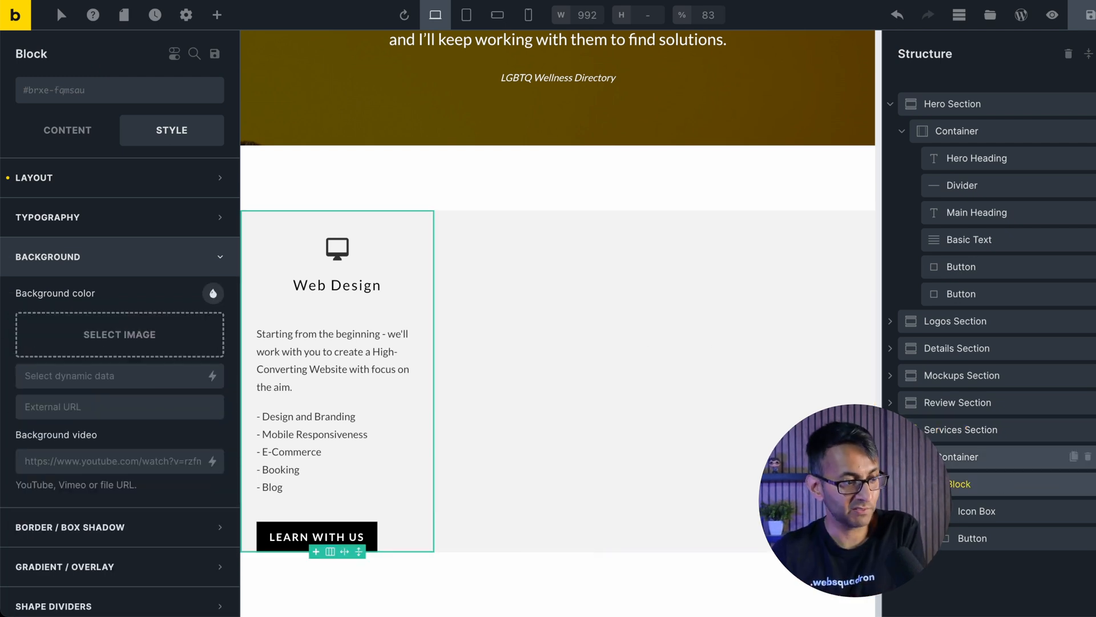
Step: Give the Web Design card block a white #ffffff background
{"action": "left_click", "coordinate": [213, 293]}
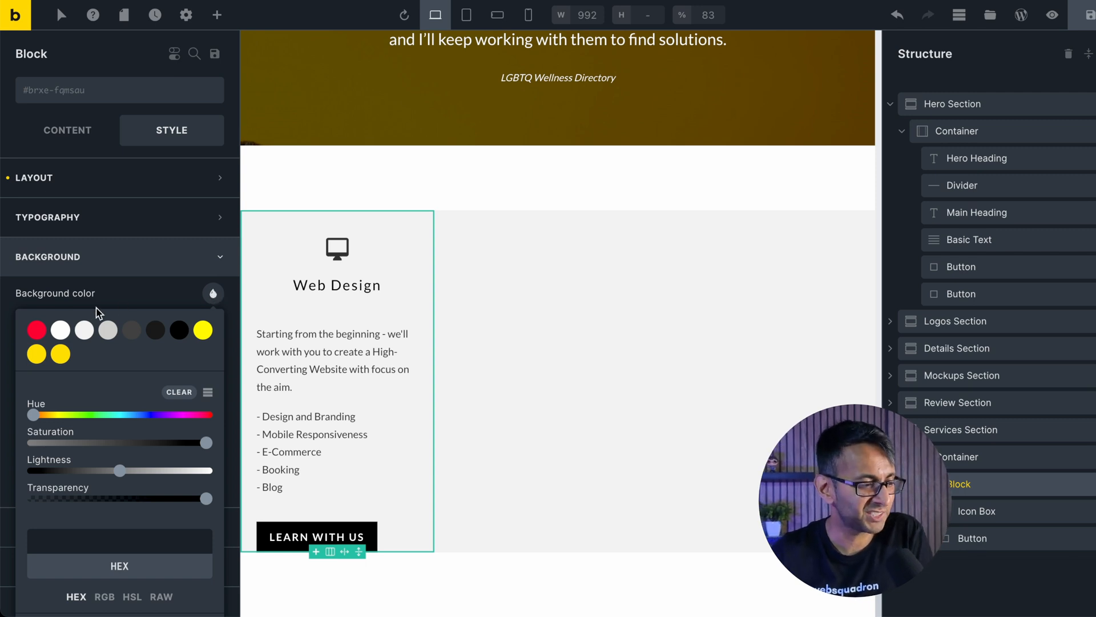
{"action": "left_click", "coordinate": [59, 330]}
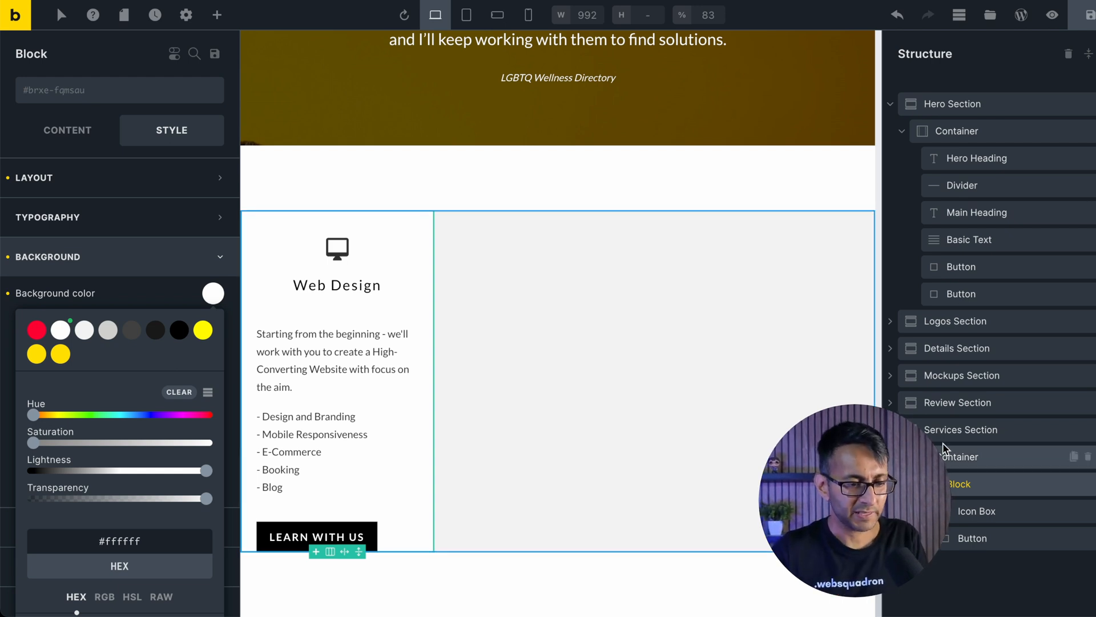
{"action": "left_click", "coordinate": [960, 429]}
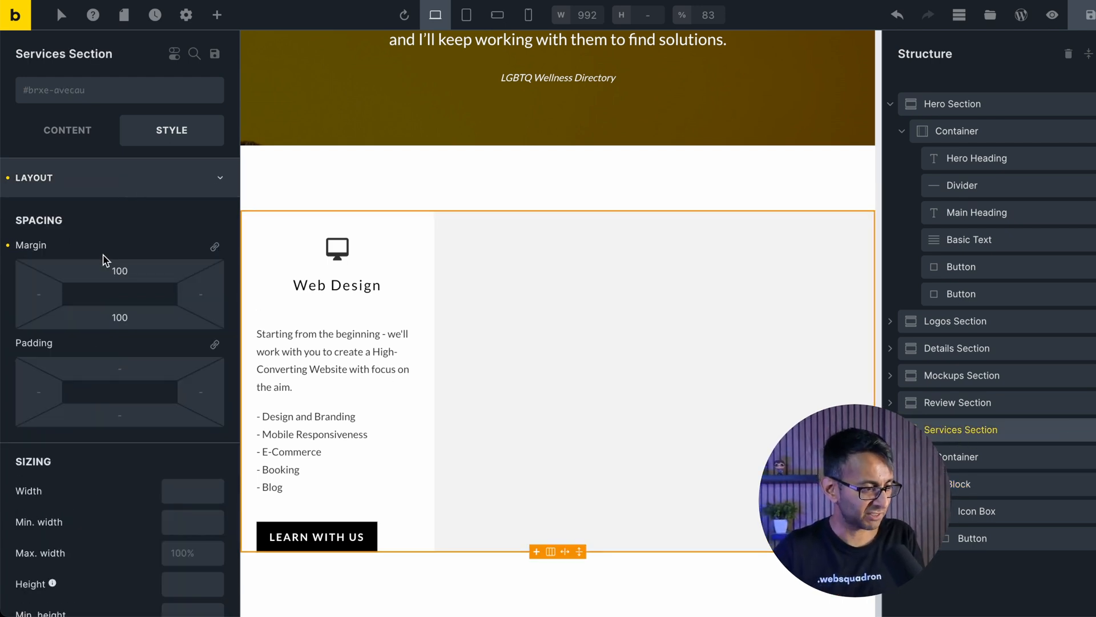
Step: Clear the section's 100 margins and set top and bottom padding to 80, then preview
{"action": "type", "text": "0"}
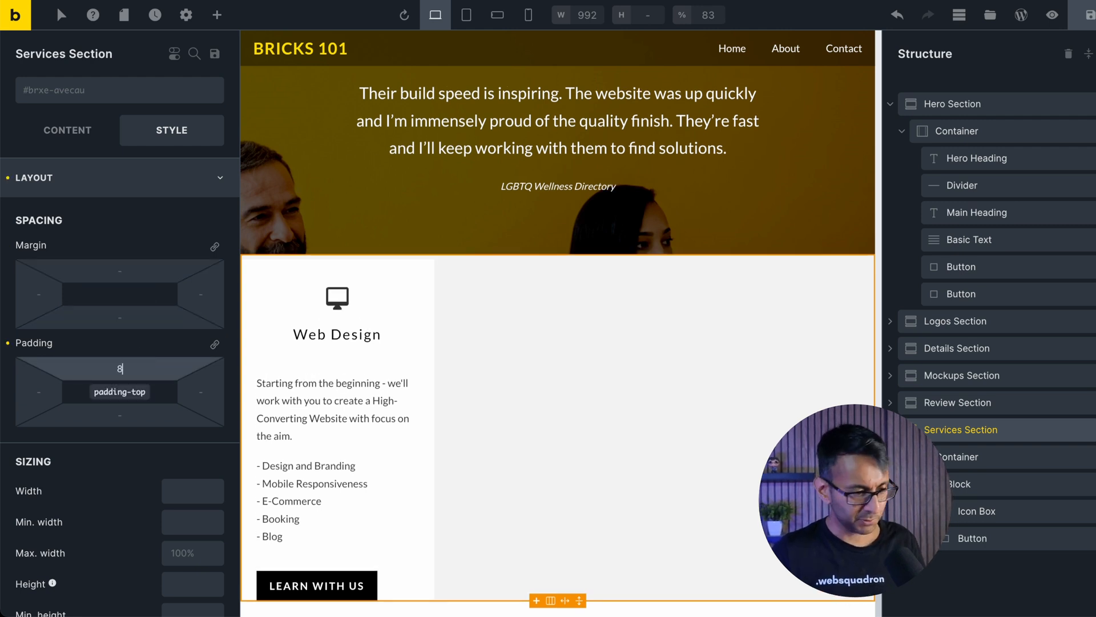
{"action": "type", "text": "80"}
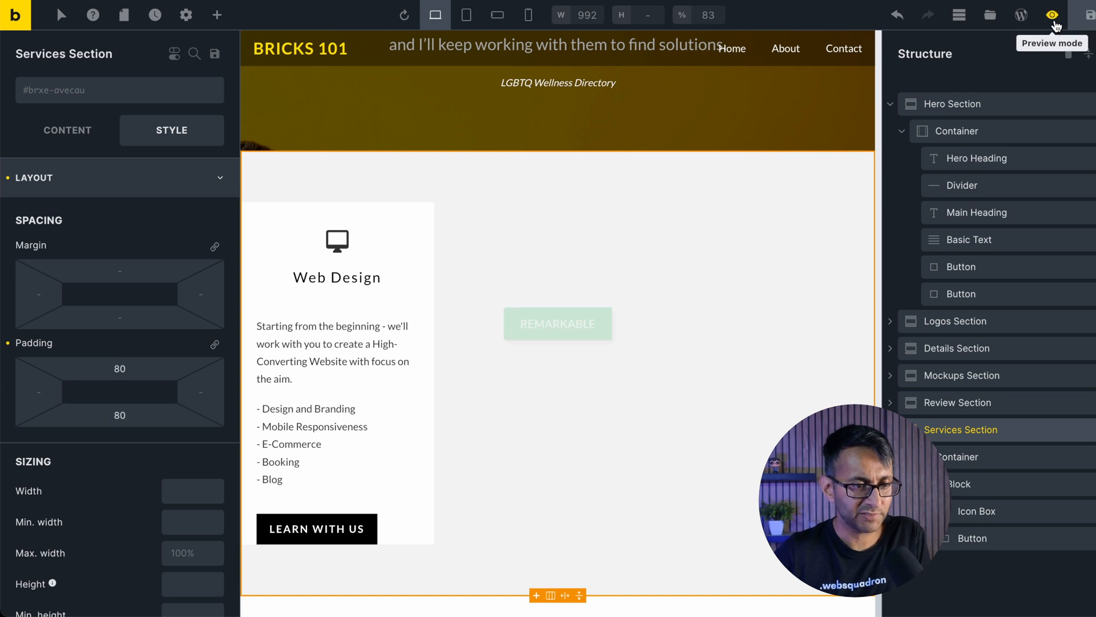
{"action": "left_click", "coordinate": [1051, 15]}
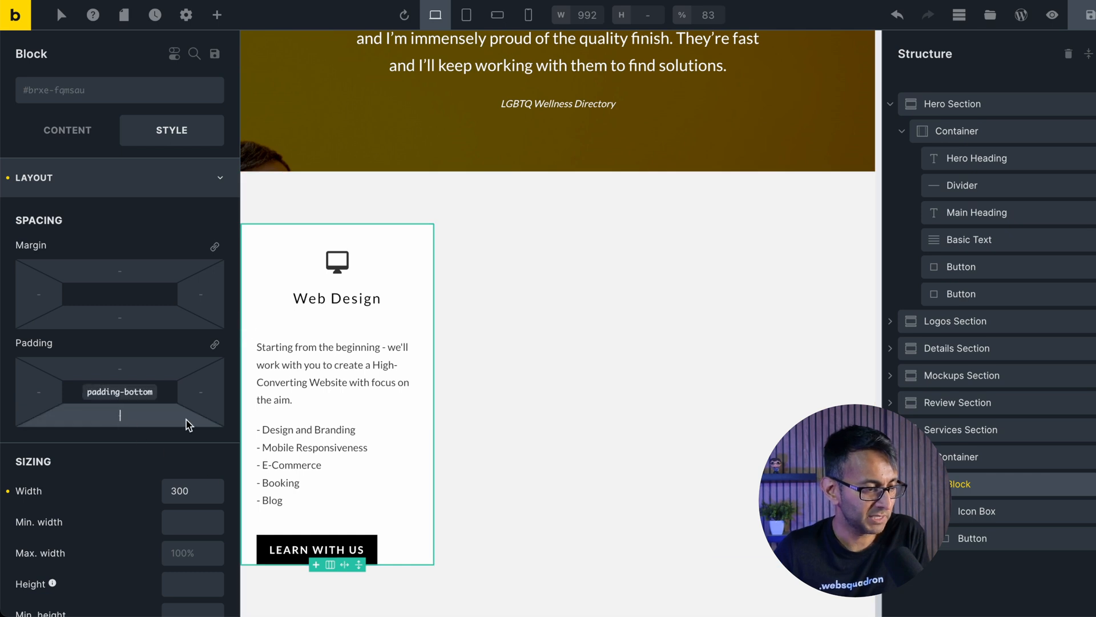
Step: Set the Web Design card's bottom padding to 40 and check it in preview
{"action": "type", "text": "40"}
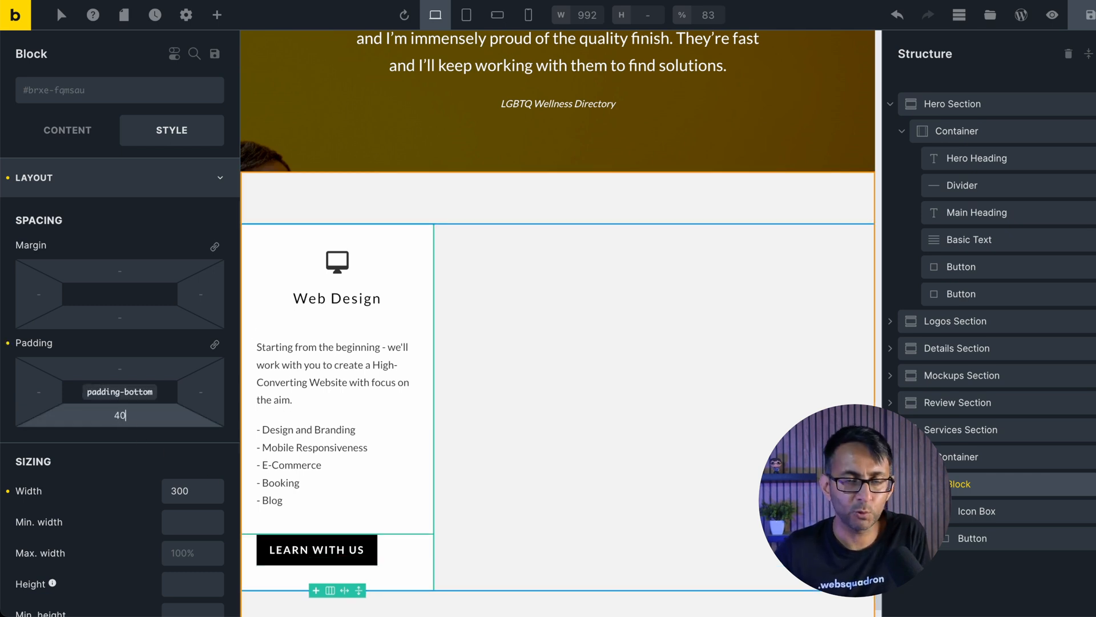
{"action": "left_click", "coordinate": [1052, 15]}
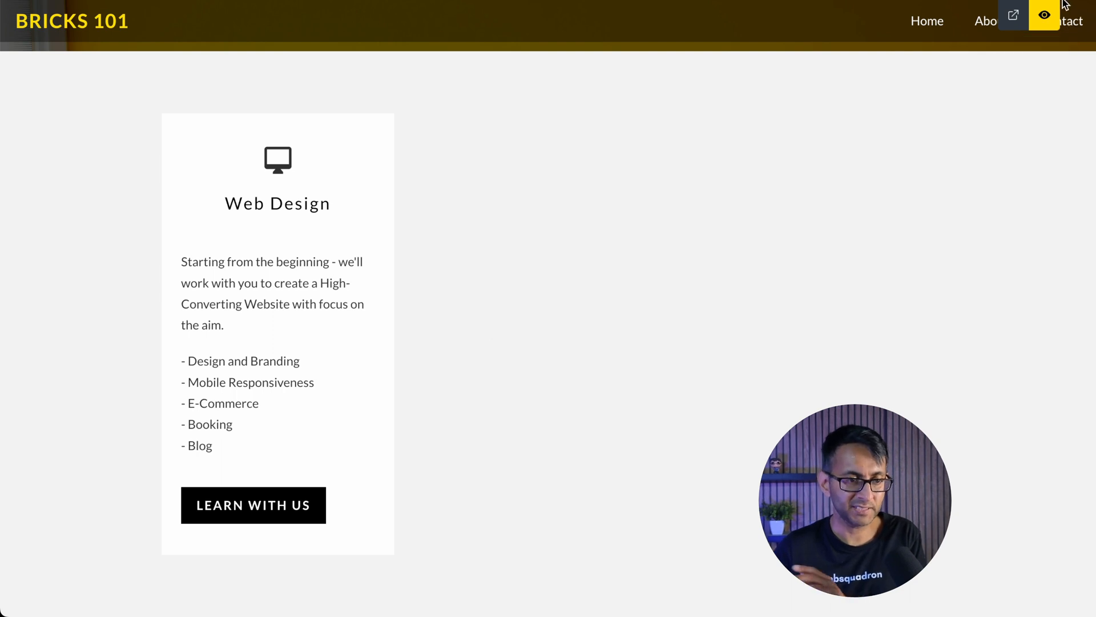
{"action": "left_click", "coordinate": [1045, 15]}
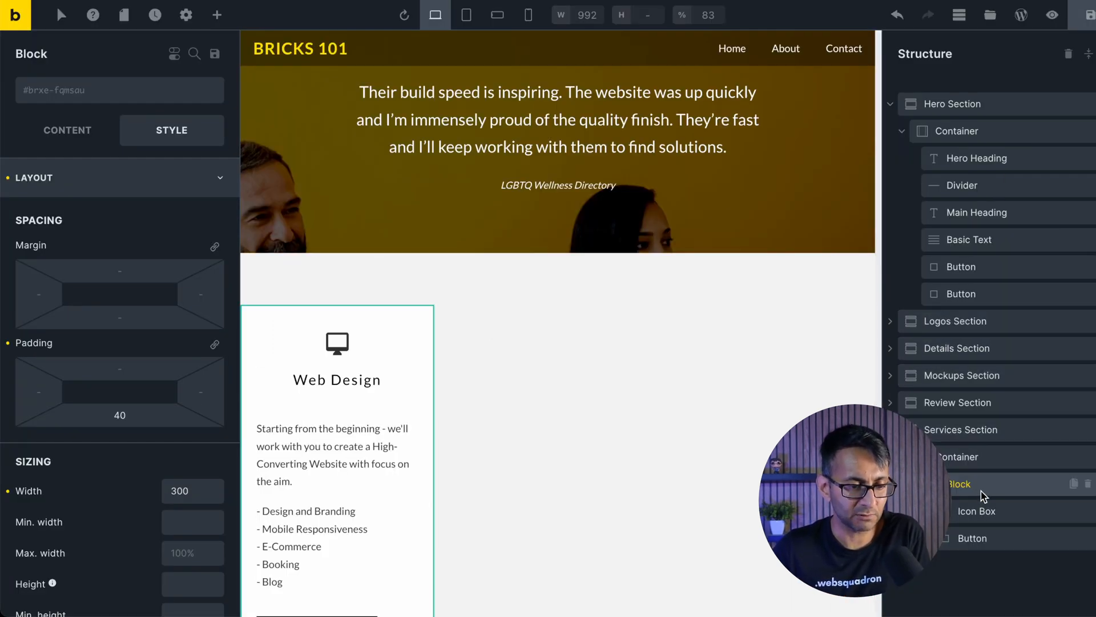
Step: Duplicate the Web Design card into three and bring up the container's layout options
{"action": "scroll", "scroll_direction": "down", "scroll_amount": 3}
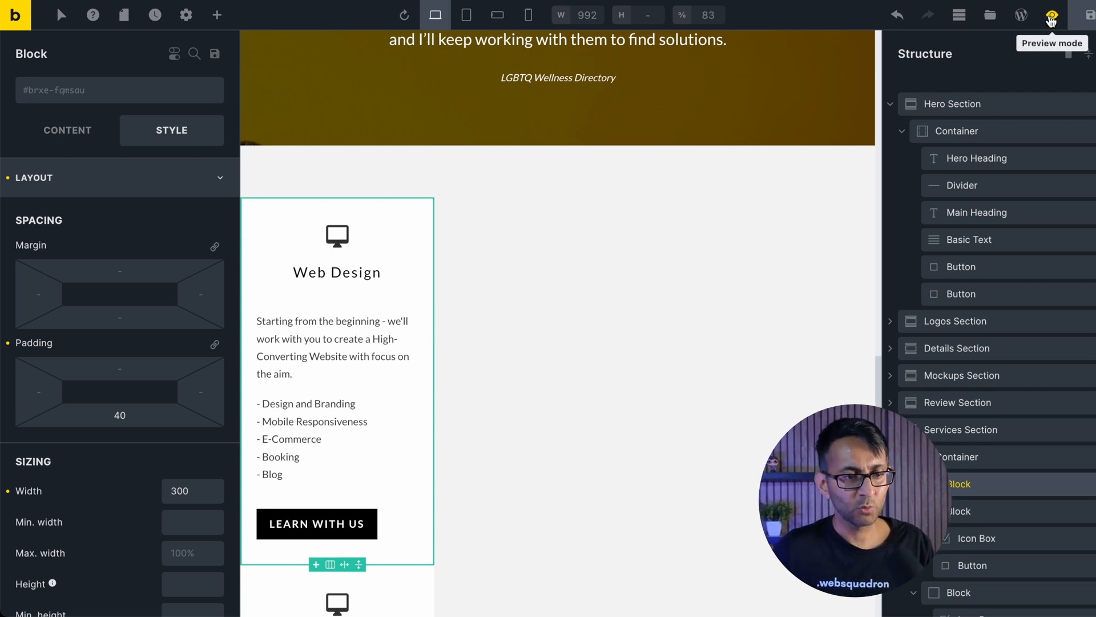
{"action": "mouse_move", "coordinate": [961, 321]}
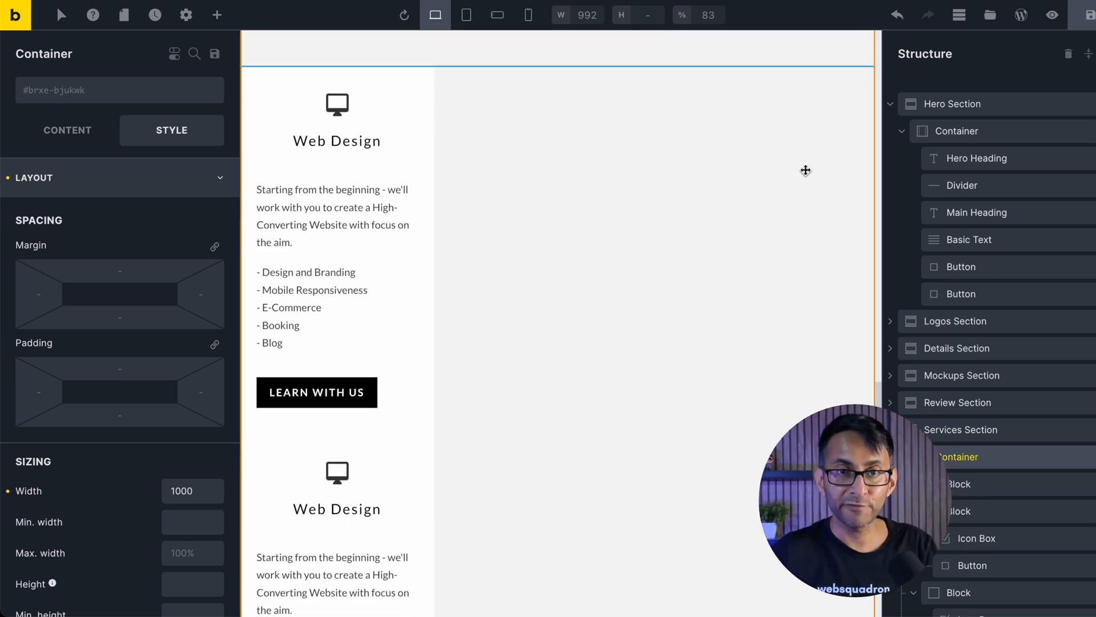
{"action": "left_click", "coordinate": [67, 131]}
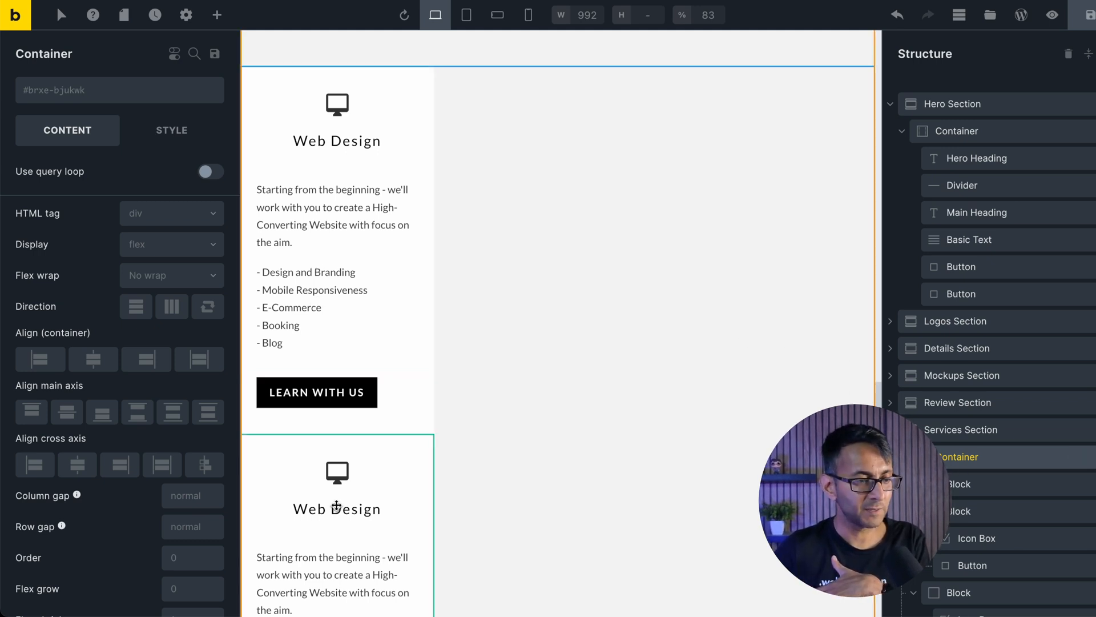
Step: Set the container to a horizontal row with space-between so the three cards spread evenly
{"action": "left_click", "coordinate": [171, 306]}
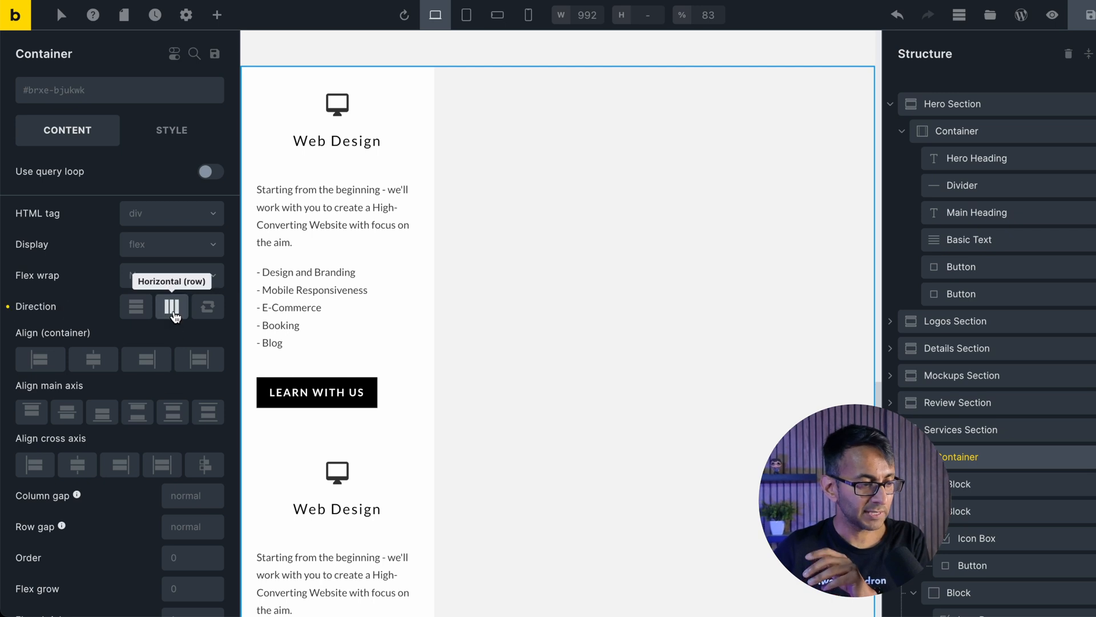
{"action": "left_click", "coordinate": [171, 306]}
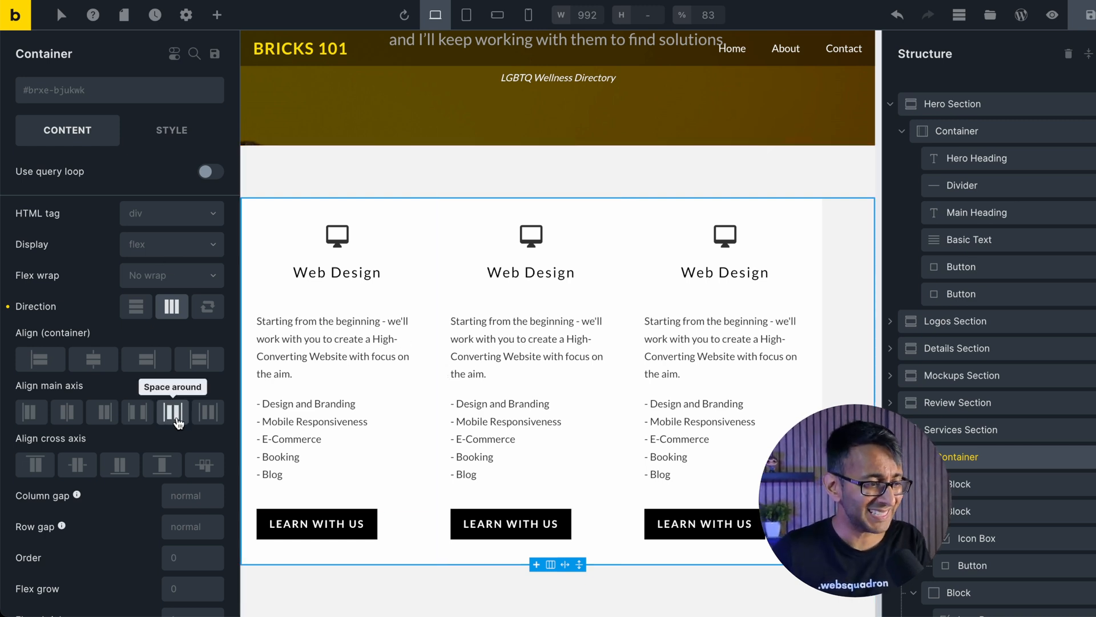
{"action": "left_click", "coordinate": [137, 412]}
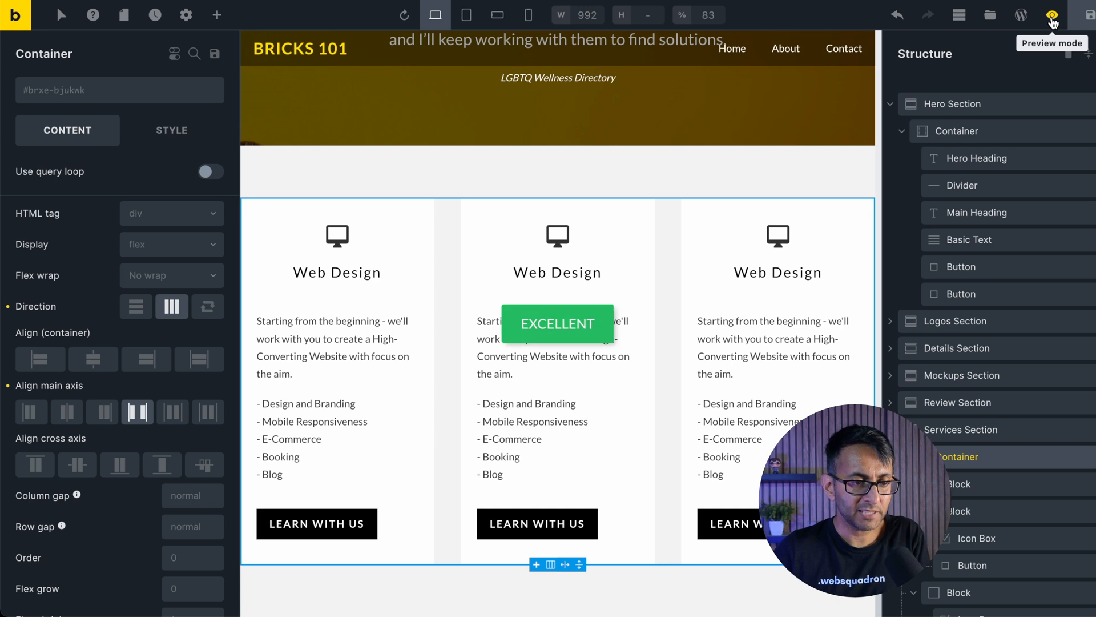
{"action": "left_click", "coordinate": [1052, 15]}
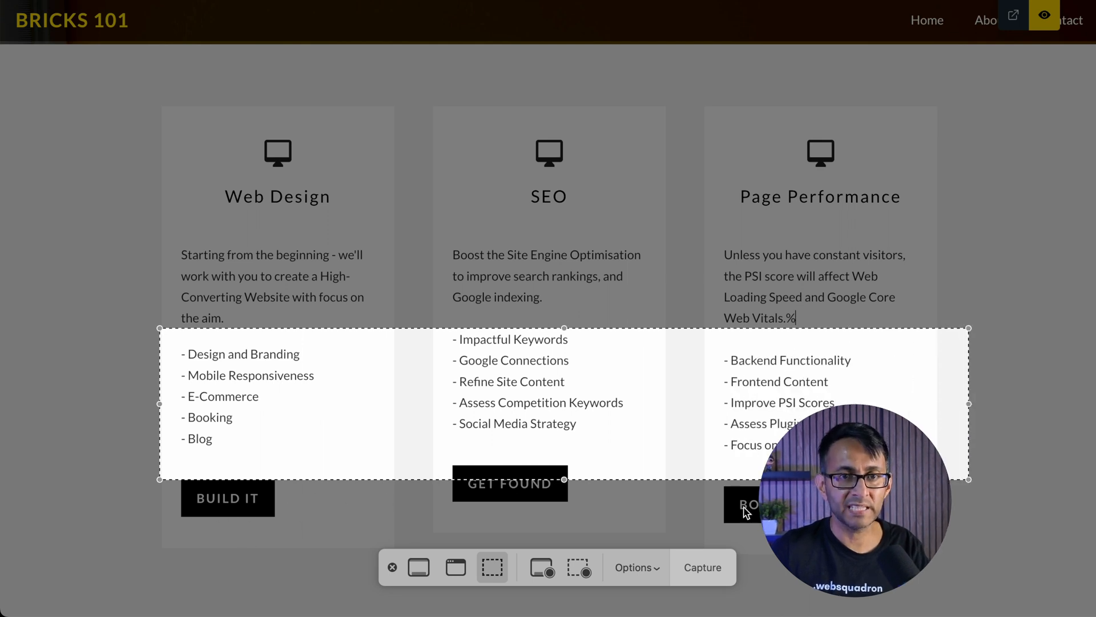
{"action": "mouse_move", "coordinate": [246, 518]}
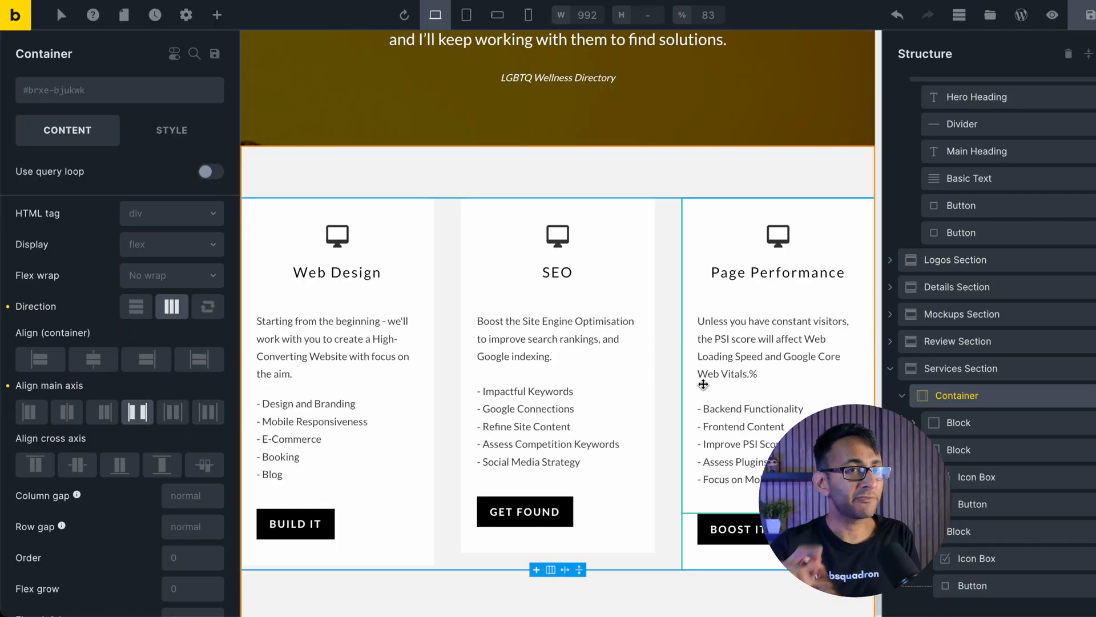
{"action": "left_click", "coordinate": [957, 395]}
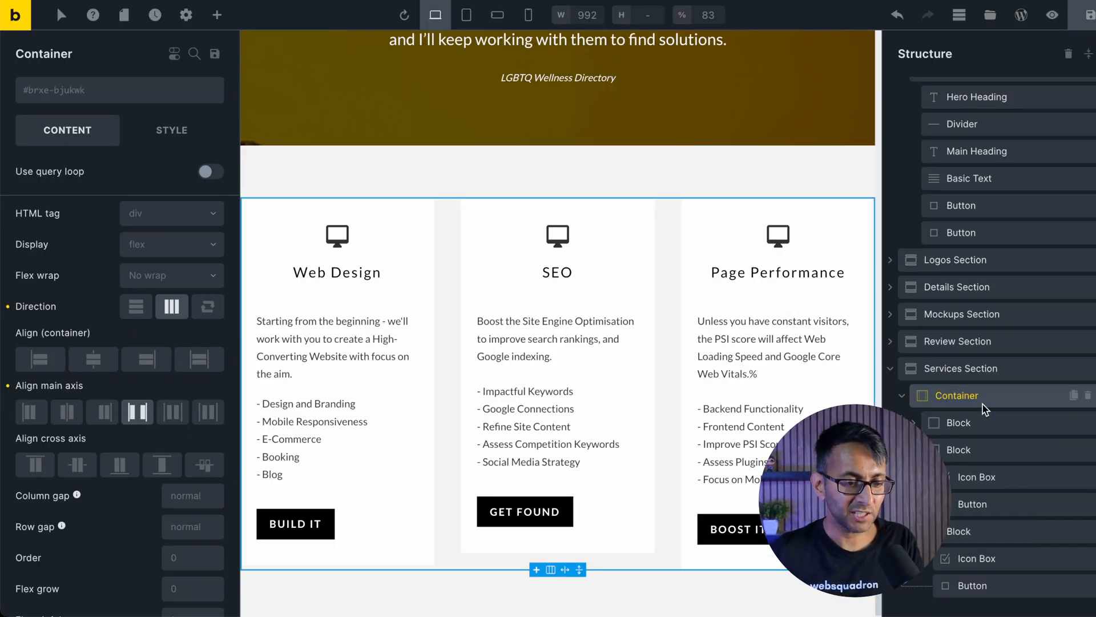
{"action": "mouse_move", "coordinate": [171, 306]}
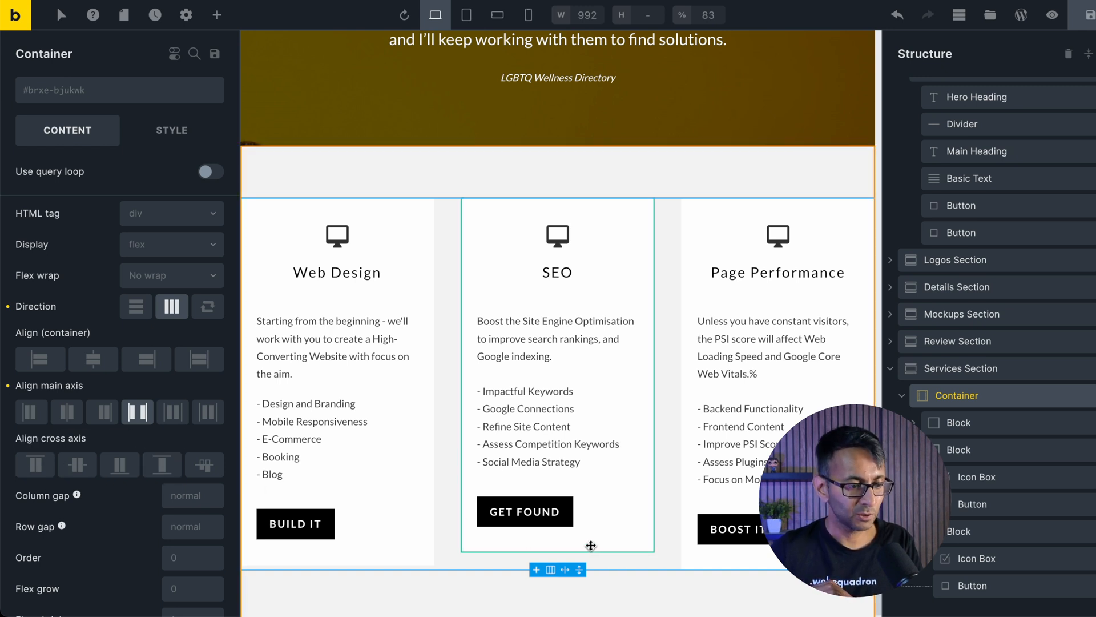
{"action": "left_click", "coordinate": [161, 465]}
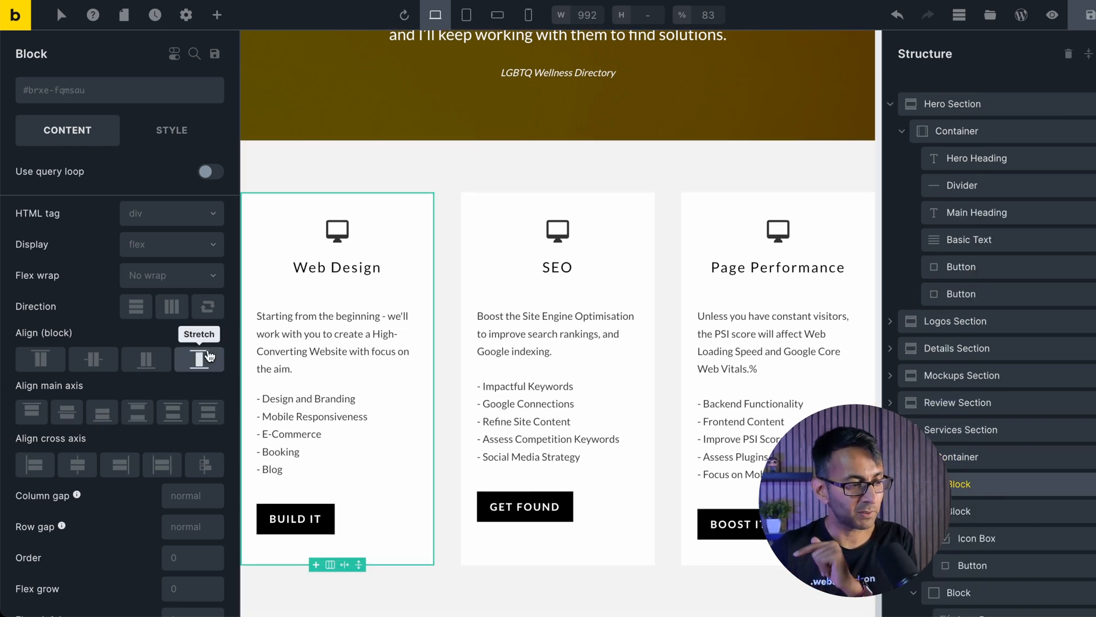
{"action": "mouse_move", "coordinate": [136, 306]}
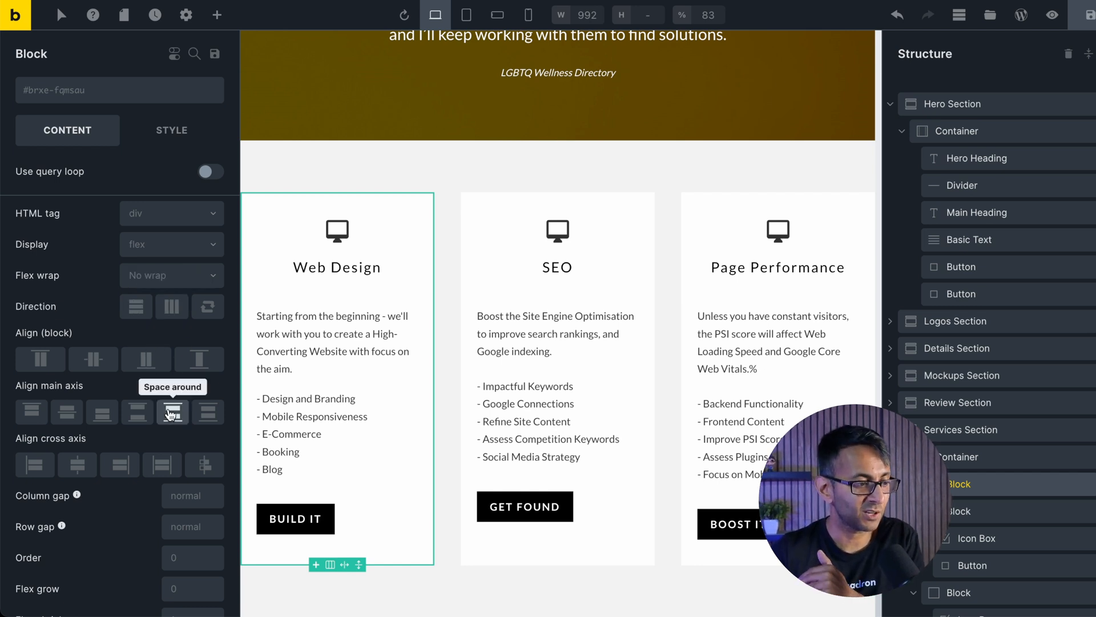
{"action": "mouse_move", "coordinate": [139, 412]}
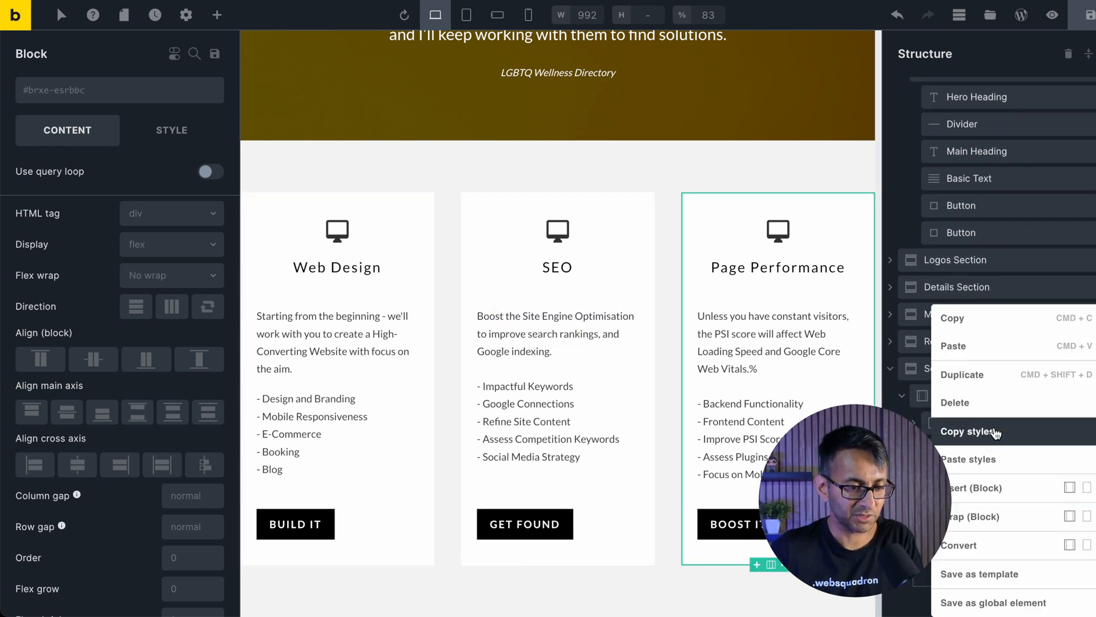
Step: Paste the stretch/space-between layout styles onto the Page Performance card and preview the alignment
{"action": "left_click", "coordinate": [967, 459]}
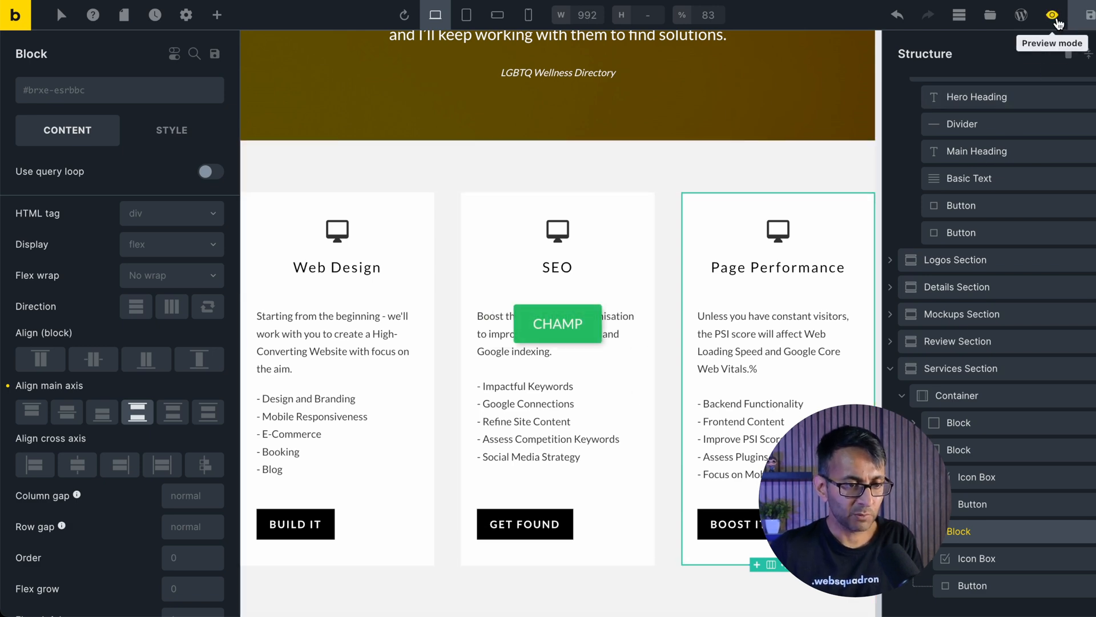
{"action": "left_click", "coordinate": [1052, 15]}
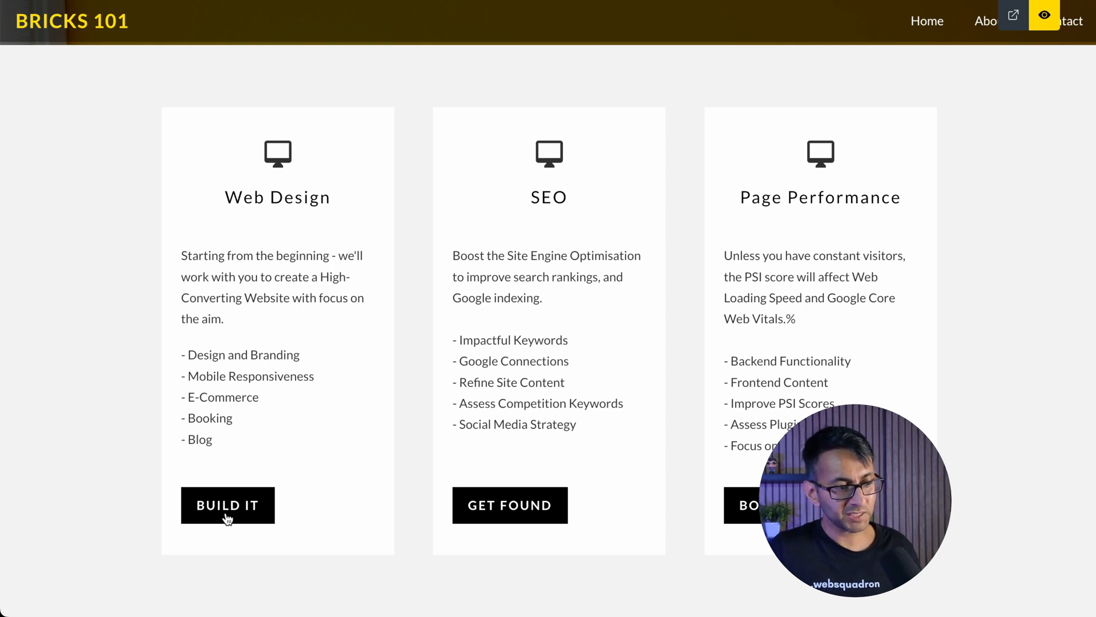
Step: Leave the preview and select the Build It button to inspect its styling
{"action": "left_click", "coordinate": [1045, 15]}
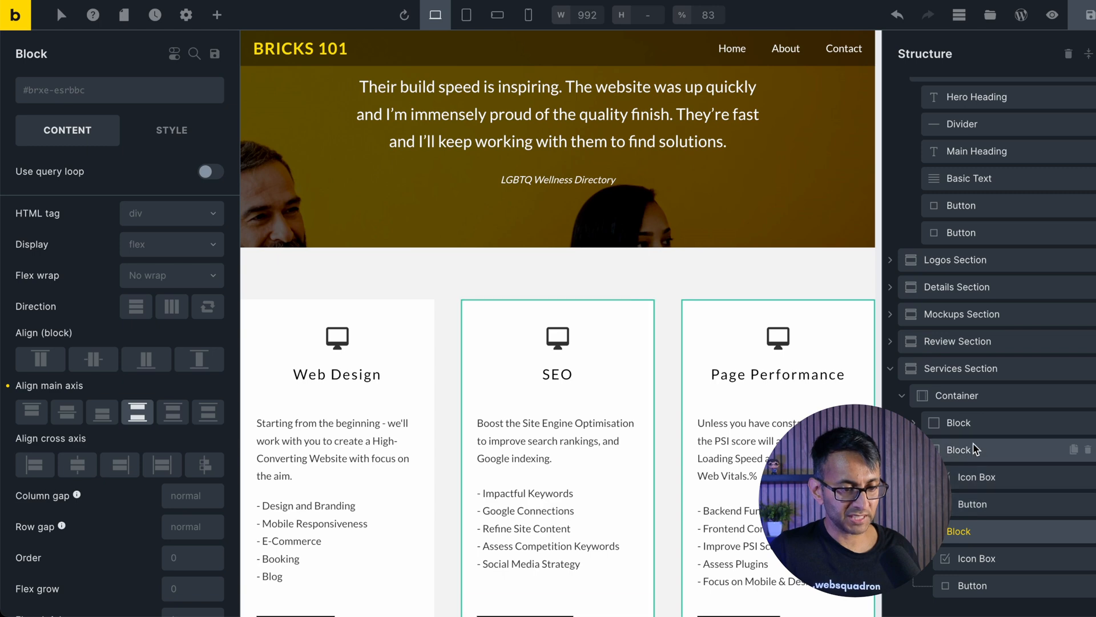
{"action": "scroll", "scroll_direction": "down", "scroll_amount": 3}
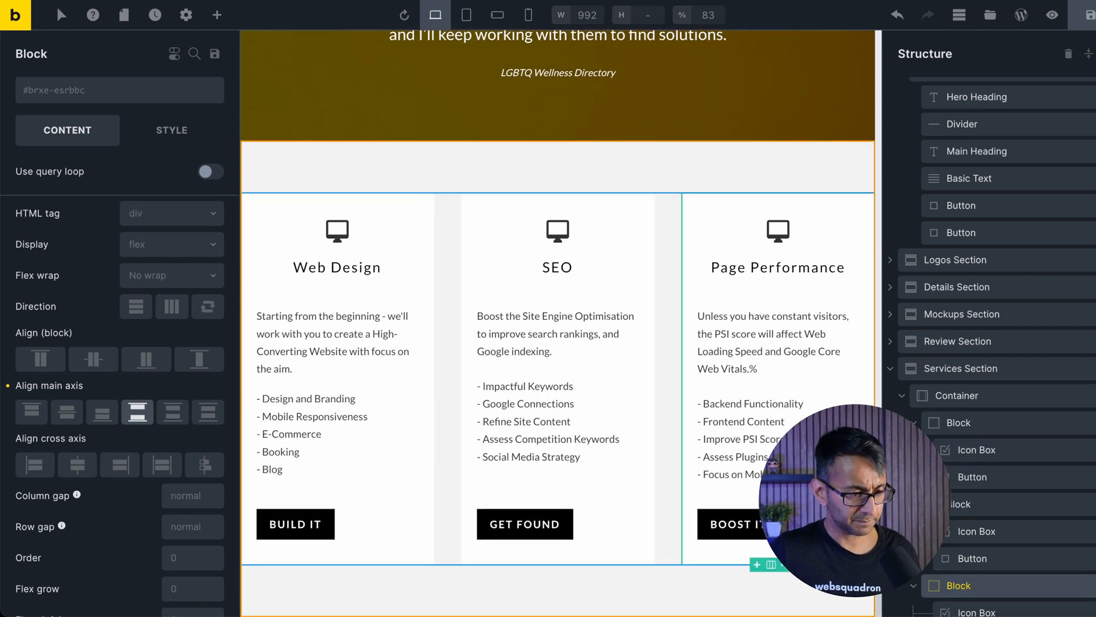
{"action": "left_click", "coordinate": [294, 524]}
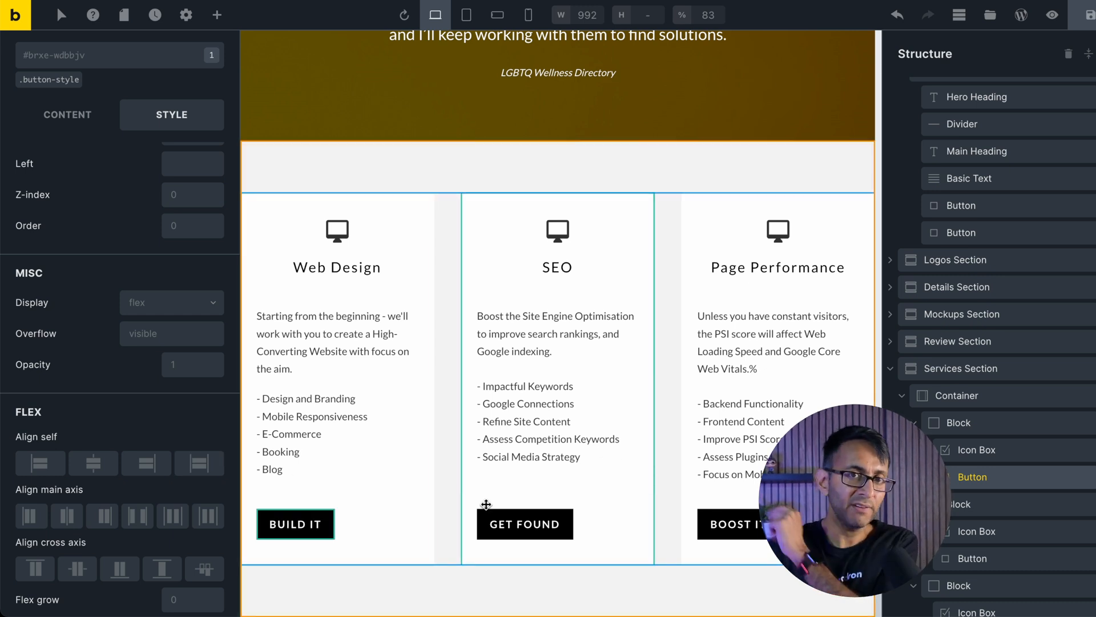
{"action": "mouse_move", "coordinate": [527, 14]}
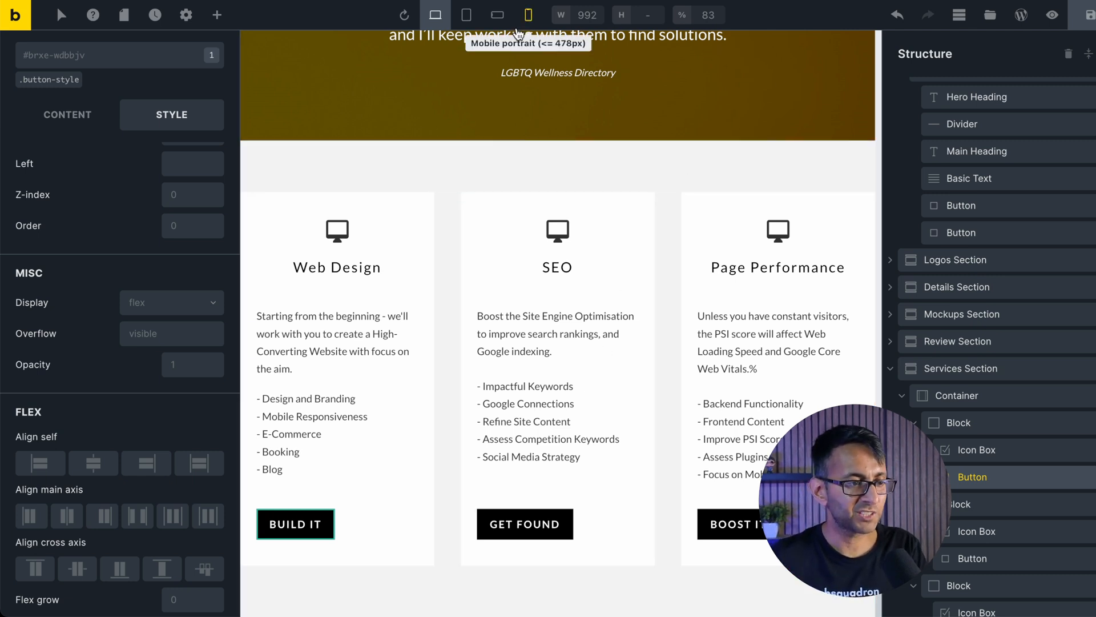
{"action": "mouse_move", "coordinate": [528, 15]}
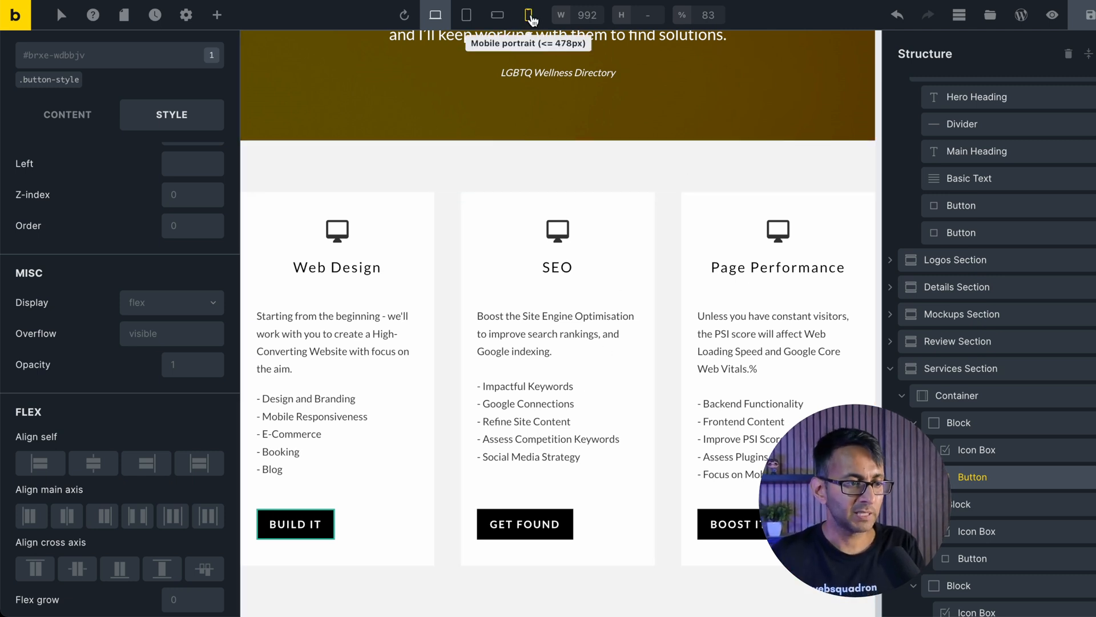
Step: At the mobile portrait breakpoint, set the Web Design card's width to 100%
{"action": "left_click", "coordinate": [528, 15]}
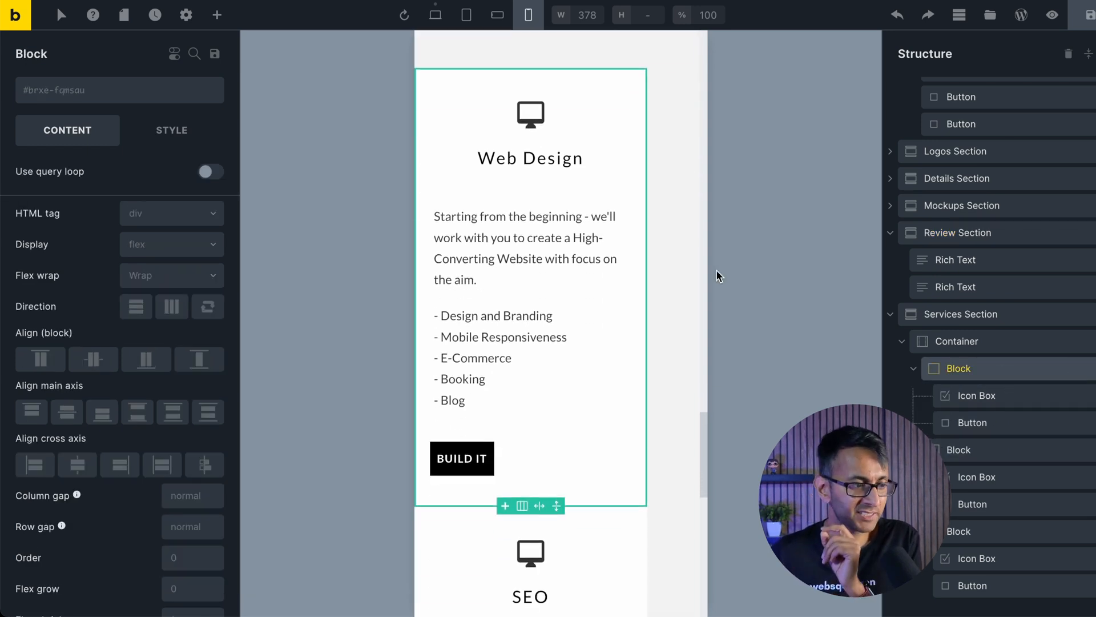
{"action": "left_click", "coordinate": [171, 130]}
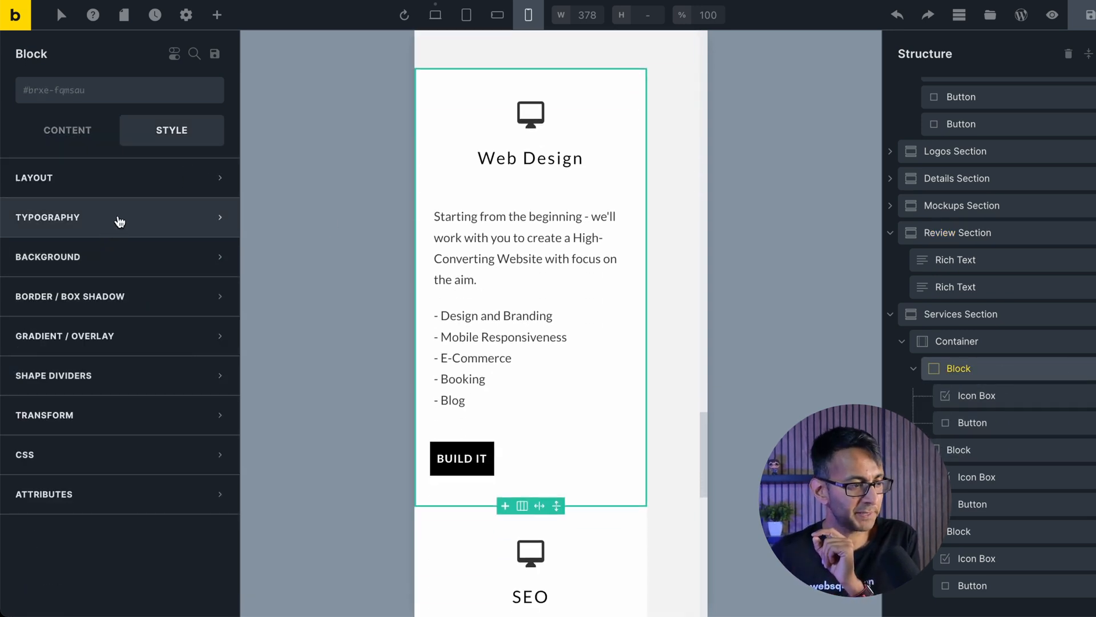
{"action": "left_click", "coordinate": [33, 177]}
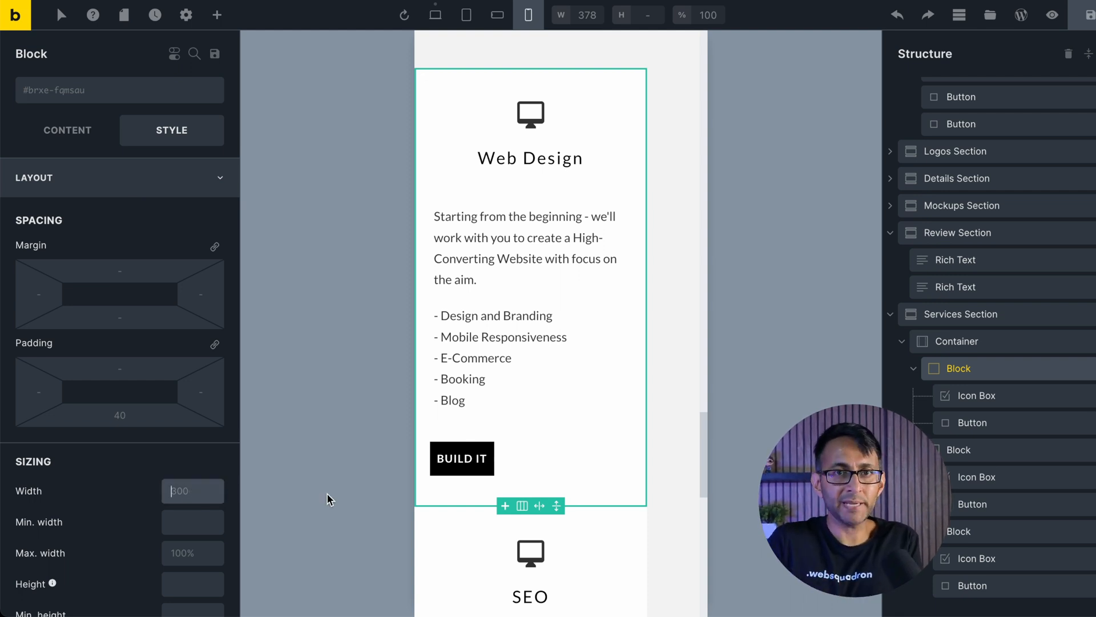
{"action": "type", "text": "100%"}
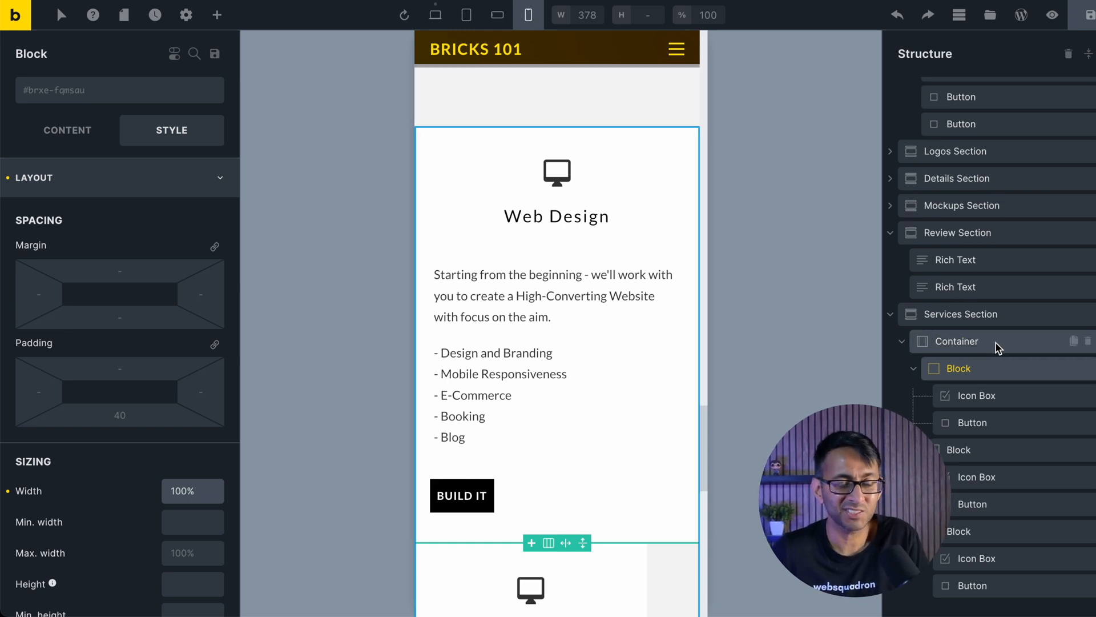
{"action": "left_click", "coordinate": [957, 341]}
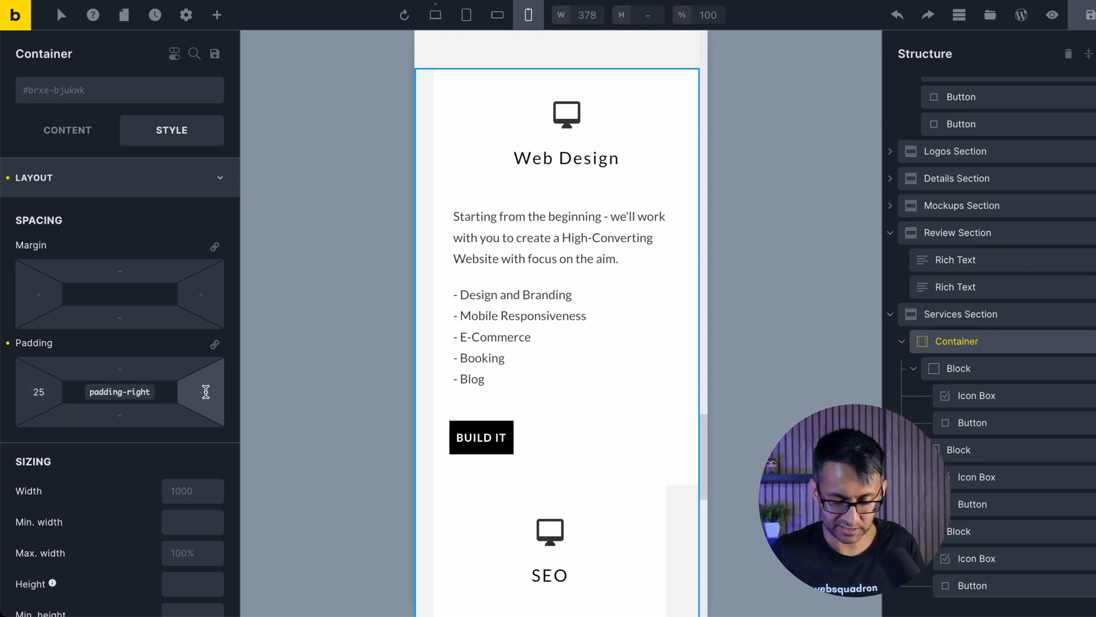
Step: Give the container 25 side padding, paste card styles onto the SEO card and give it 40 top margin
{"action": "type", "text": "25"}
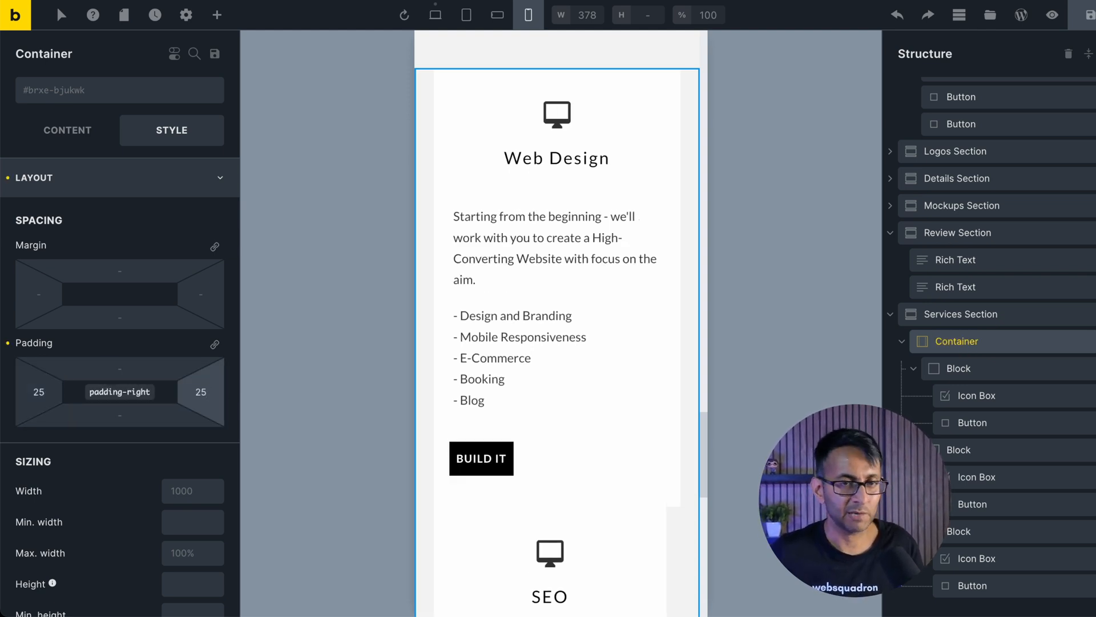
{"action": "left_click", "coordinate": [958, 369]}
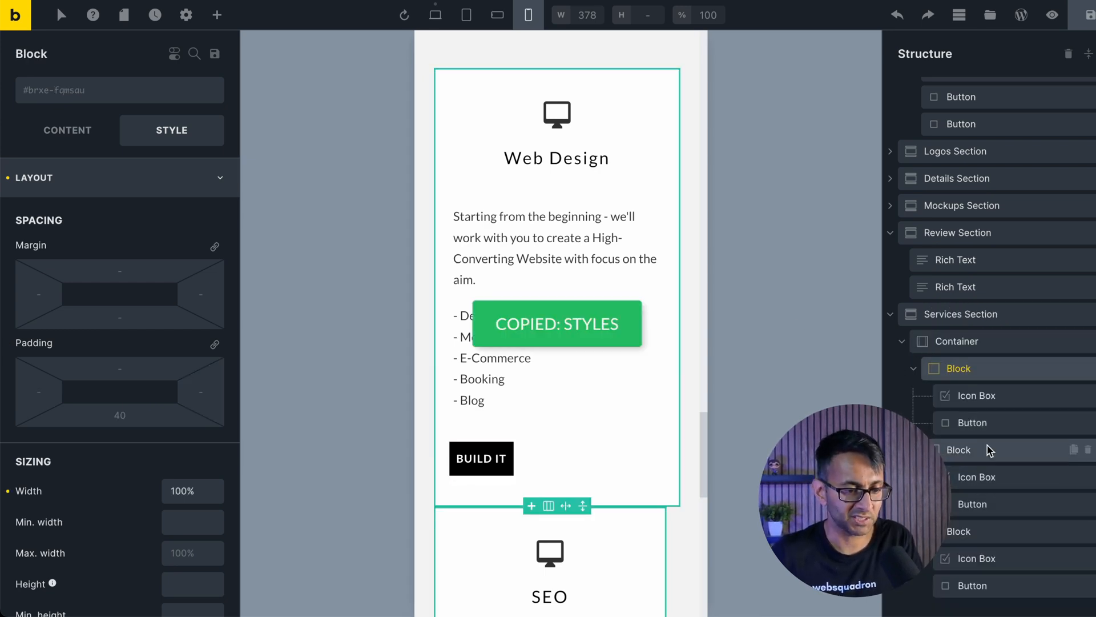
{"action": "right_click", "coordinate": [958, 450]}
{"action": "type", "text": "40"}
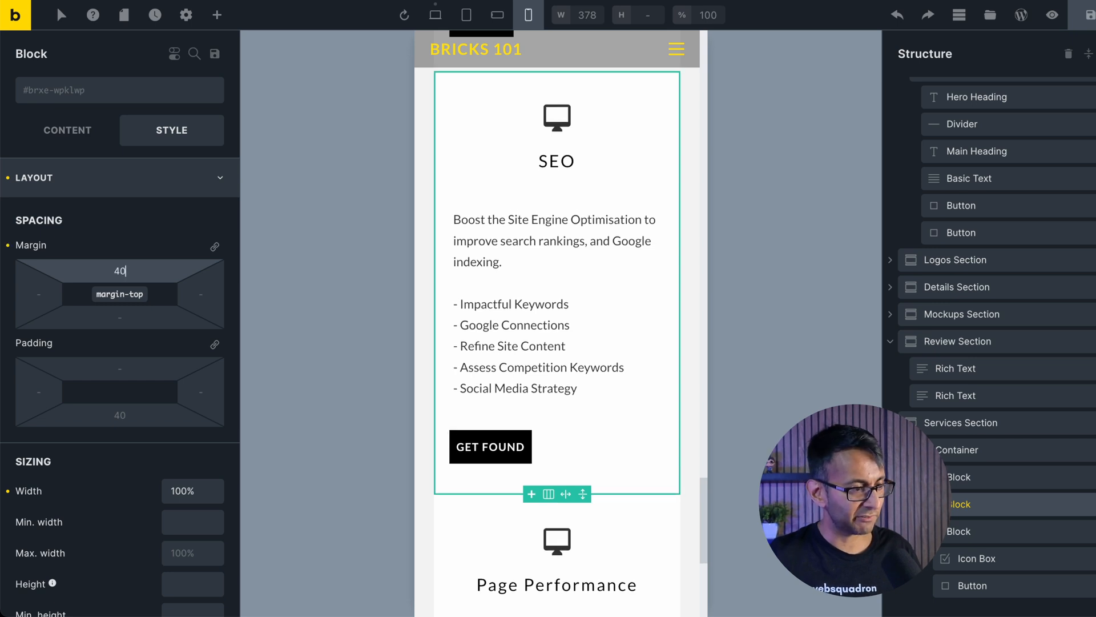
{"action": "type", "text": "4"}
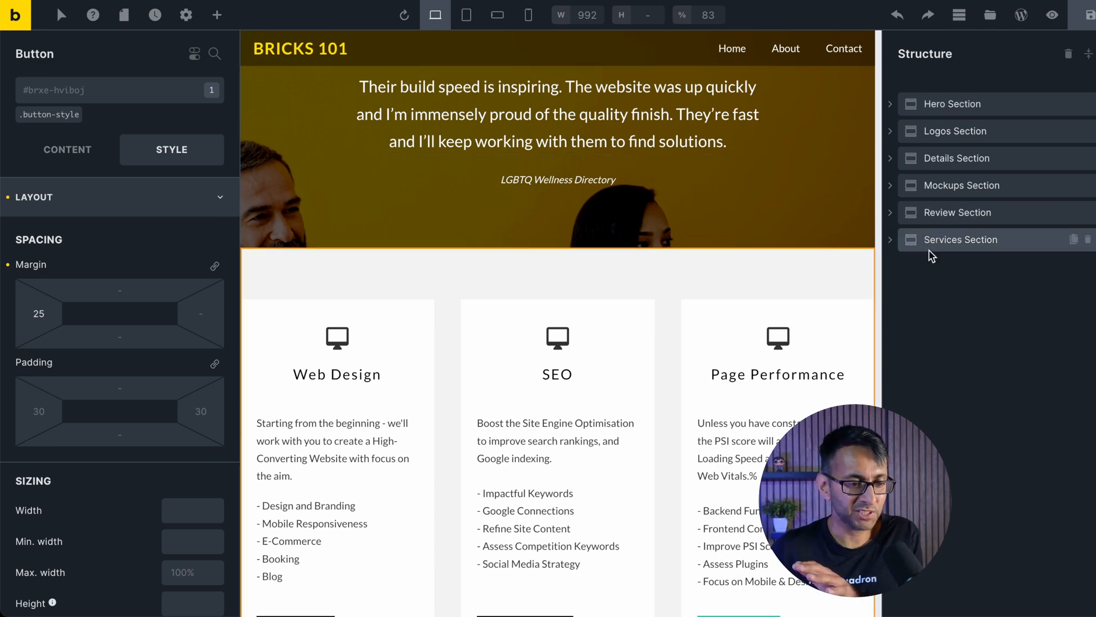
Step: Drag the Services Section above the Review Section in the Structure panel
{"action": "left_click", "coordinate": [960, 239]}
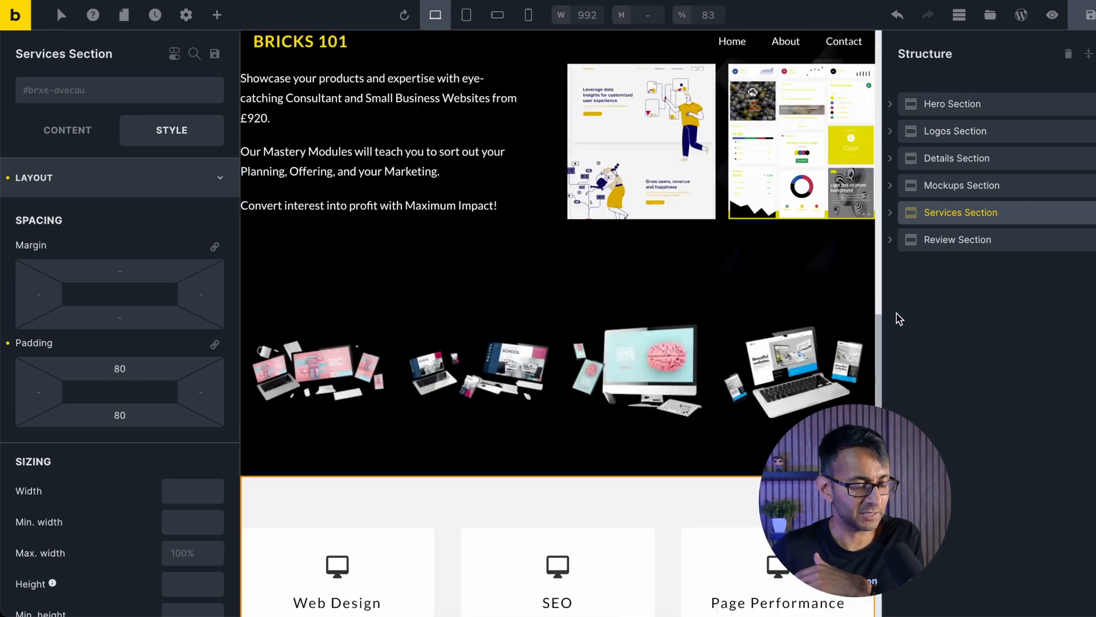
{"action": "scroll", "scroll_direction": "down", "scroll_amount": 3}
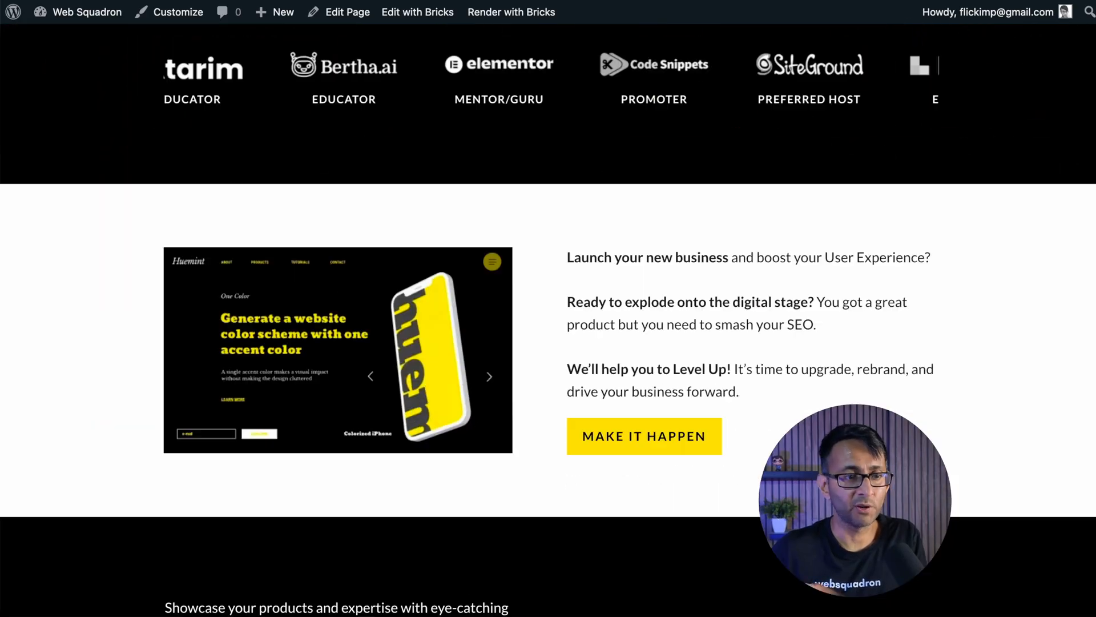
Step: Scroll the live page down past the mockups to the three service cards above the testimonial
{"action": "scroll", "scroll_direction": "down", "scroll_amount": 3}
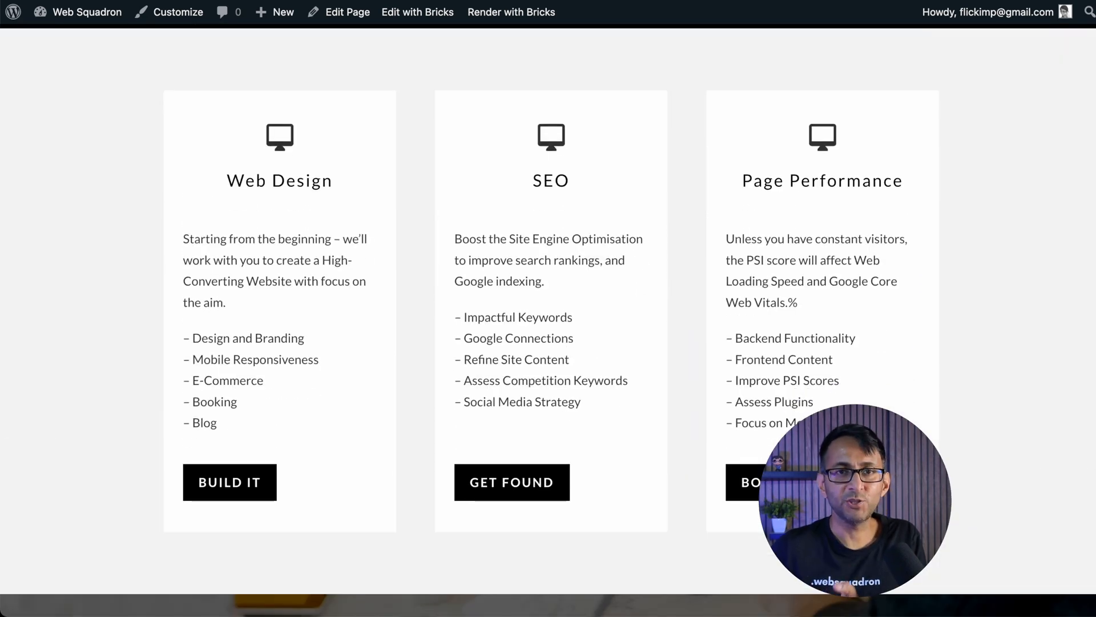
{"action": "scroll", "scroll_direction": "down", "scroll_amount": 3}
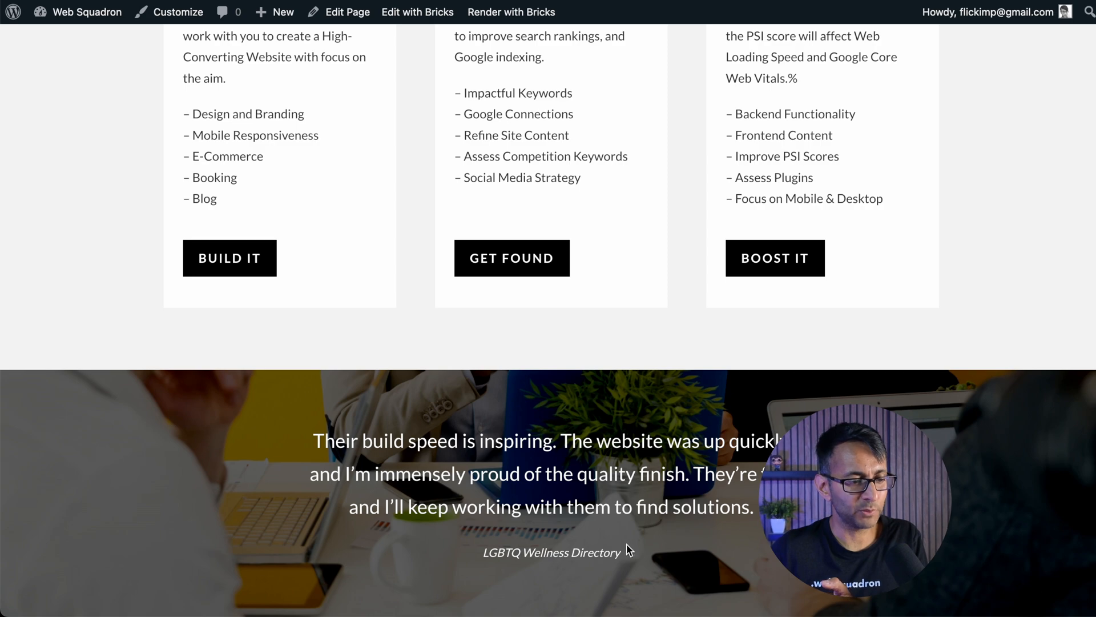
{"action": "scroll", "scroll_direction": "down", "scroll_amount": 3}
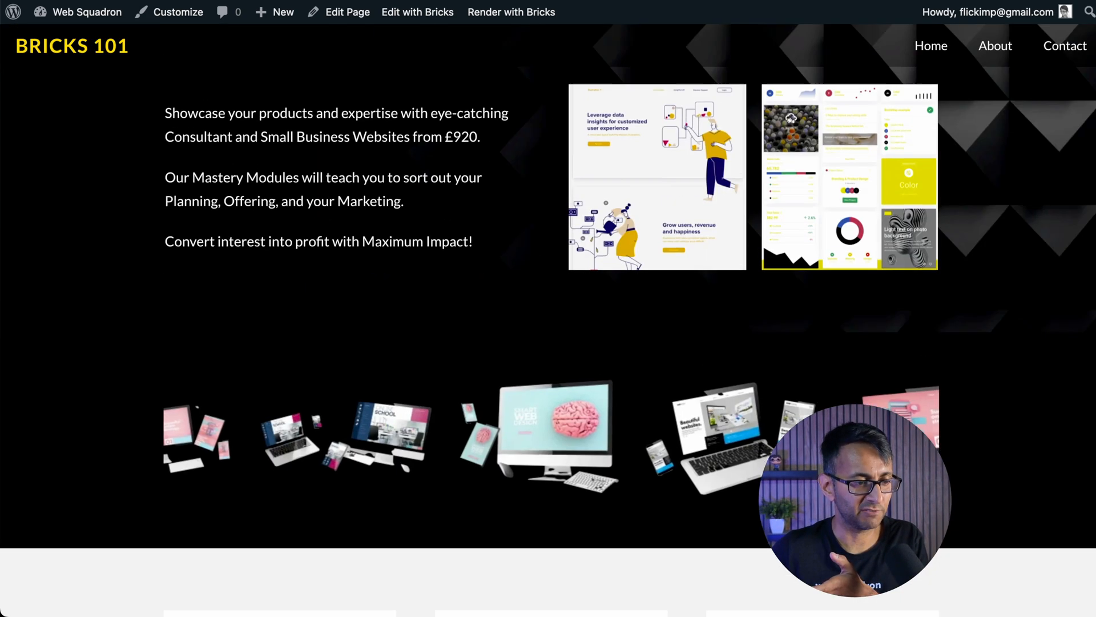
{"action": "scroll", "scroll_direction": "down", "scroll_amount": 3}
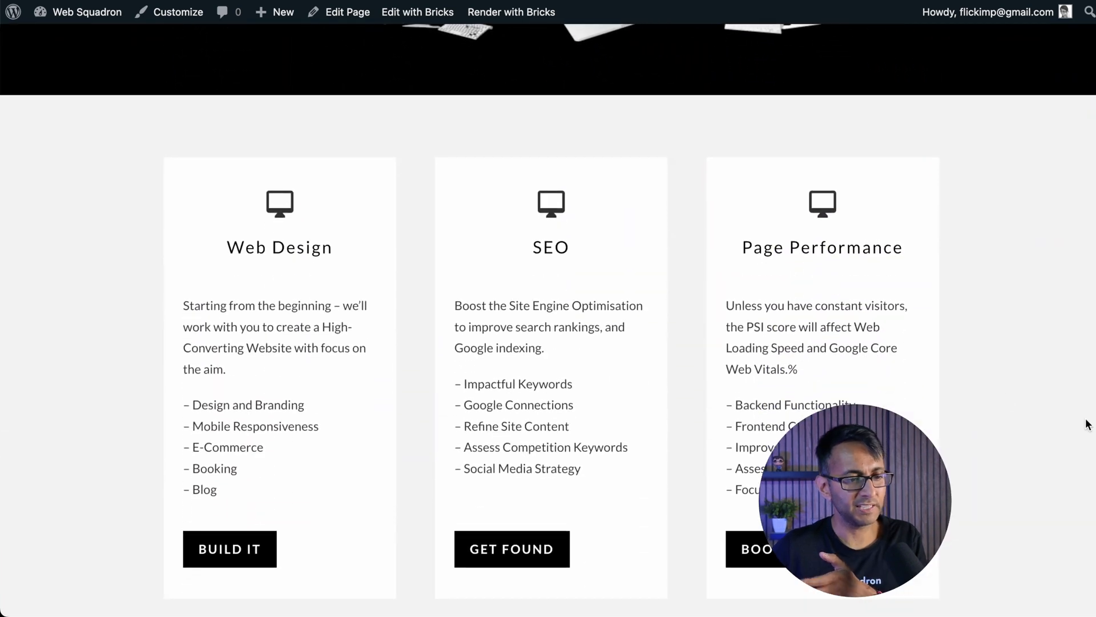